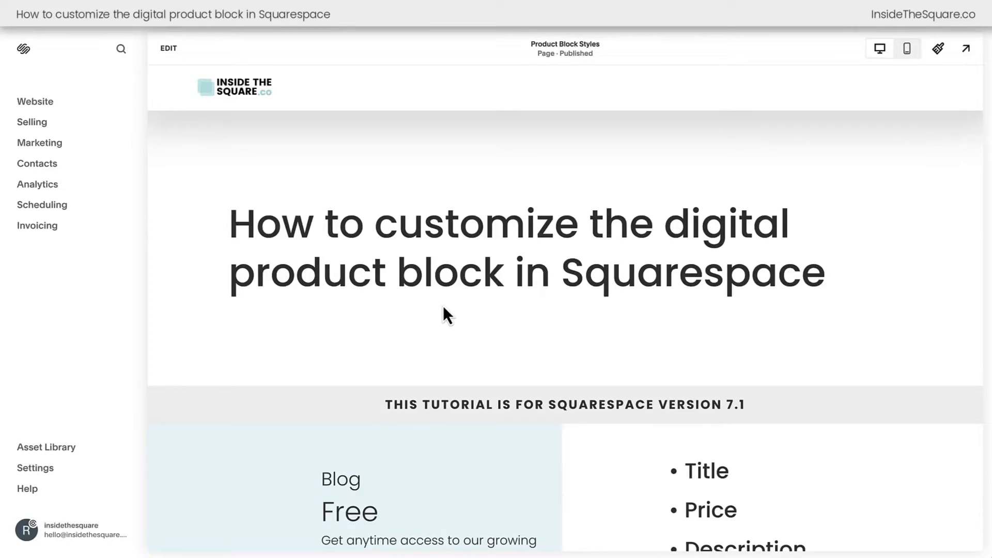
# Enter page editing and browse the add-block catalogue down to Business > Digital Product.
pyautogui.scroll(-3)
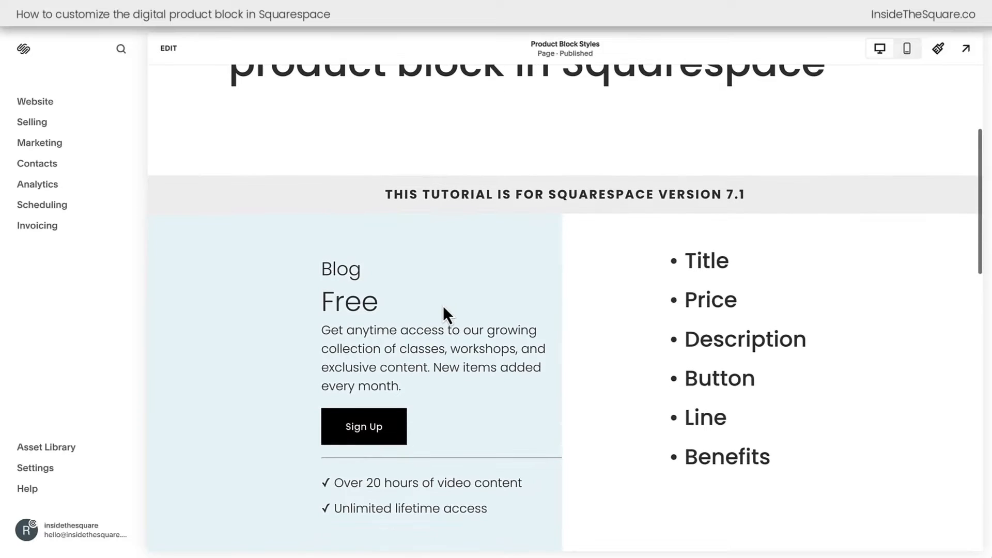
pyautogui.moveTo(538, 492)
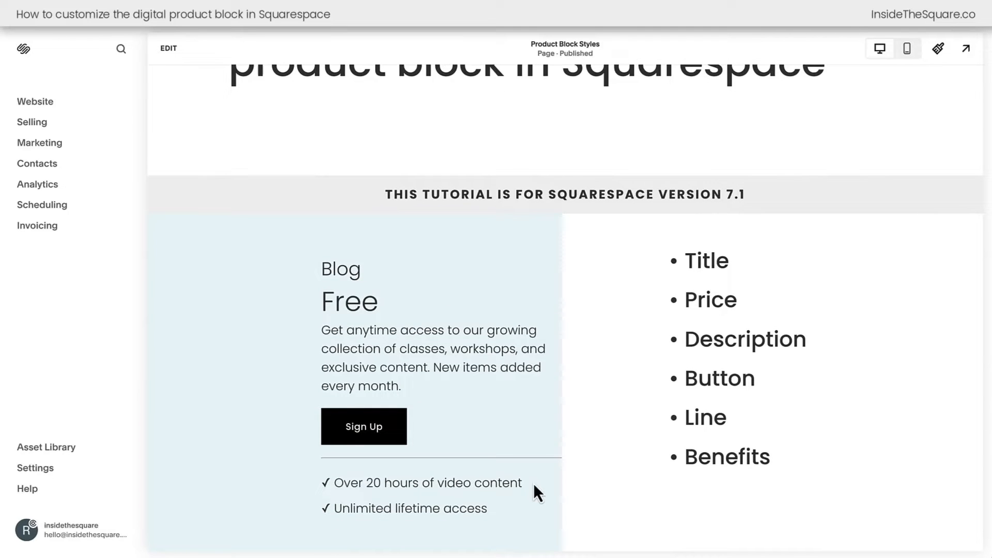
pyautogui.click(168, 49)
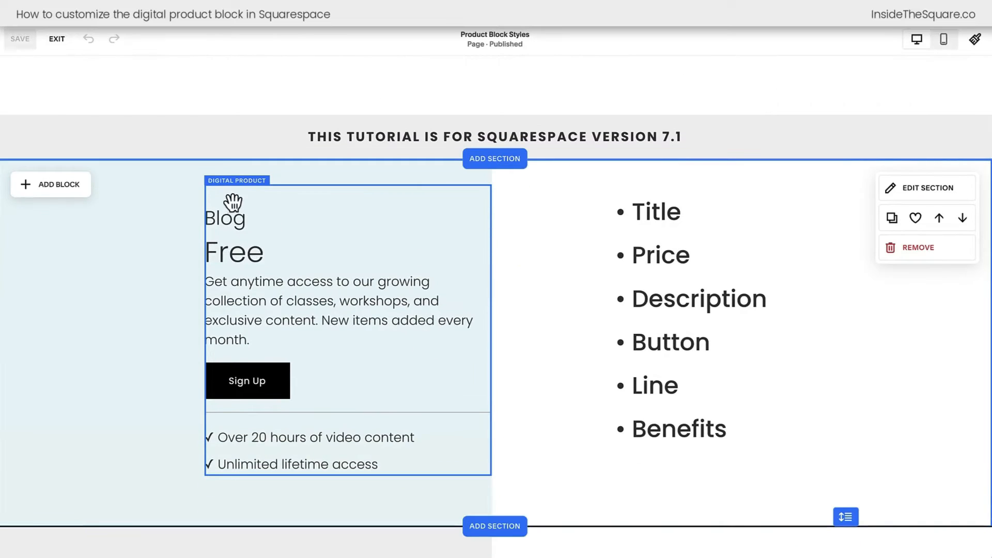
pyautogui.moveTo(301, 201)
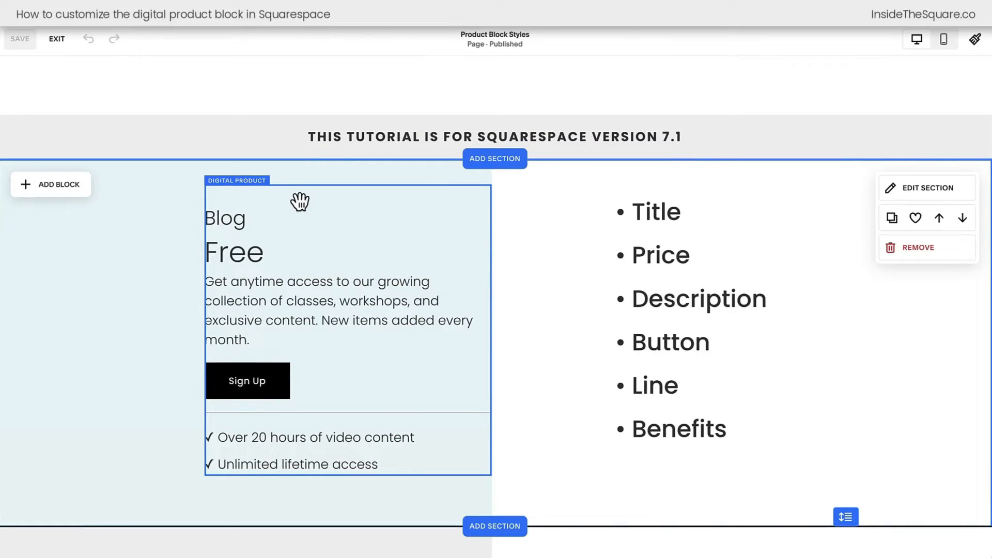
pyautogui.click(50, 184)
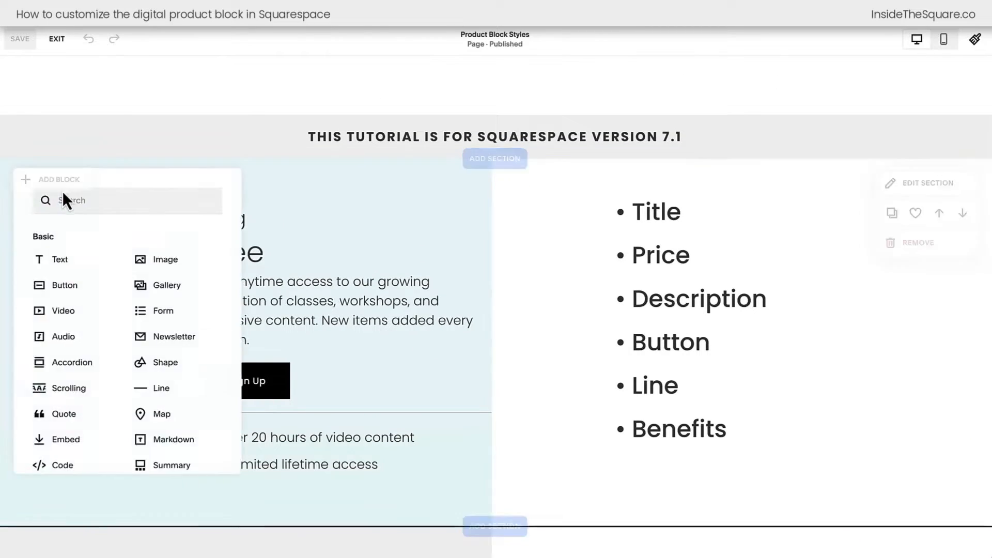
pyautogui.scroll(-3)
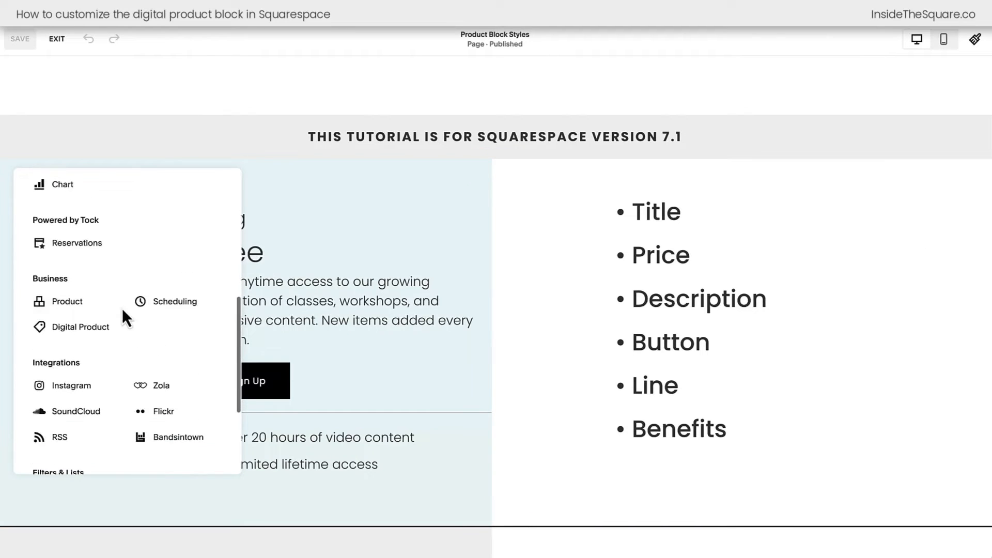
pyautogui.moveTo(81, 327)
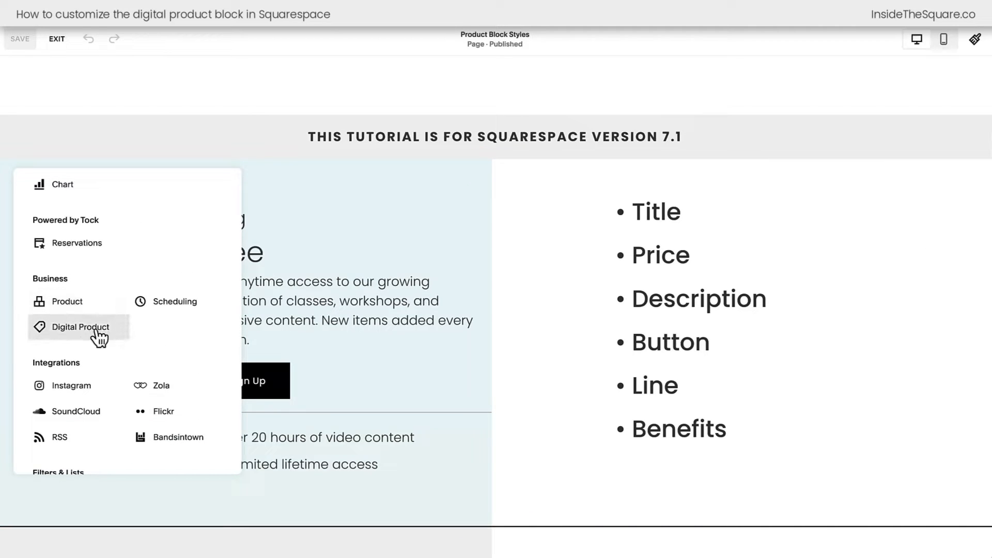
pyautogui.moveTo(64, 300)
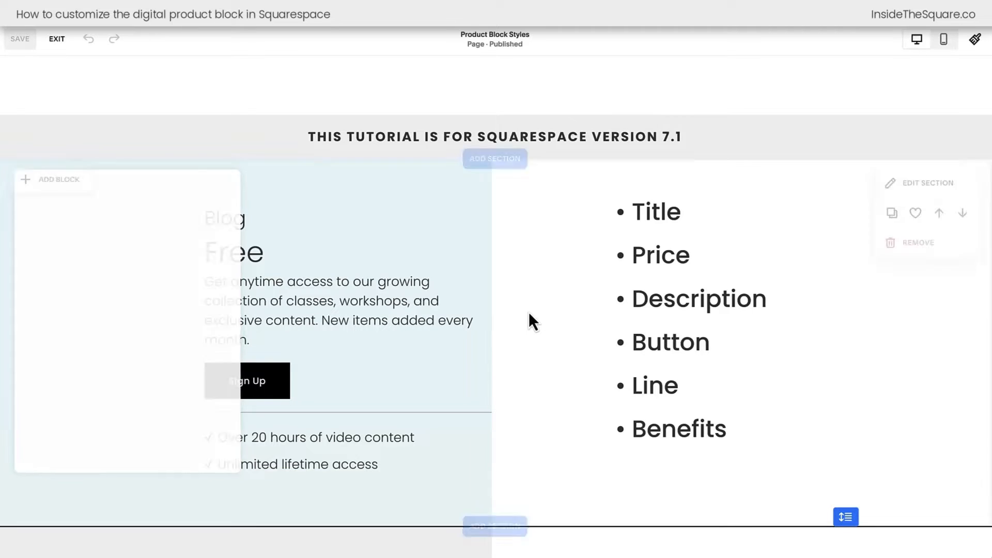
pyautogui.click(347, 316)
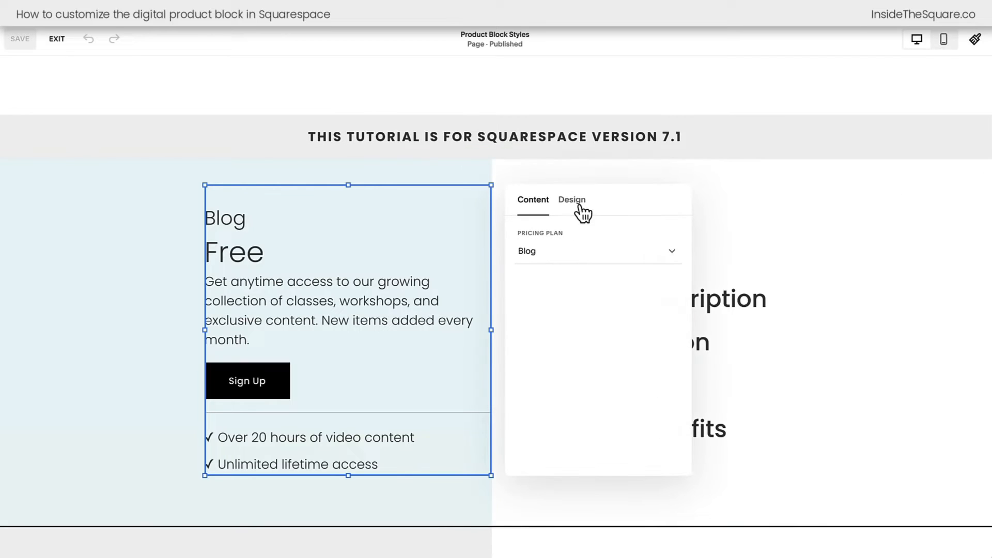
pyautogui.click(571, 200)
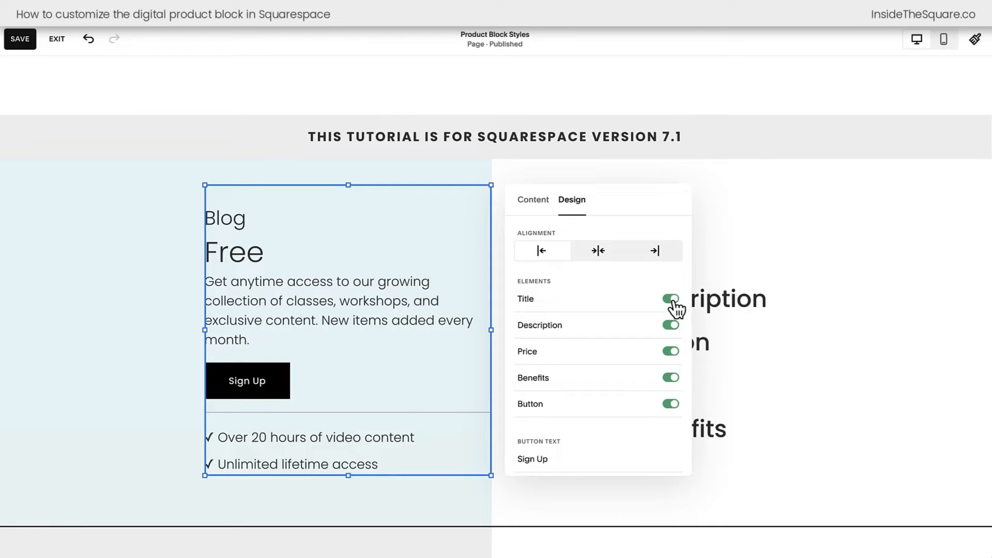
pyautogui.moveTo(608, 364)
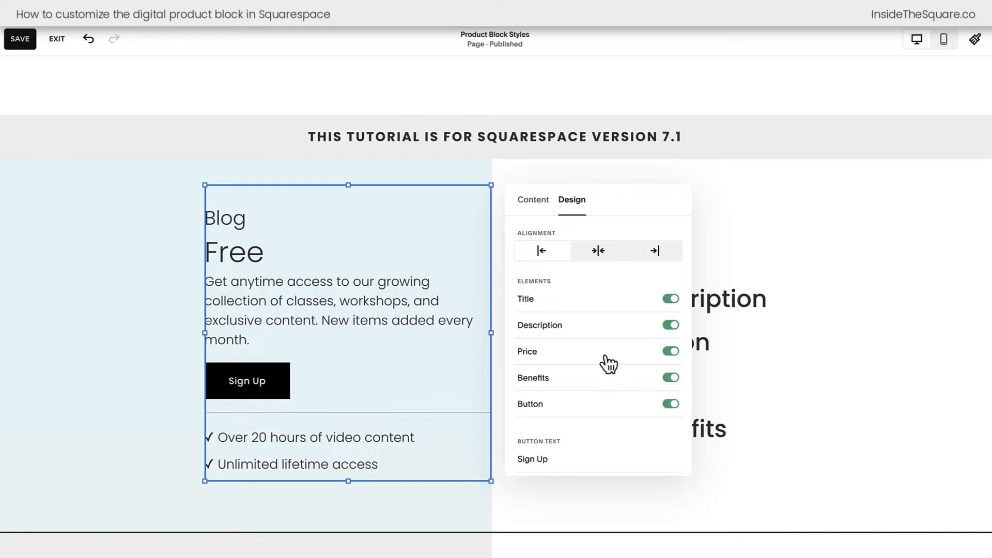
pyautogui.moveTo(564, 417)
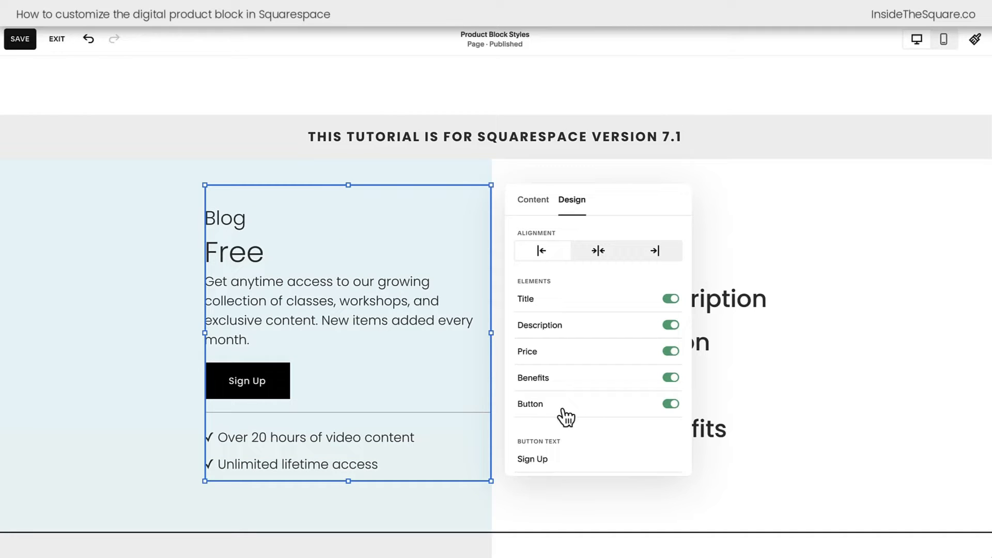
pyautogui.click(532, 451)
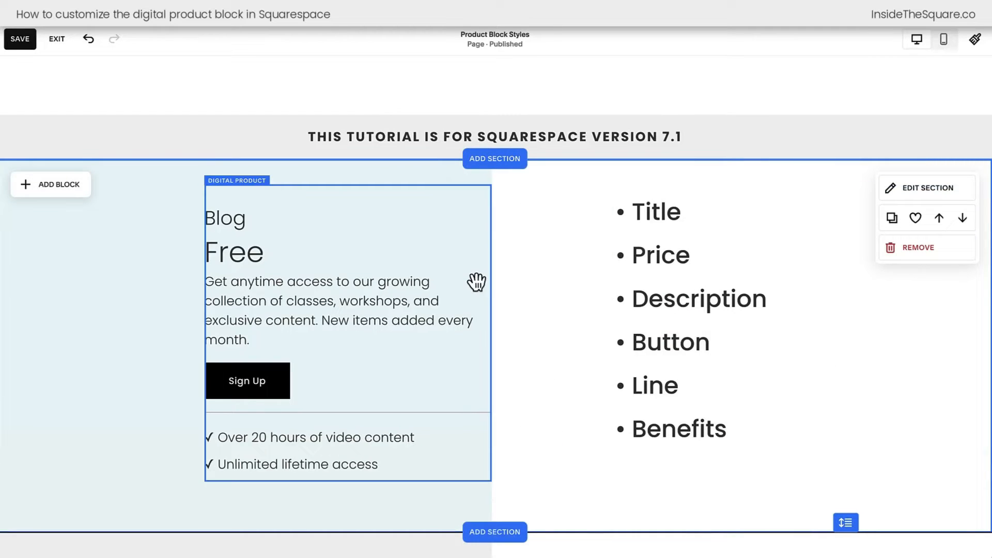
pyautogui.scroll(-3)
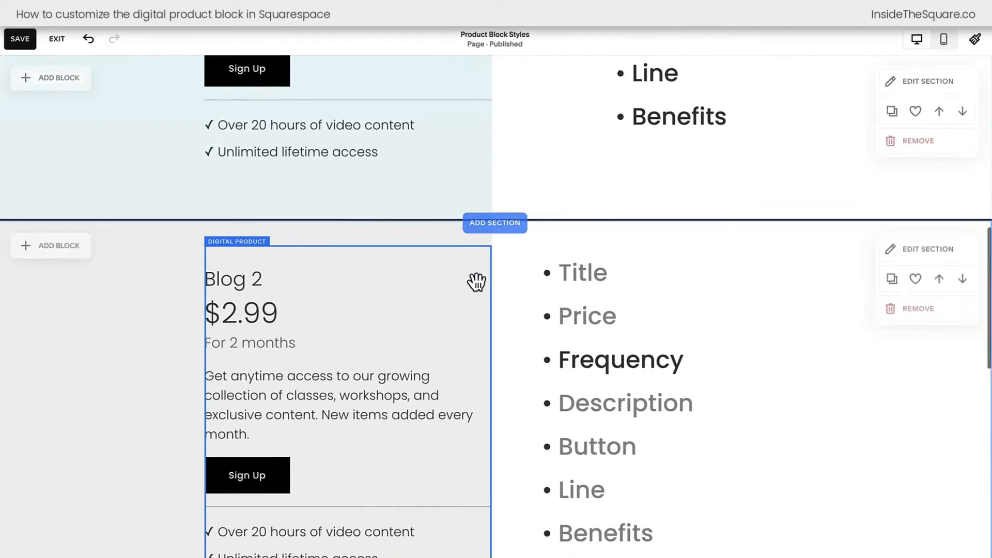
pyautogui.scroll(-3)
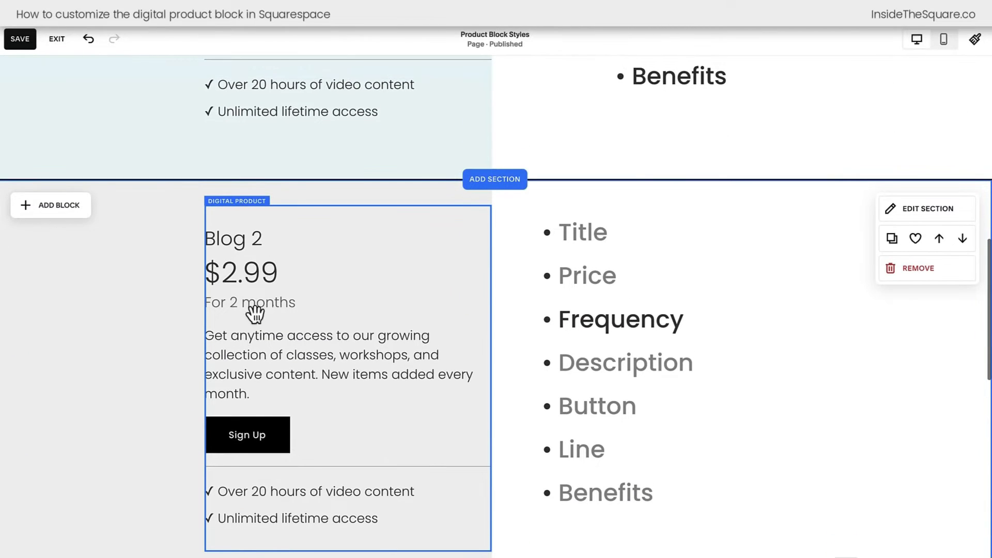
pyautogui.moveTo(329, 322)
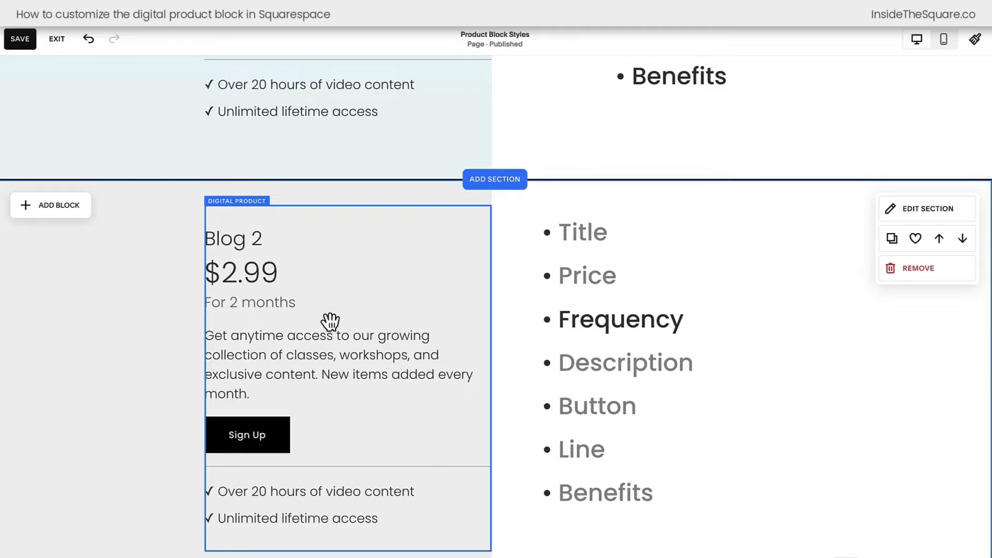
pyautogui.scroll(-3)
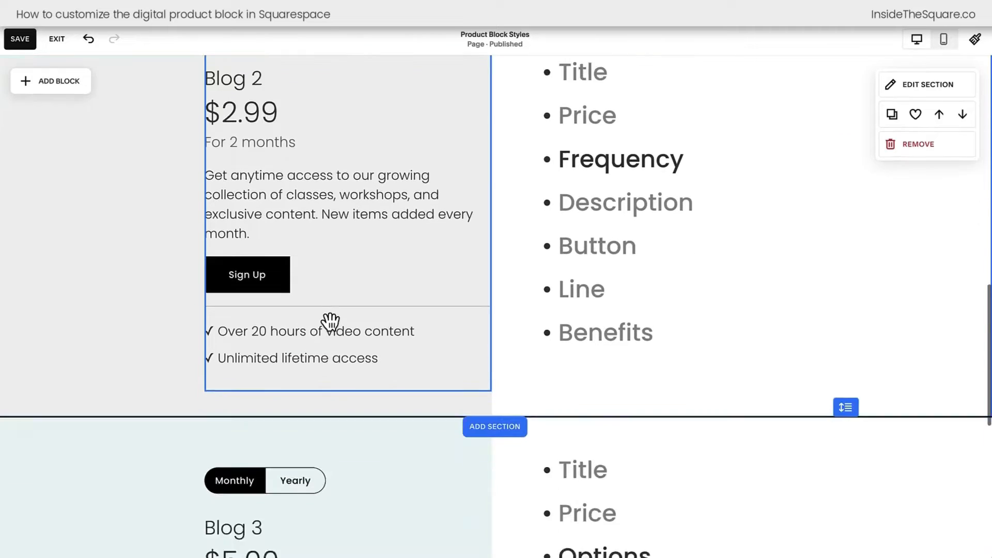
pyautogui.scroll(-3)
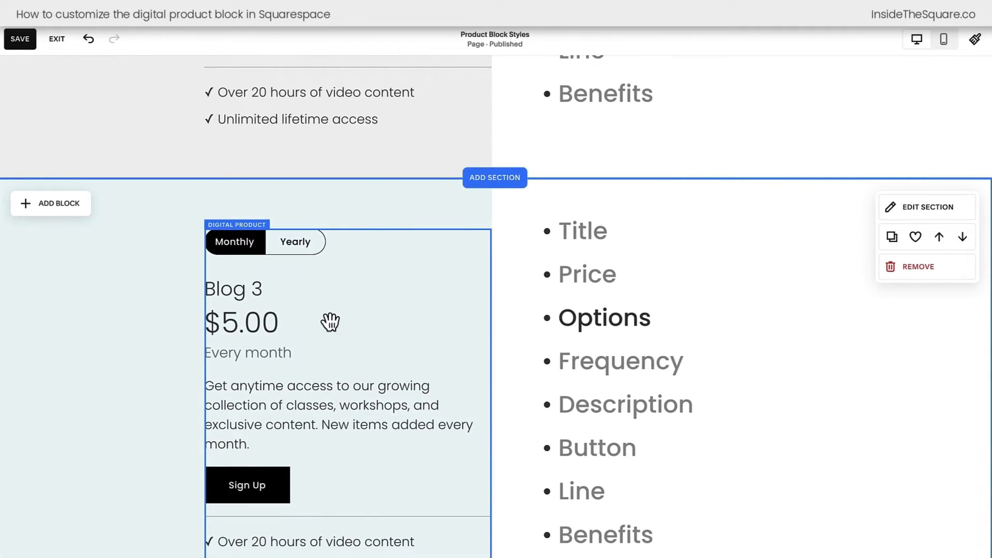
pyautogui.moveTo(380, 345)
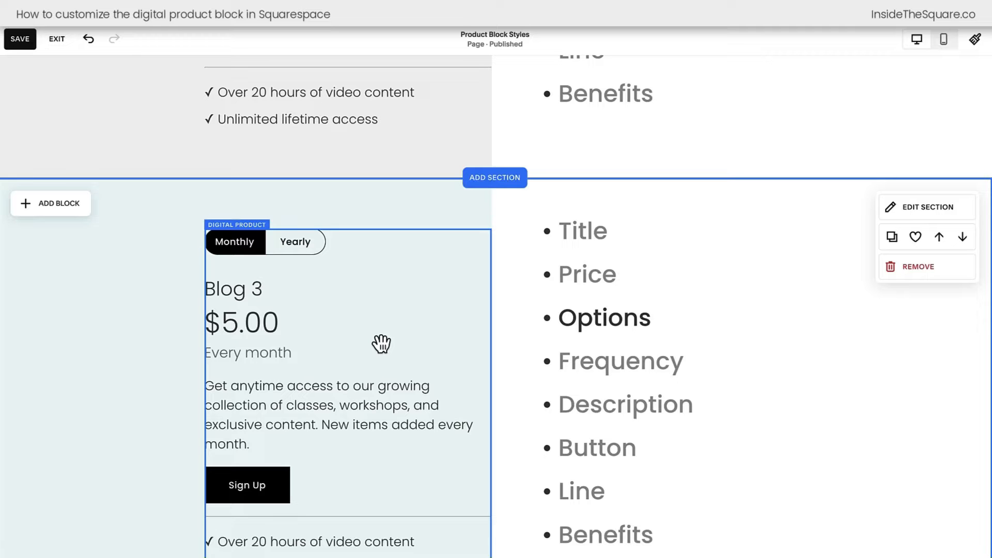
pyautogui.scroll(3)
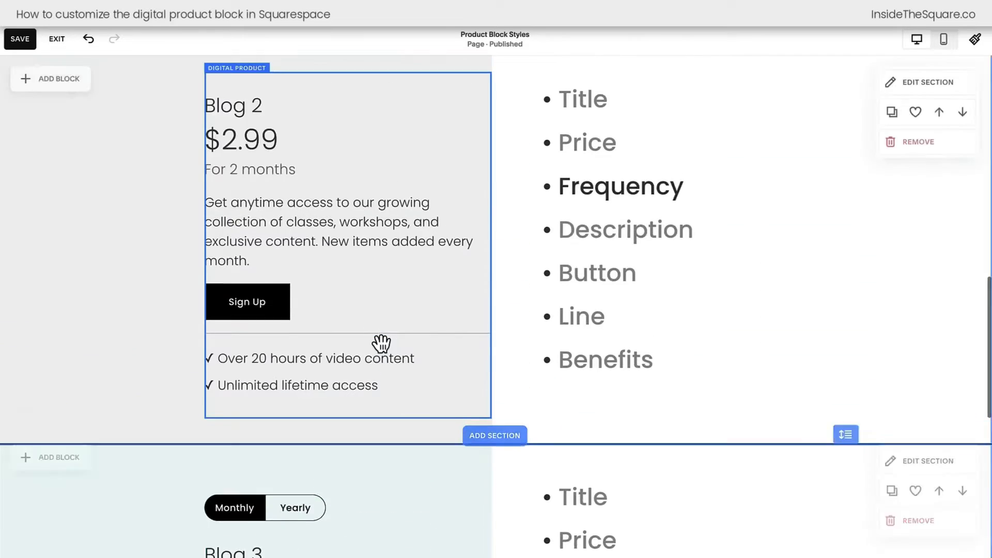
pyautogui.scroll(3)
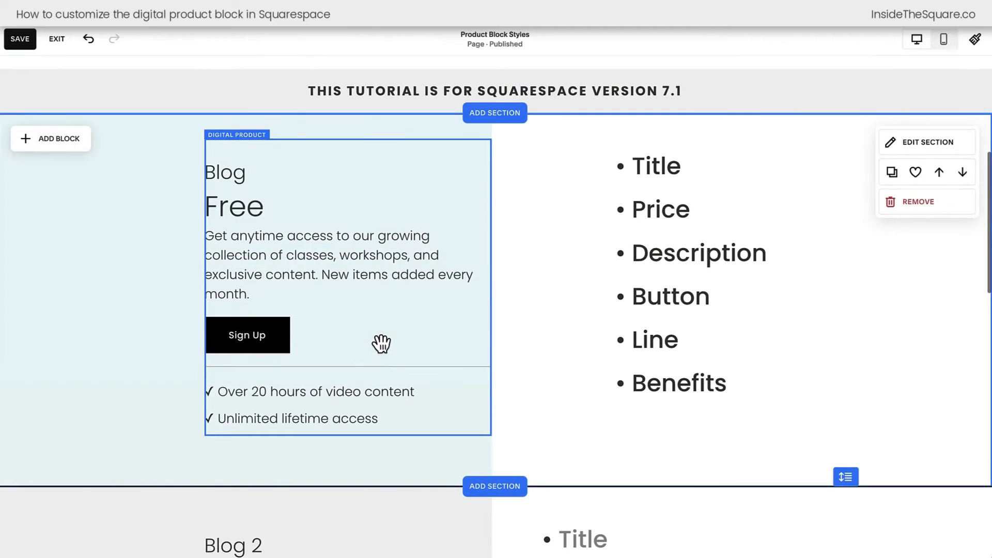
pyautogui.scroll(-3)
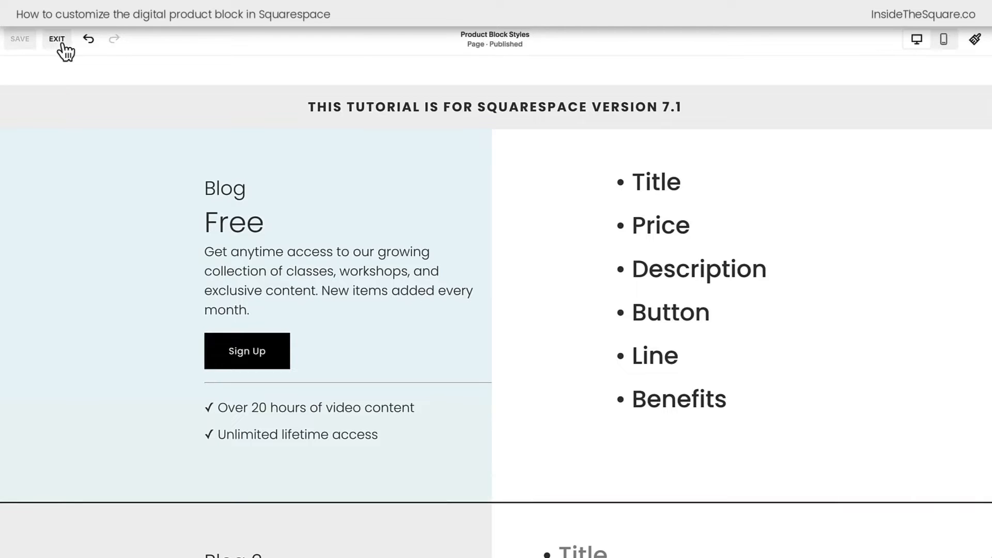
# Exit the page editor and reach the empty Custom CSS editor via Website Tools.
pyautogui.click(56, 38)
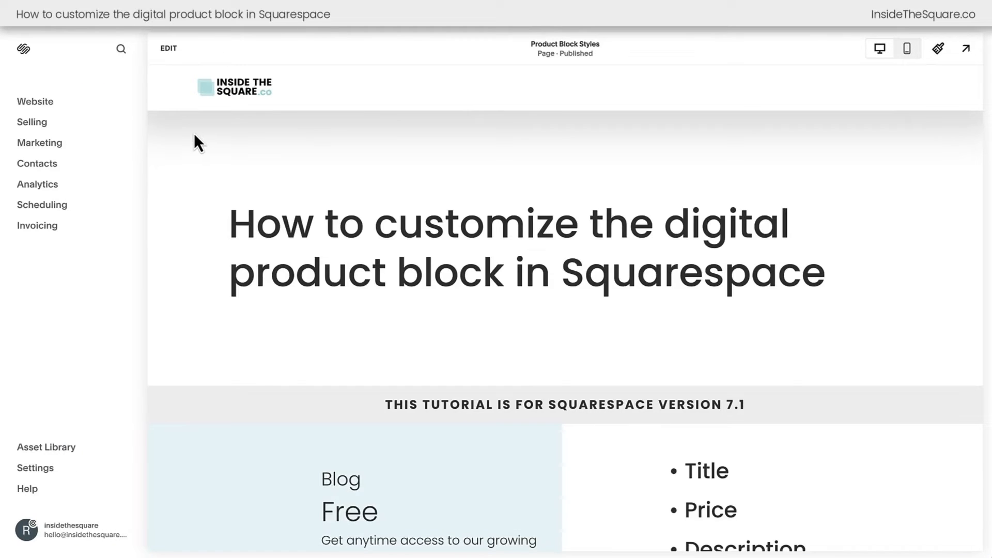
pyautogui.moveTo(35, 101)
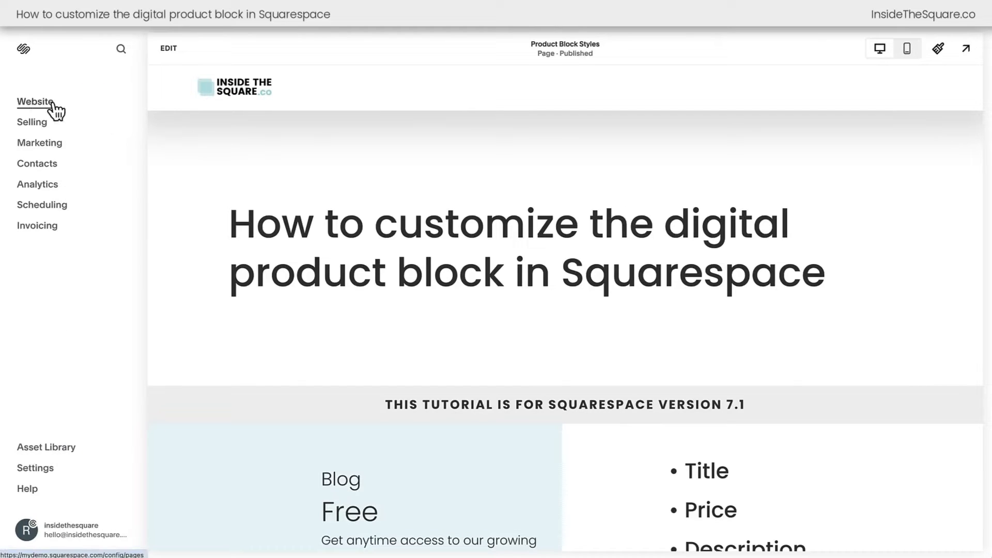
pyautogui.click(35, 103)
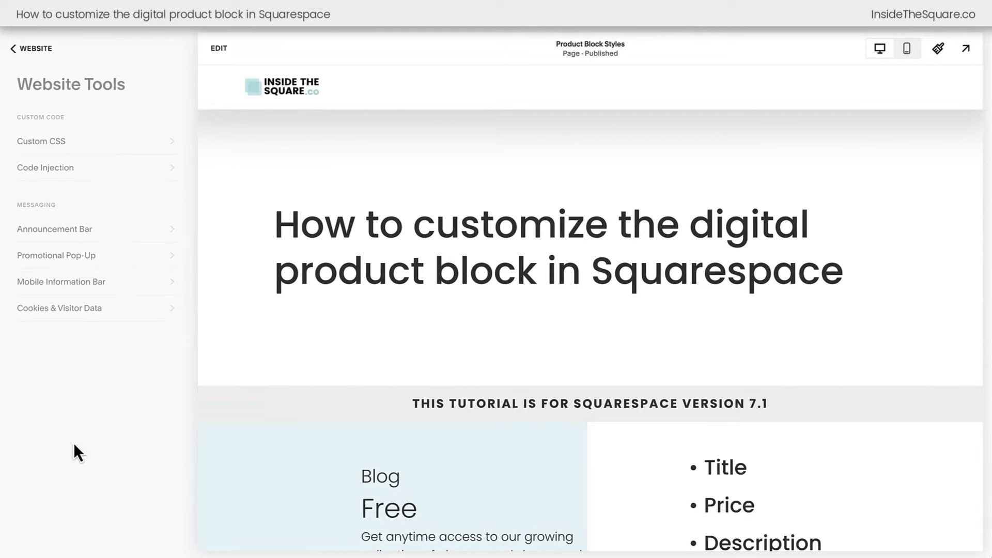
pyautogui.click(42, 142)
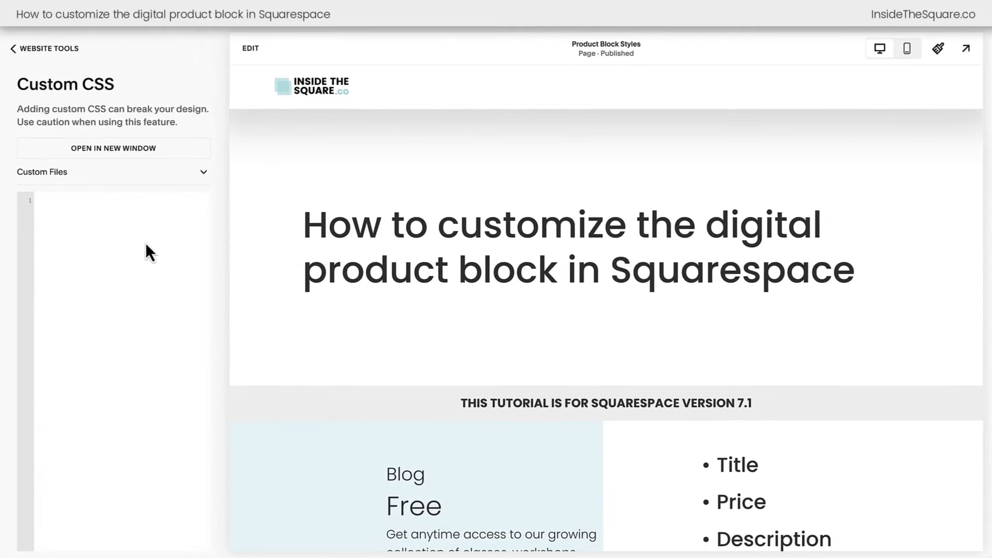
pyautogui.scroll(-3)
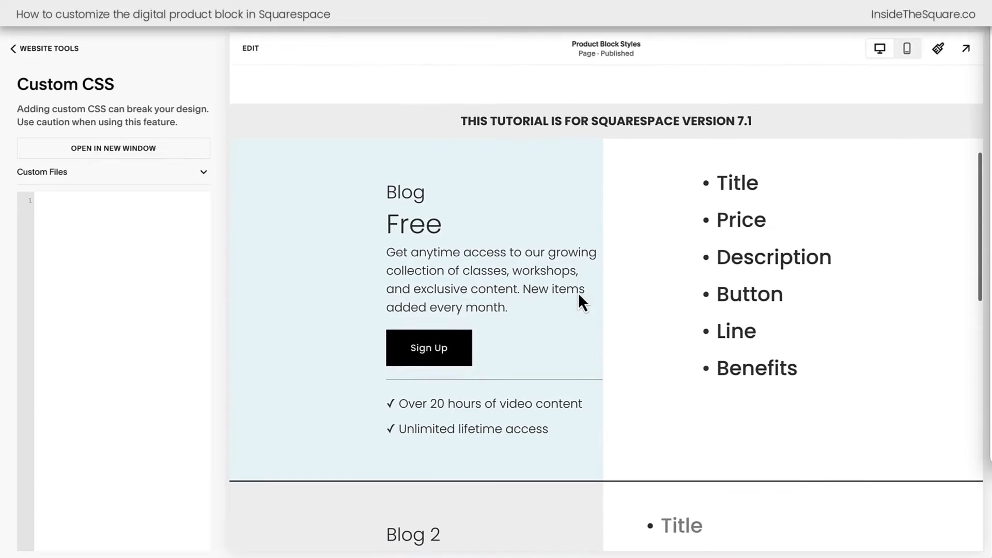
pyautogui.moveTo(647, 331)
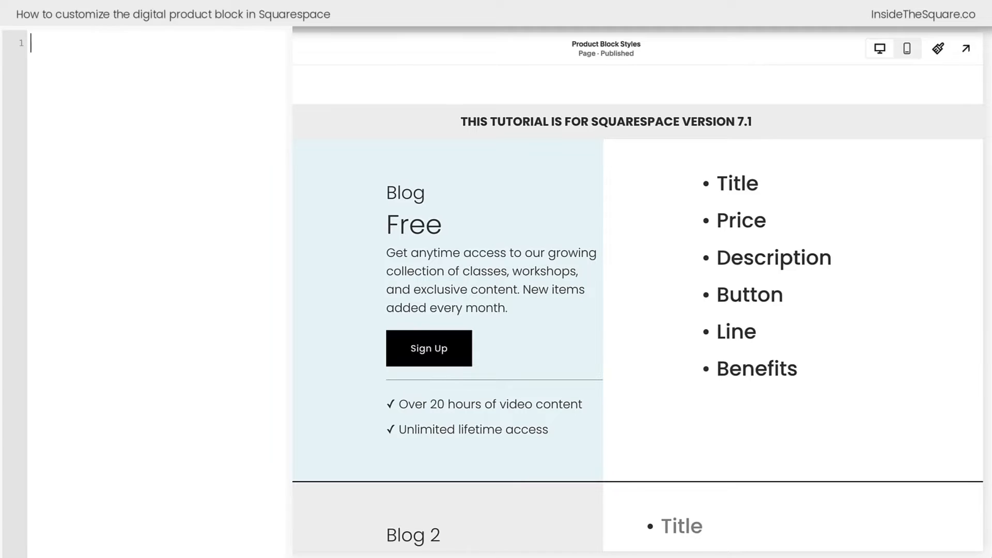
# Start a .pricing-plan-block rule with background:mintcream.
pyautogui.write('.pricing-plan-block')
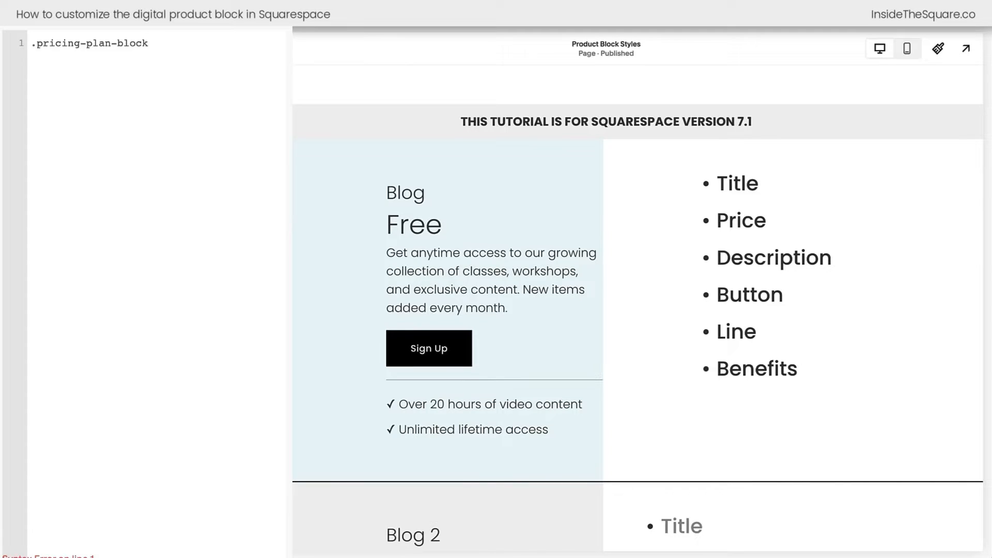
pyautogui.click(148, 43)
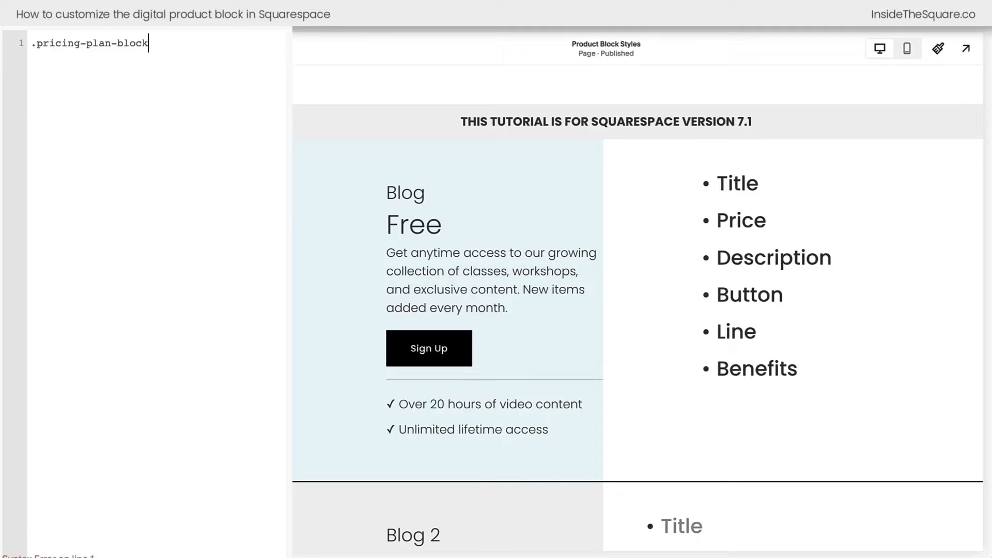
pyautogui.write('{}')
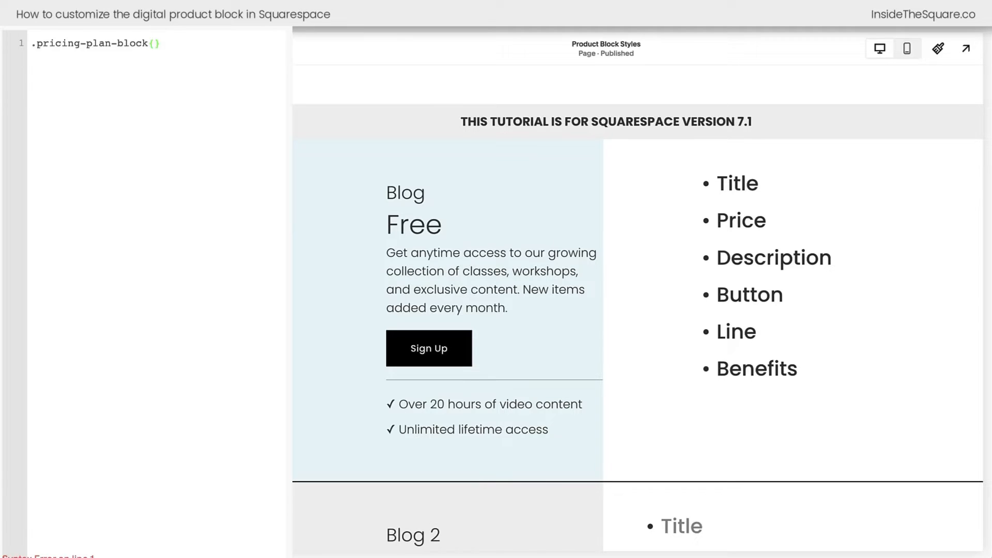
pyautogui.write('background')
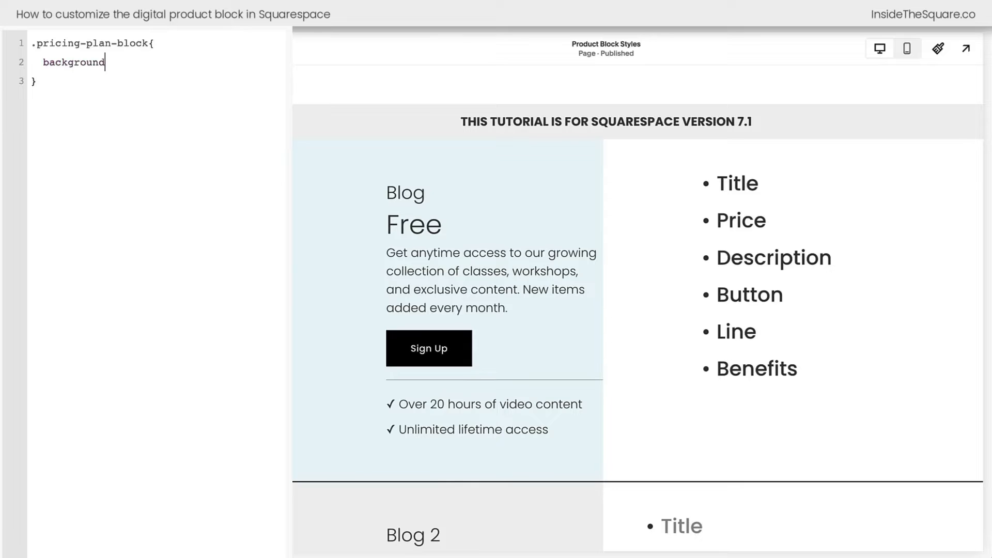
pyautogui.write(':mintcream')
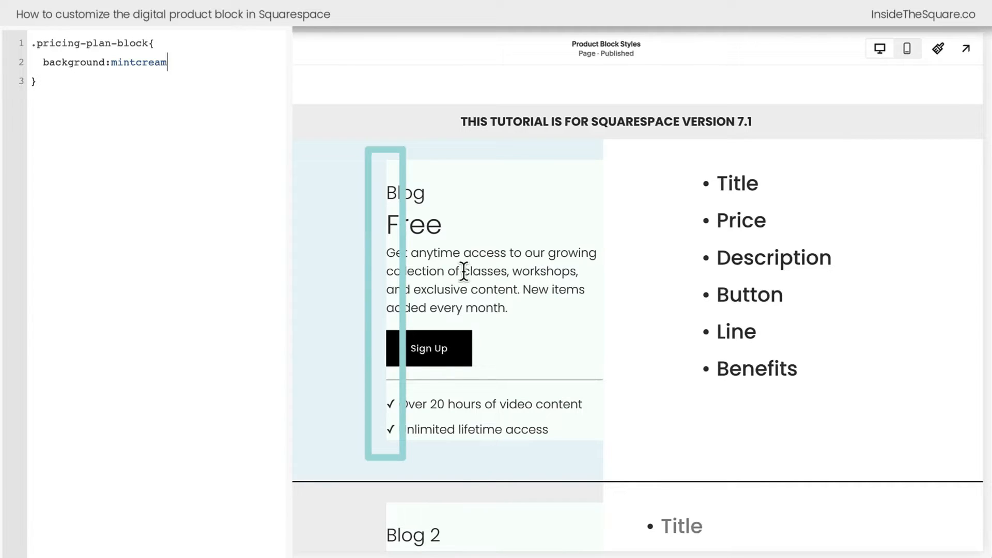
pyautogui.moveTo(411, 265)
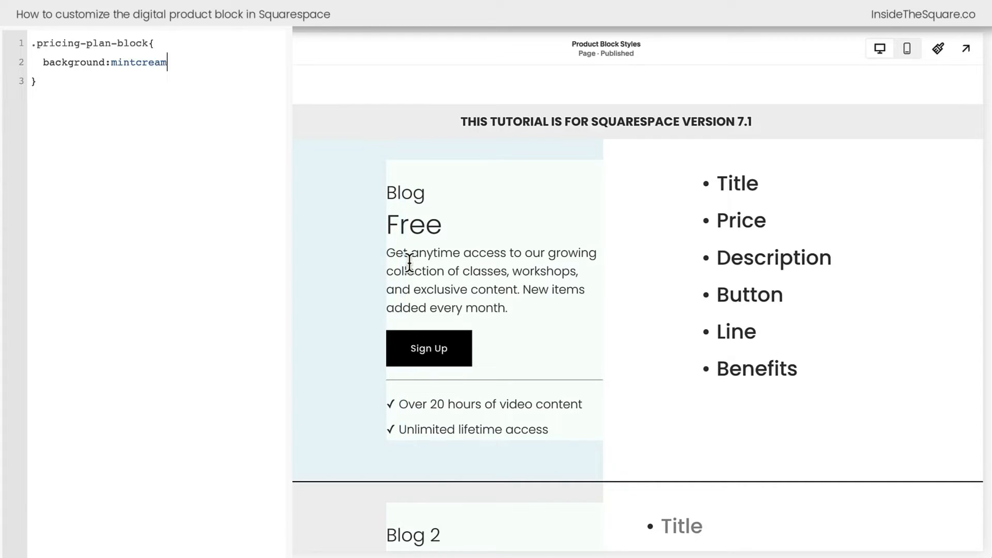
pyautogui.write(';')
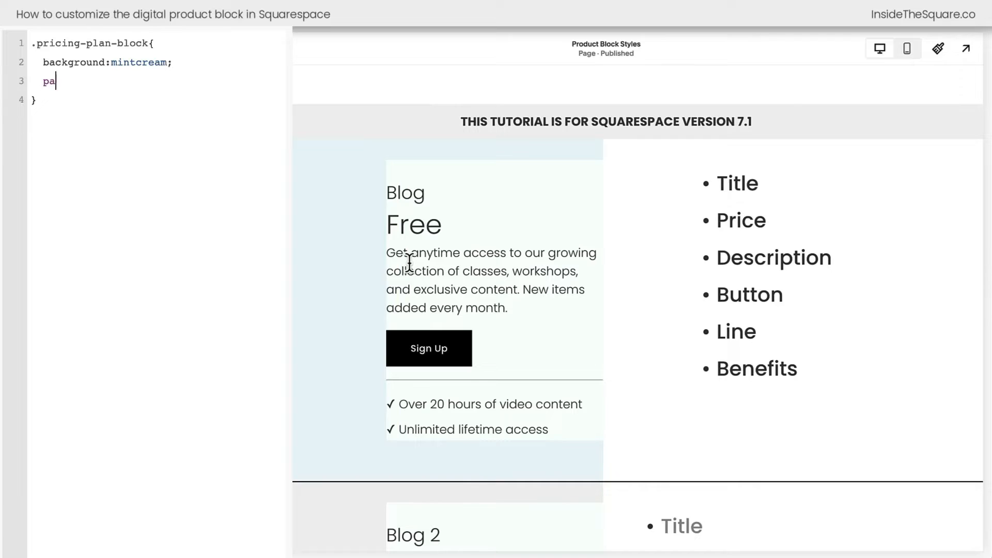
# Add padding:15px and border:3px solid #50bdb8, then check all blocks in the preview.
pyautogui.write('dding:15px;')
pyautogui.write('border:')
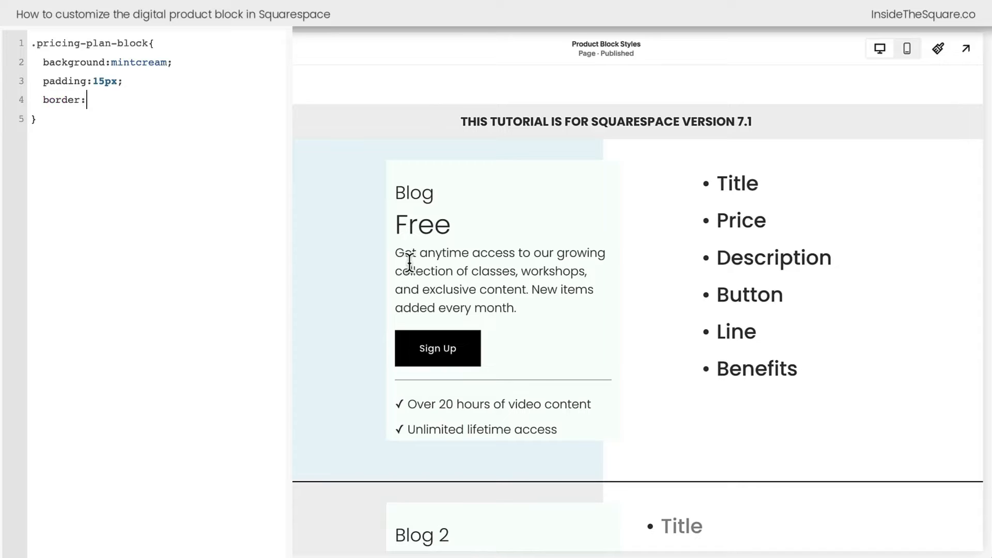
pyautogui.write('3px solid #')
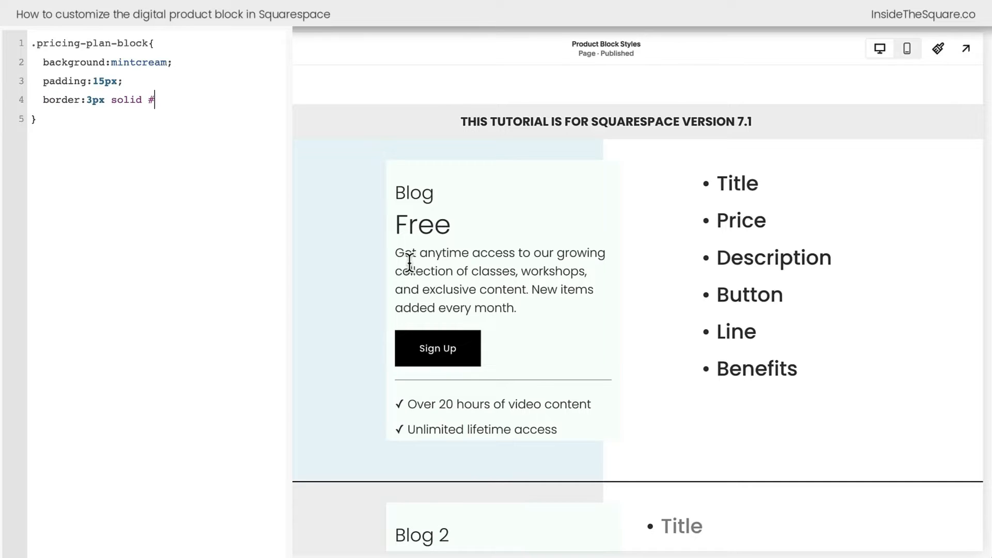
pyautogui.write('50bdb8')
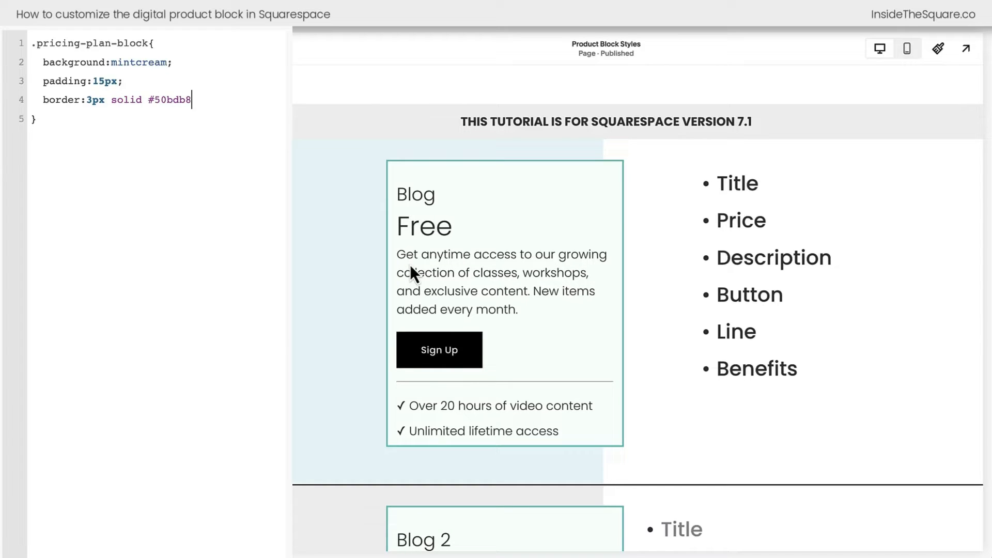
pyautogui.moveTo(700, 337)
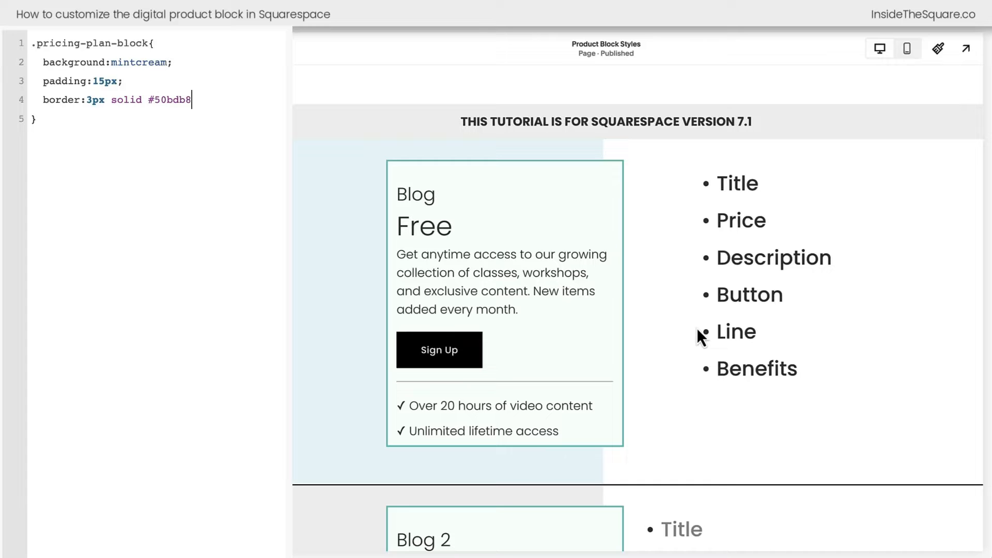
pyautogui.scroll(-3)
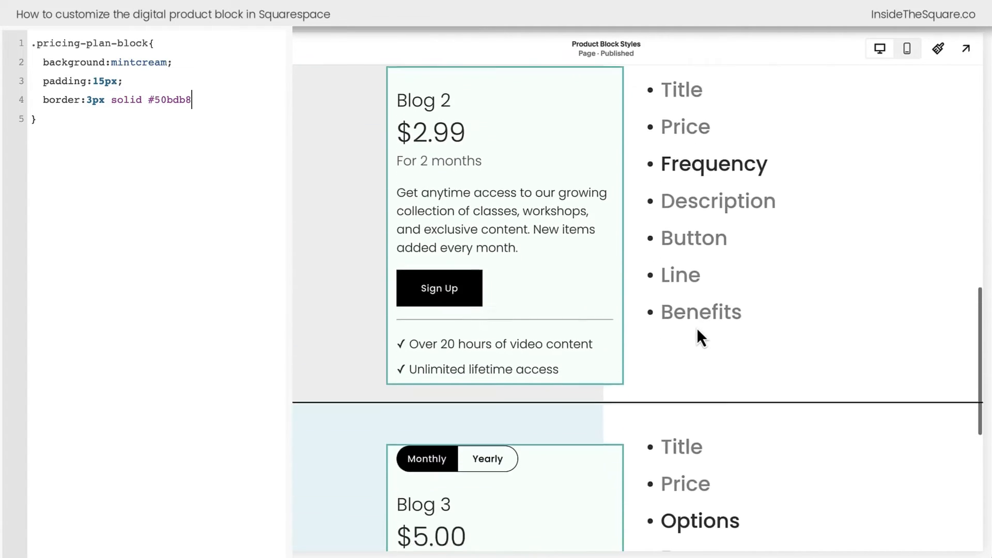
pyautogui.scroll(-3)
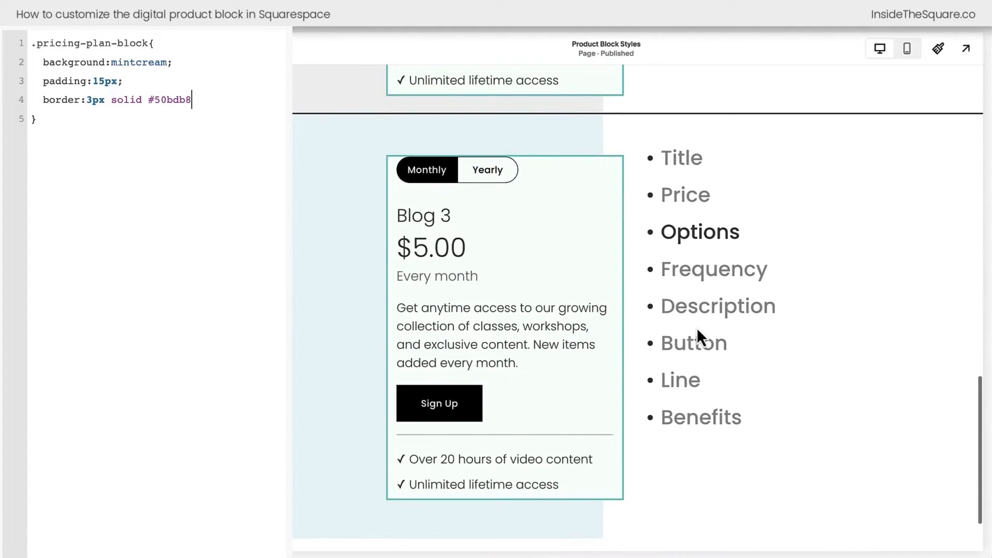
pyautogui.scroll(3)
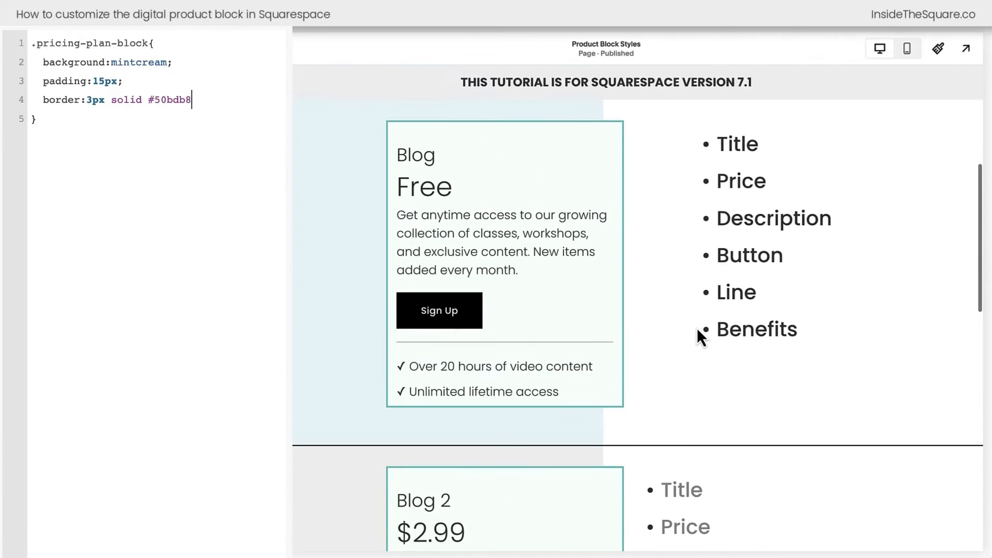
pyautogui.moveTo(712, 313)
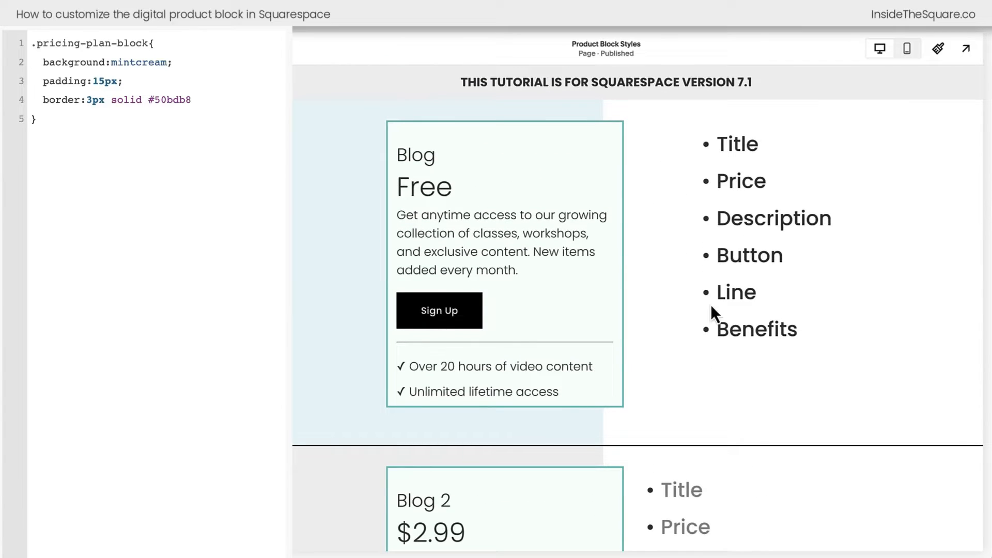
pyautogui.moveTo(227, 149)
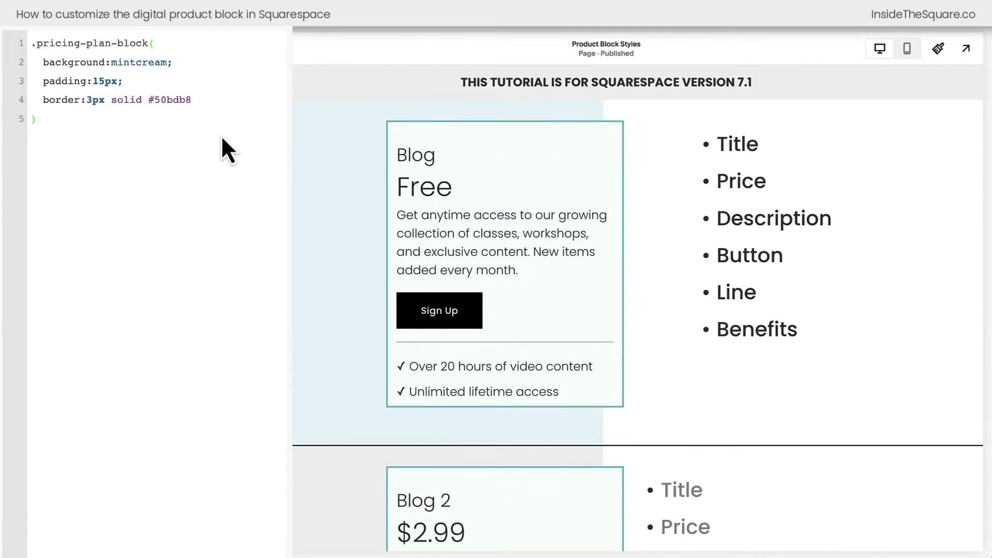
# Start a .pricing-plan-title rule with font-weight:bold and text-transform:uppercase.
pyautogui.write('.pricing-plan-title')
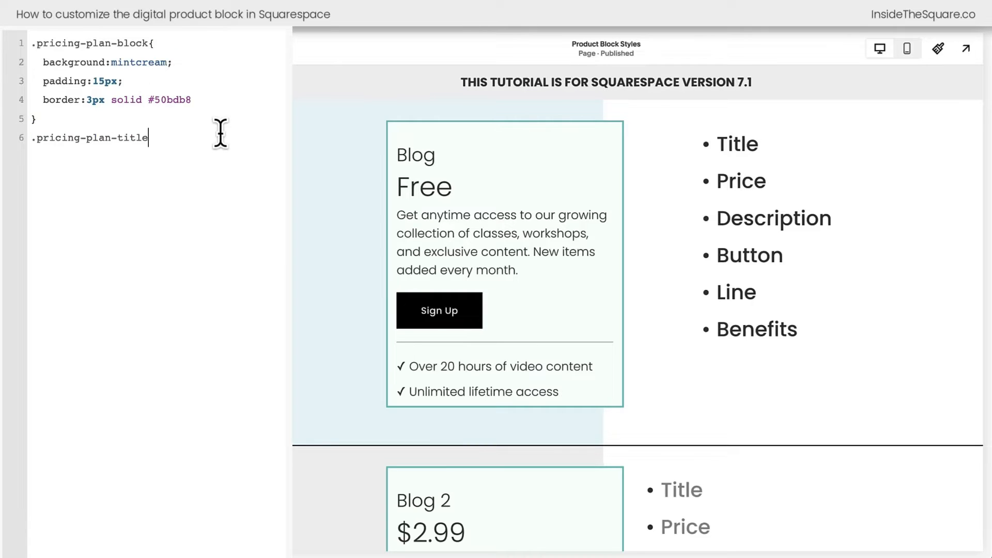
pyautogui.write('{')
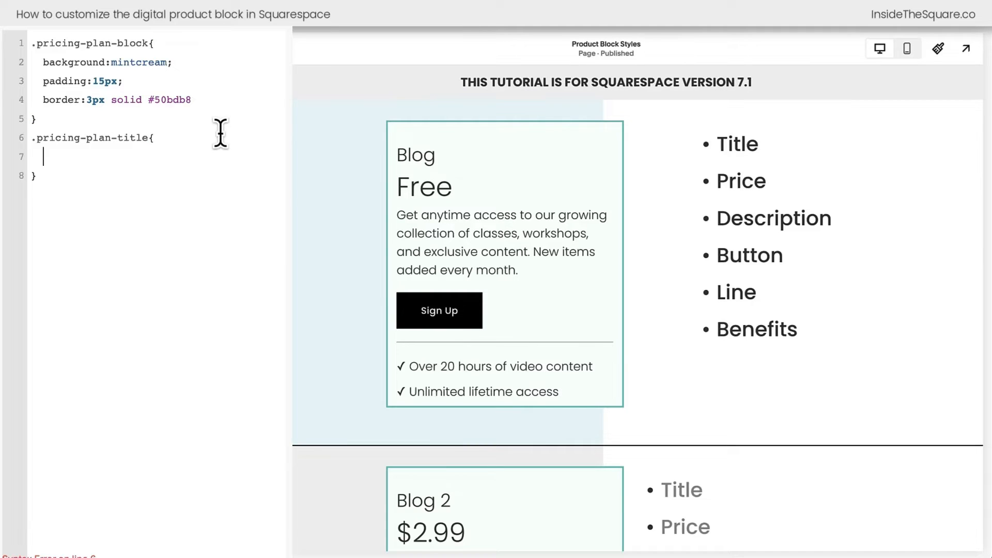
pyautogui.write('font-weigh')
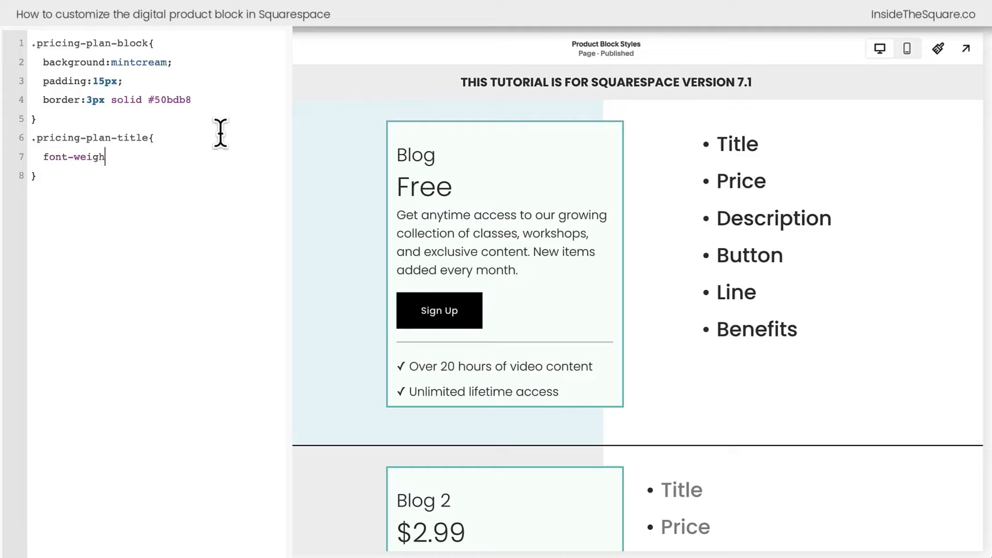
pyautogui.write('t:bold')
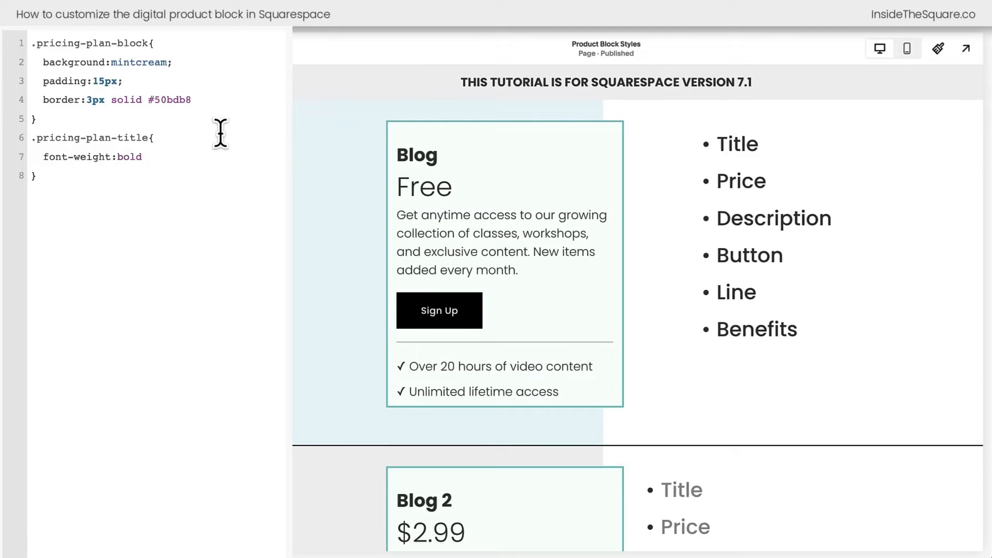
pyautogui.click(143, 156)
pyautogui.write('text-')
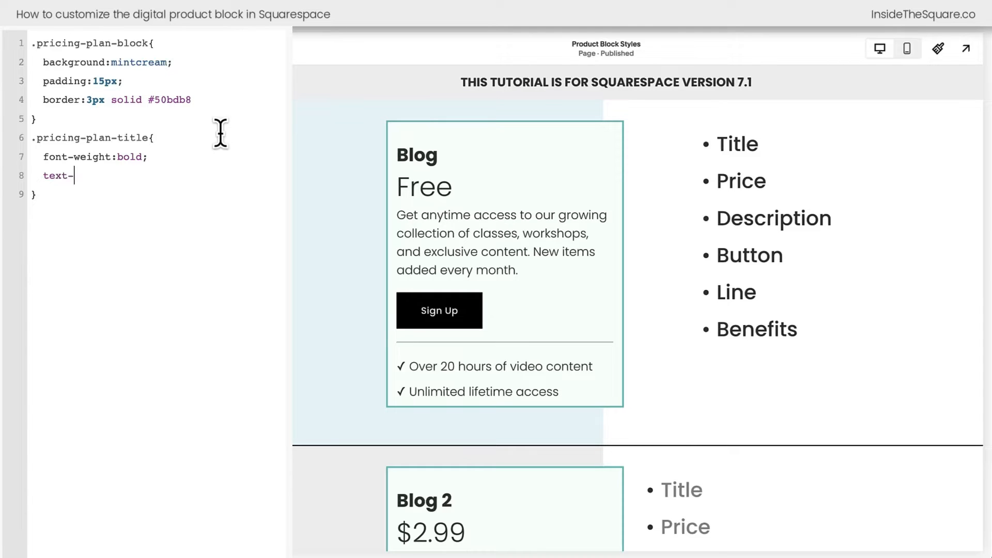
pyautogui.write('transform:')
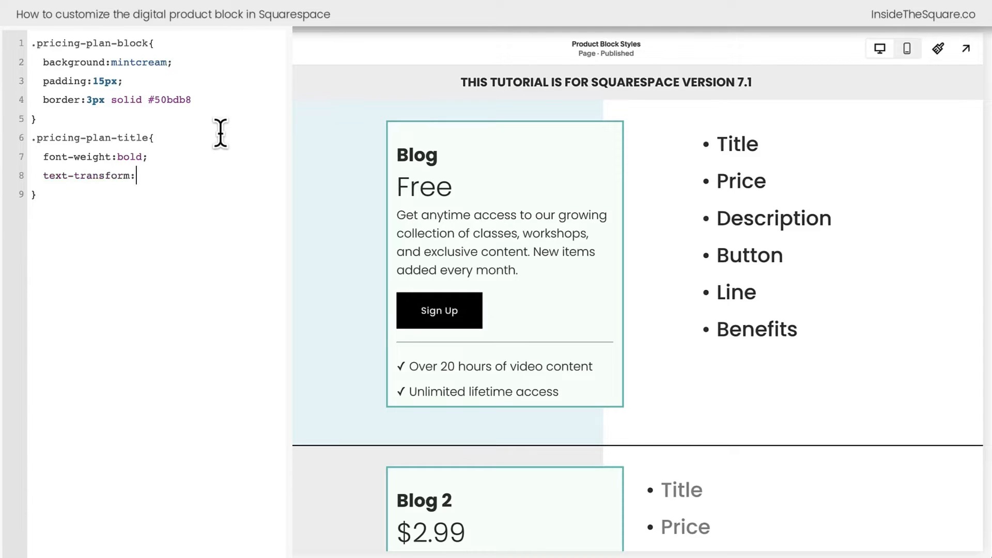
pyautogui.write('uppercas')
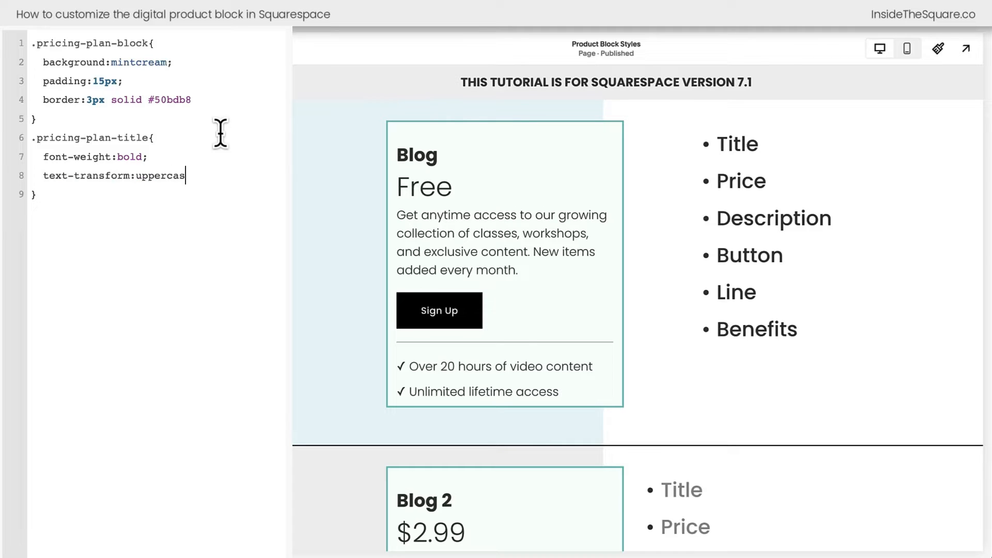
pyautogui.write('e;')
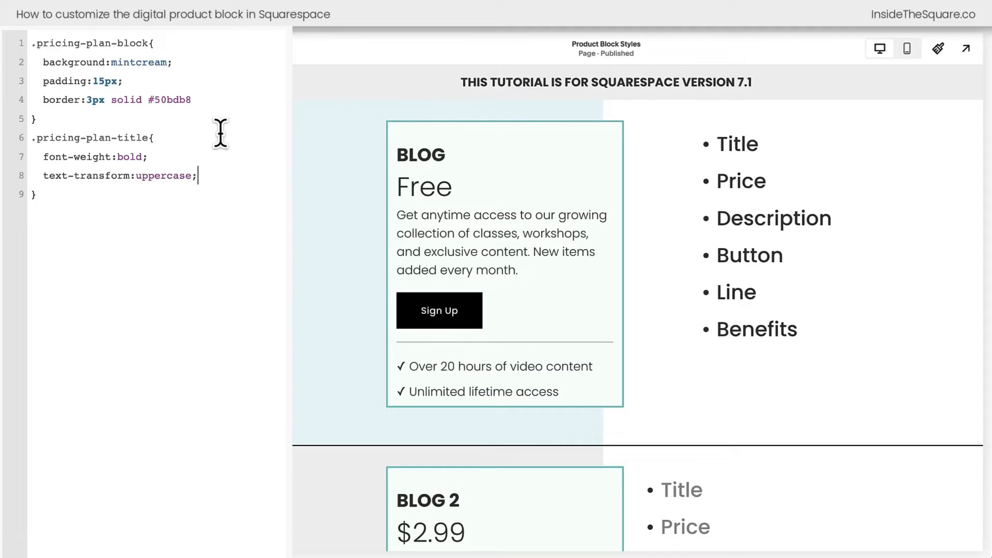
# Add letter-spacing:5px and color:#50bdb8 to the title rule.
pyautogui.write('letter-spacing:')
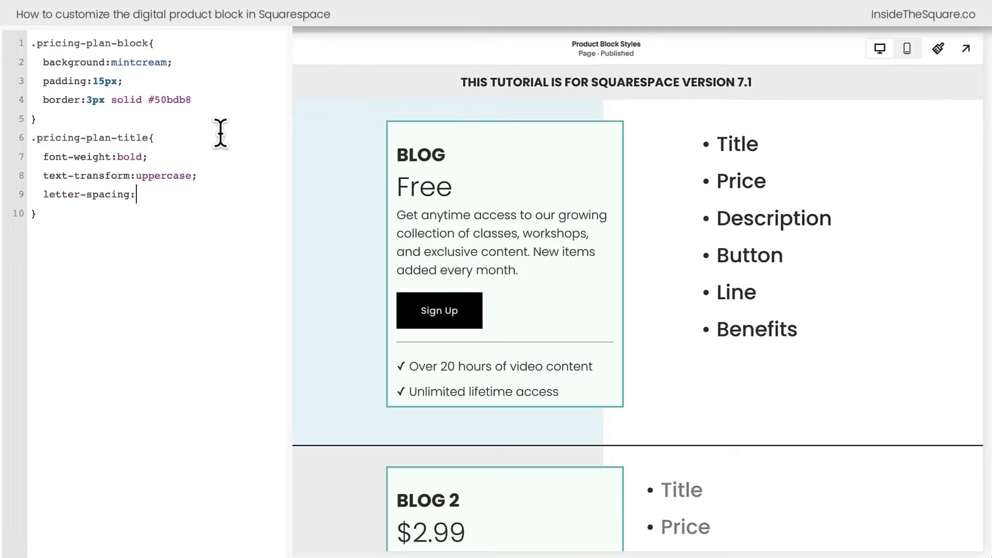
pyautogui.write('5px')
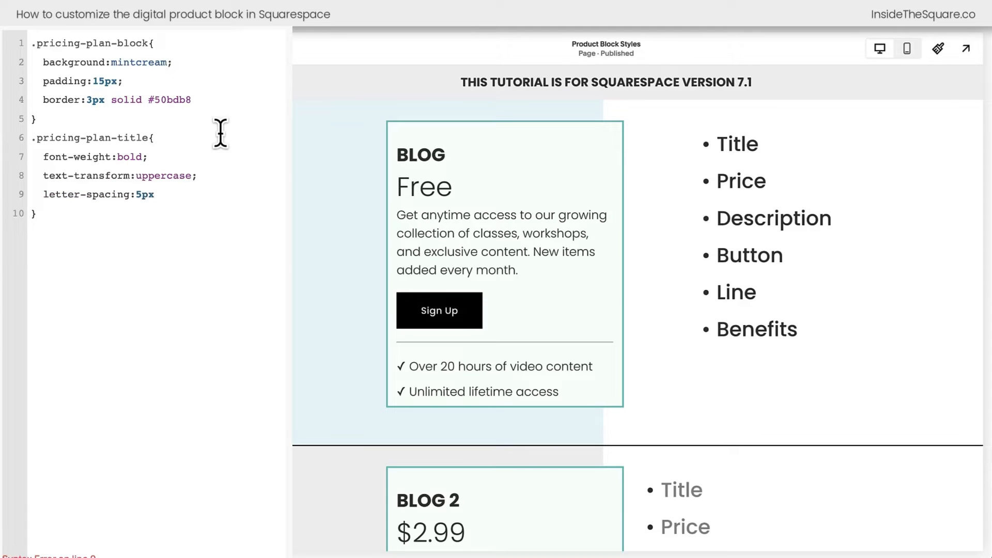
pyautogui.press('enter')
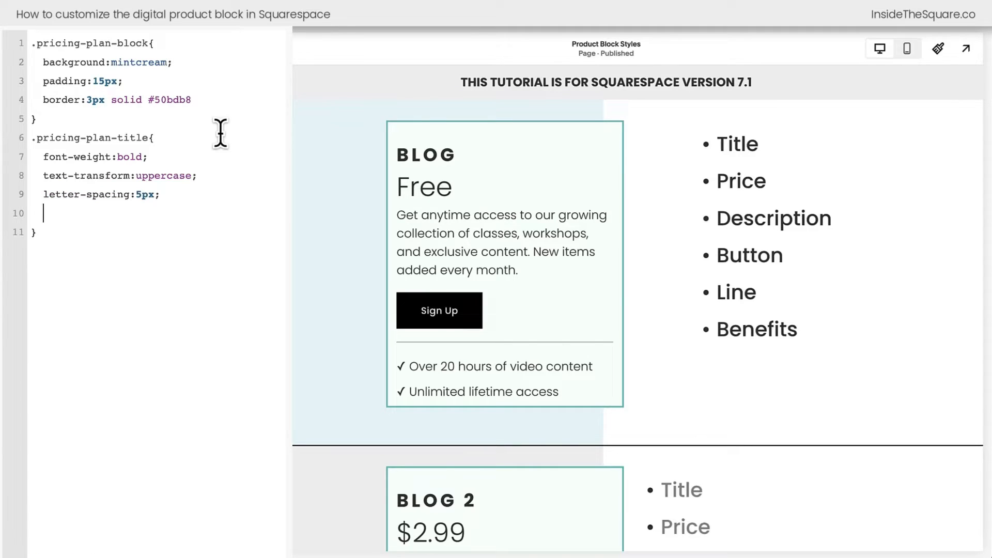
pyautogui.write('color:')
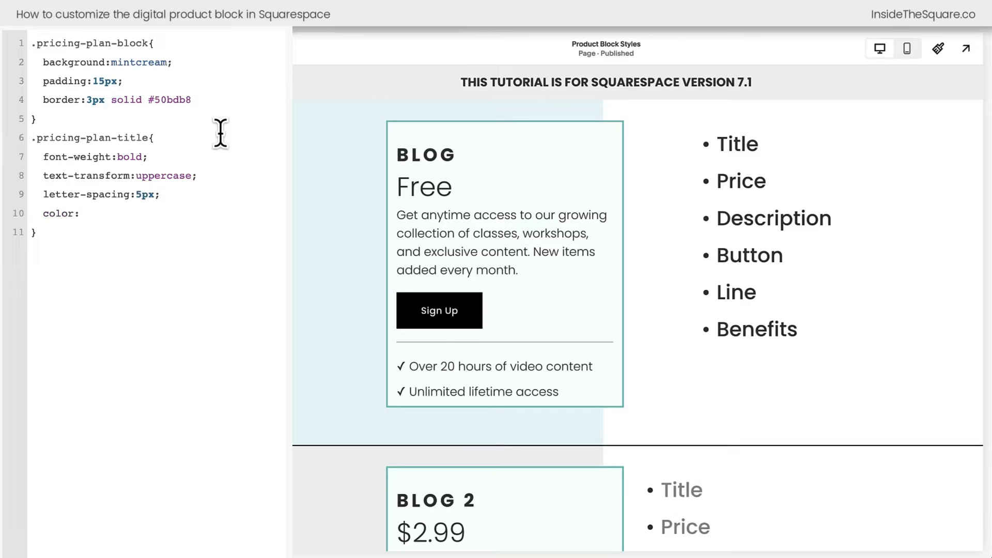
pyautogui.write('#50bd')
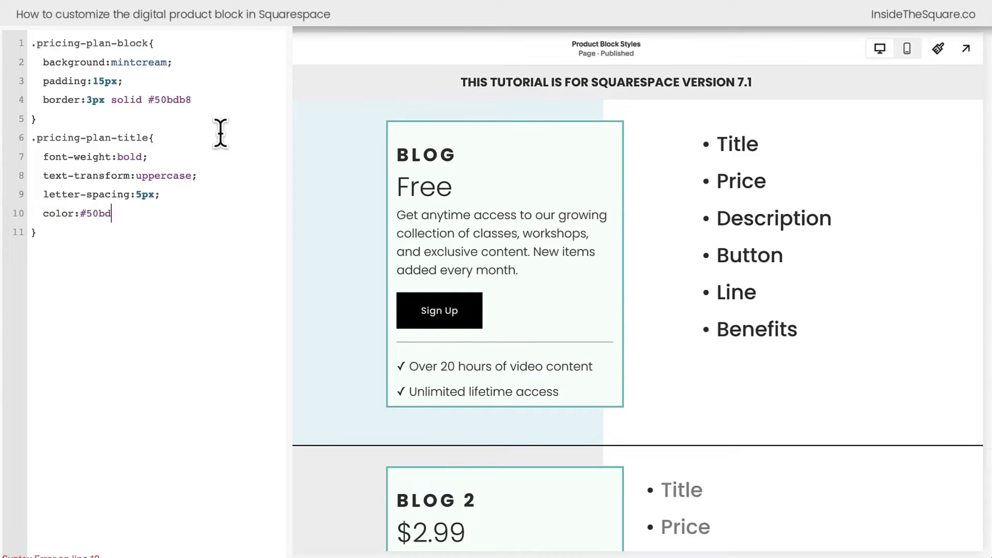
pyautogui.write('b8')
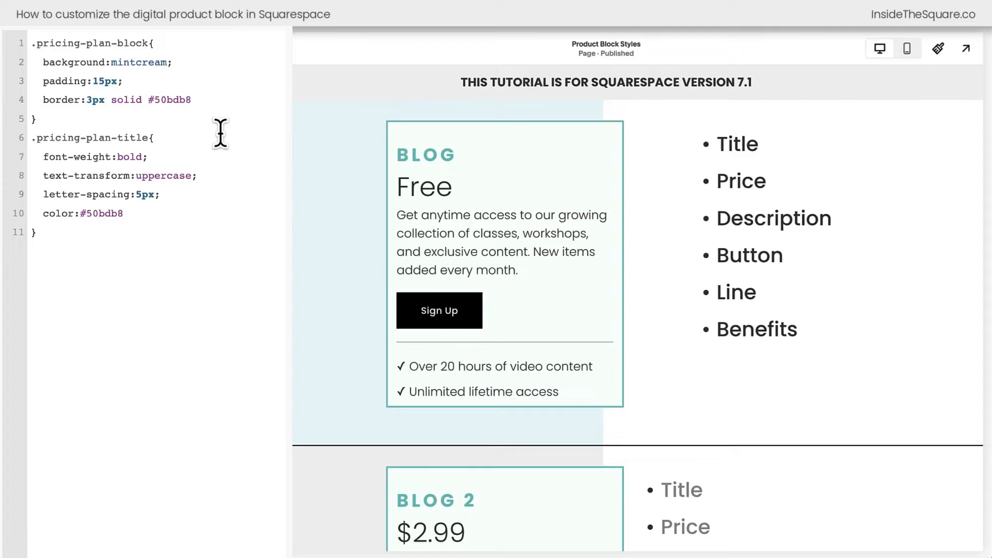
pyautogui.click(125, 213)
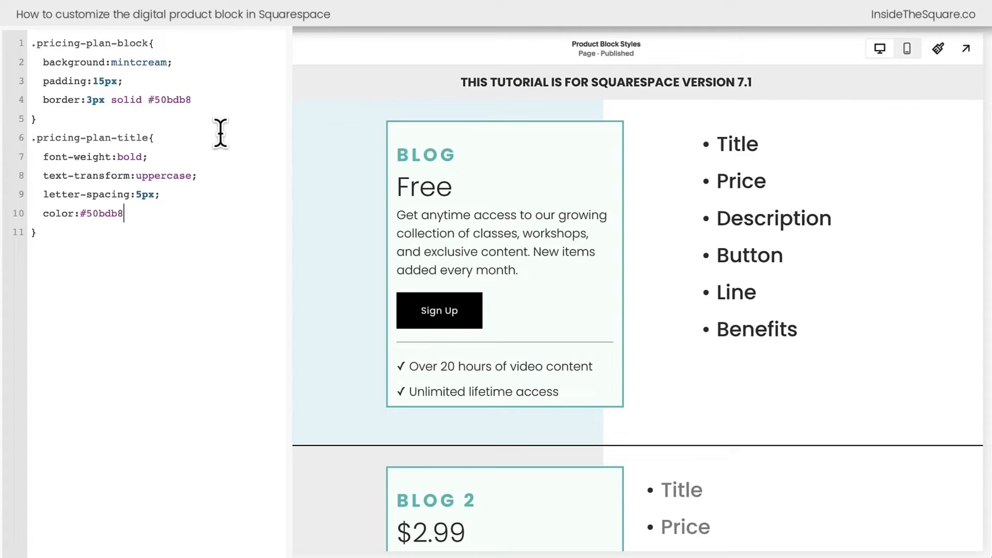
pyautogui.moveTo(402, 268)
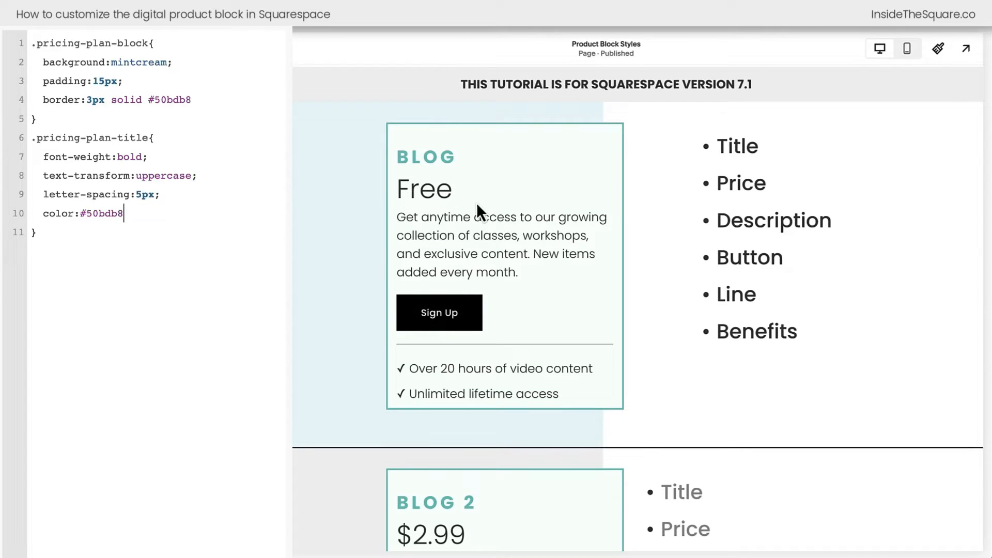
# Add a .pricing-plan-price-amount rule with font-size:50px!important.
pyautogui.scroll(-3)
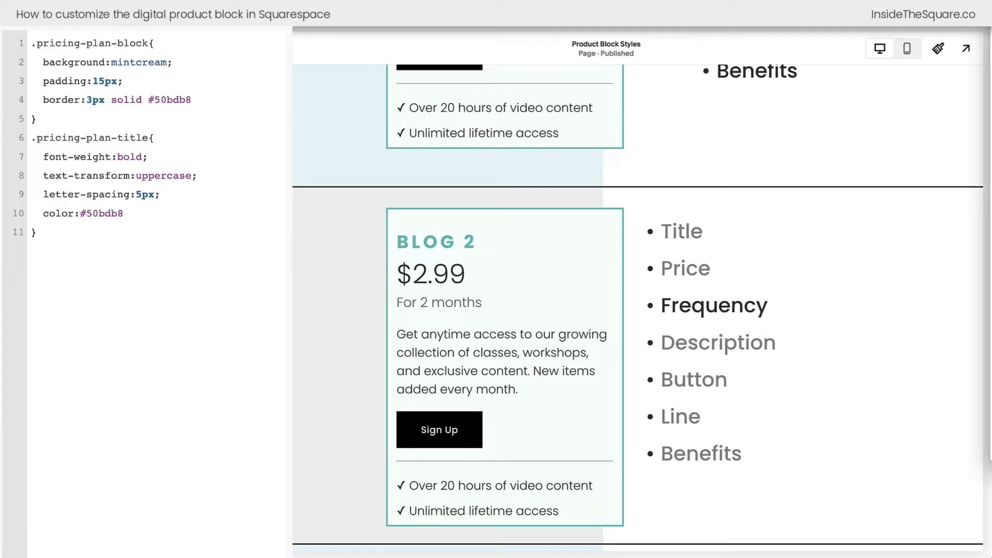
pyautogui.write('.pricing-plan-price-amount')
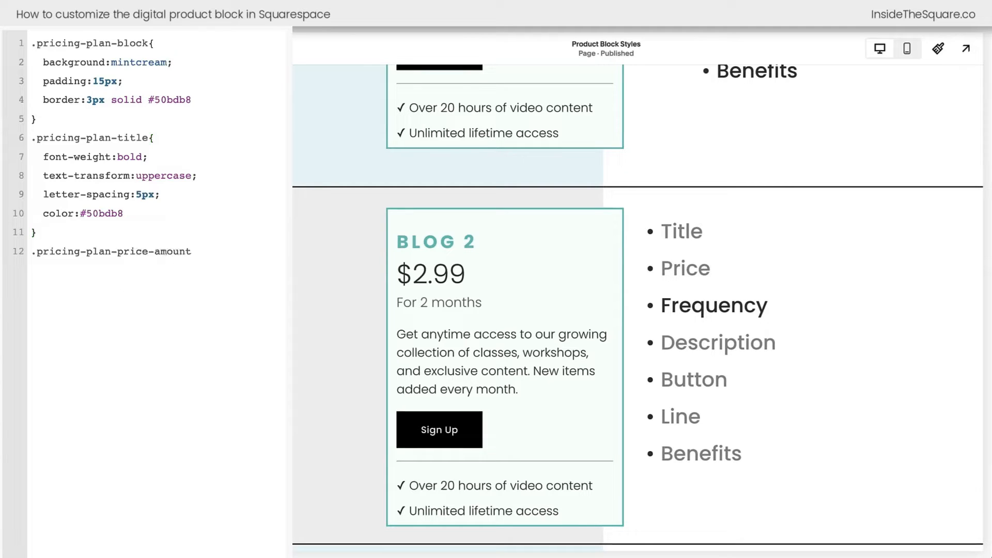
pyautogui.click(191, 251)
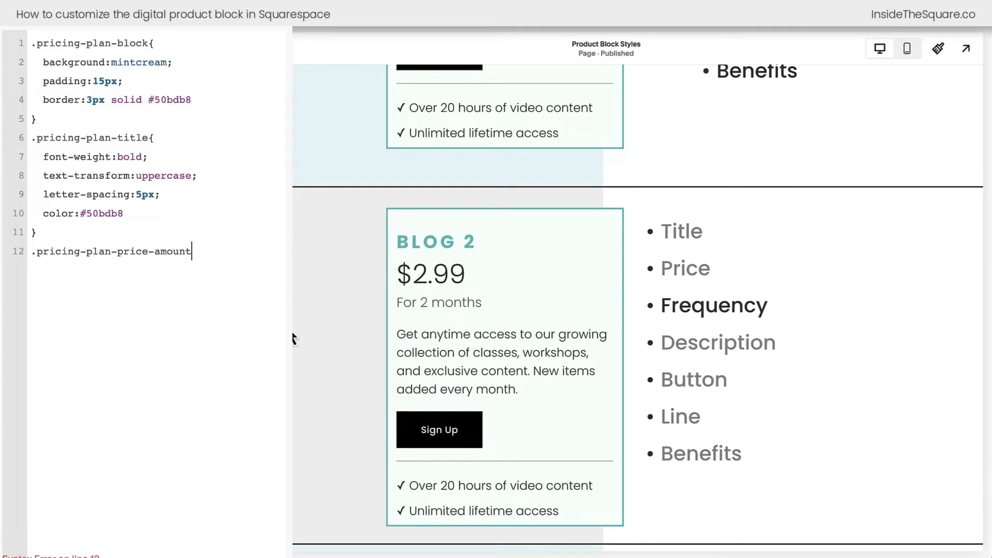
pyautogui.write('{}')
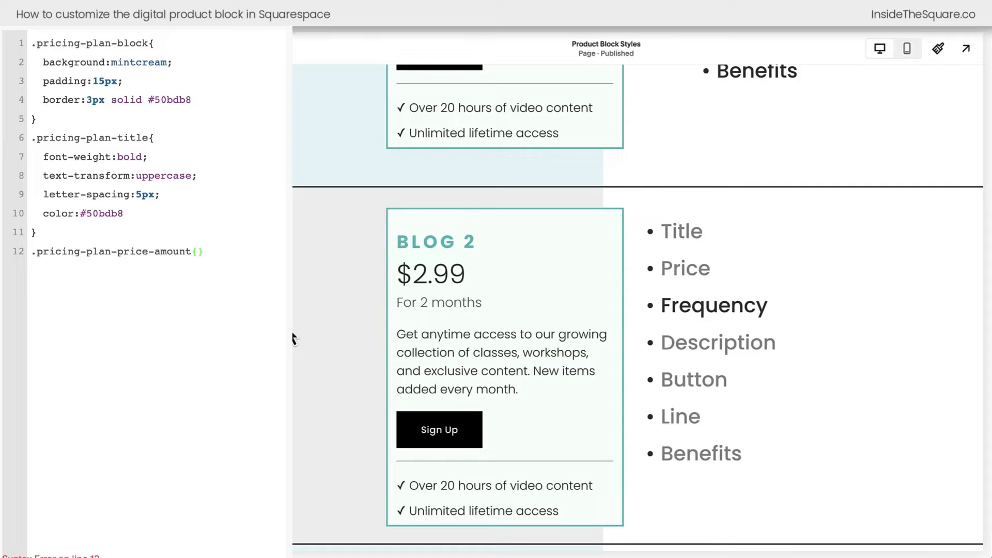
pyautogui.write('font-siz')
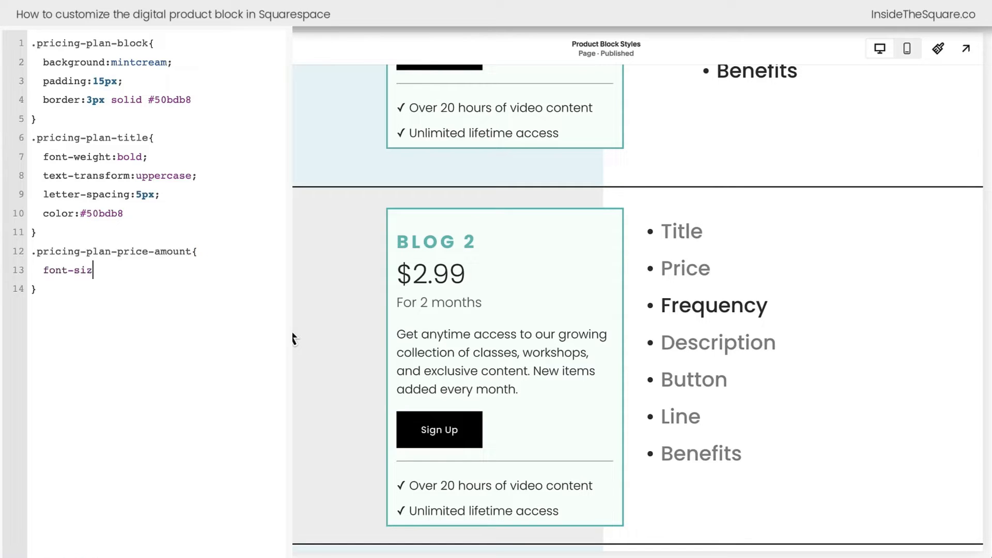
pyautogui.write('e:30p')
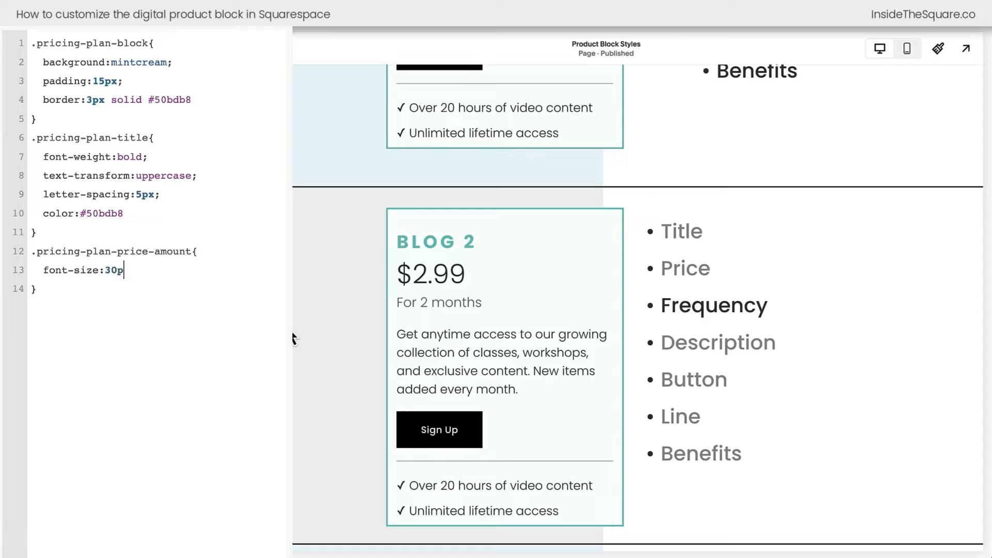
pyautogui.write('15')
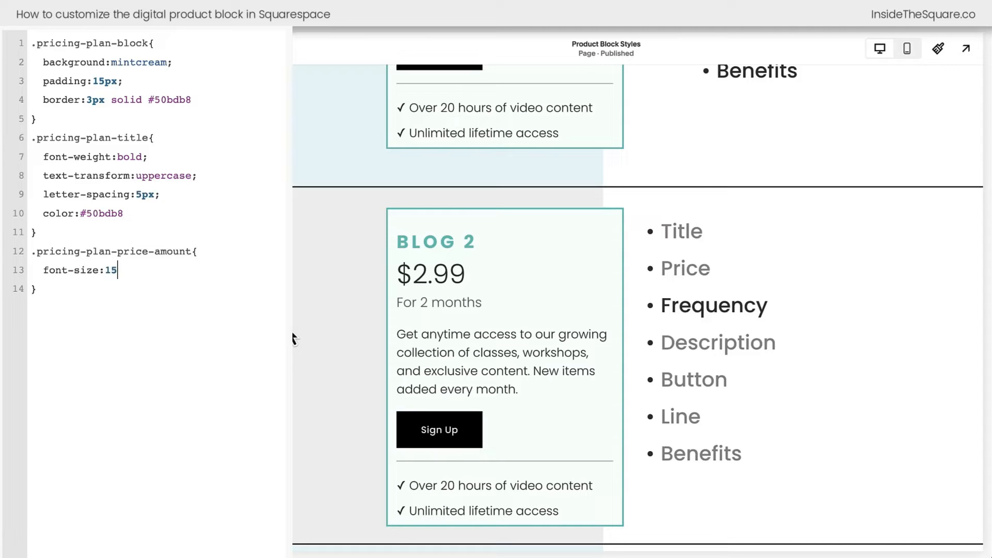
pyautogui.write('px!')
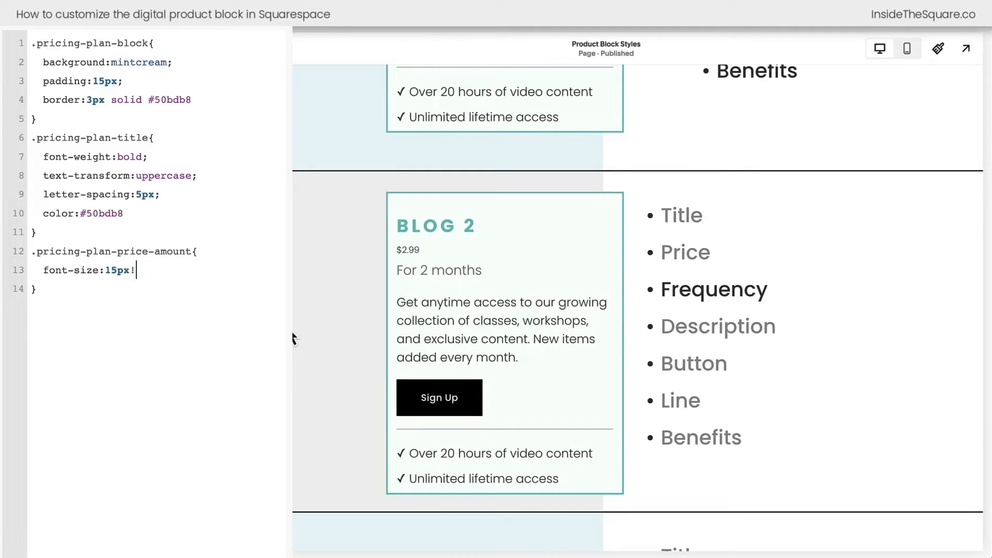
pyautogui.write('important;')
pyautogui.write('font')
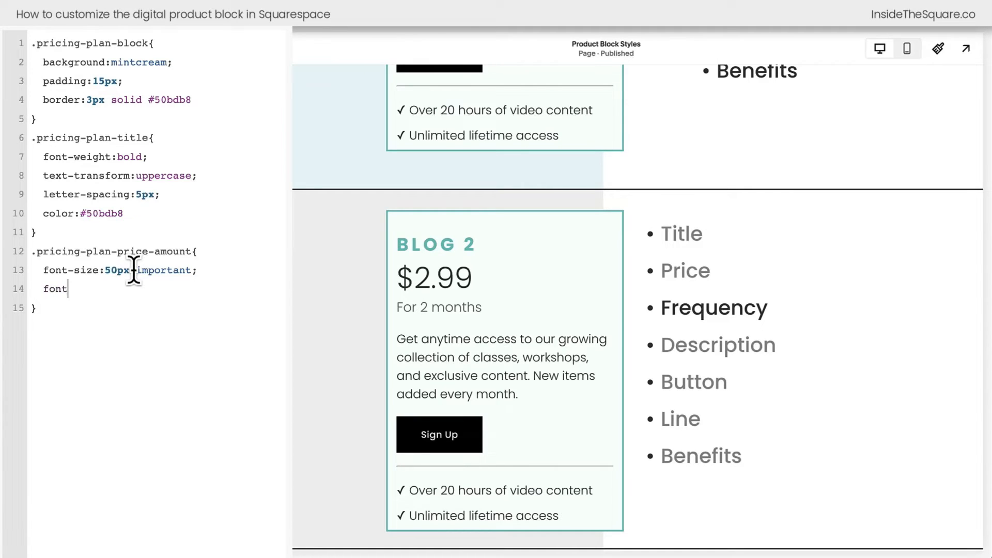
# Give the price amount font-weight:bold and remove bold from the title rule.
pyautogui.write('-weight:bold')
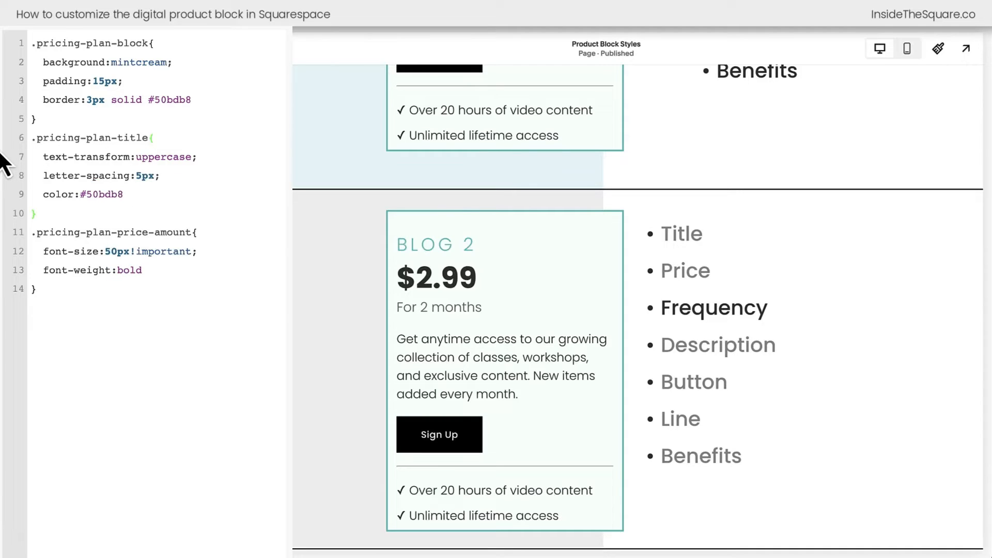
pyautogui.click(152, 138)
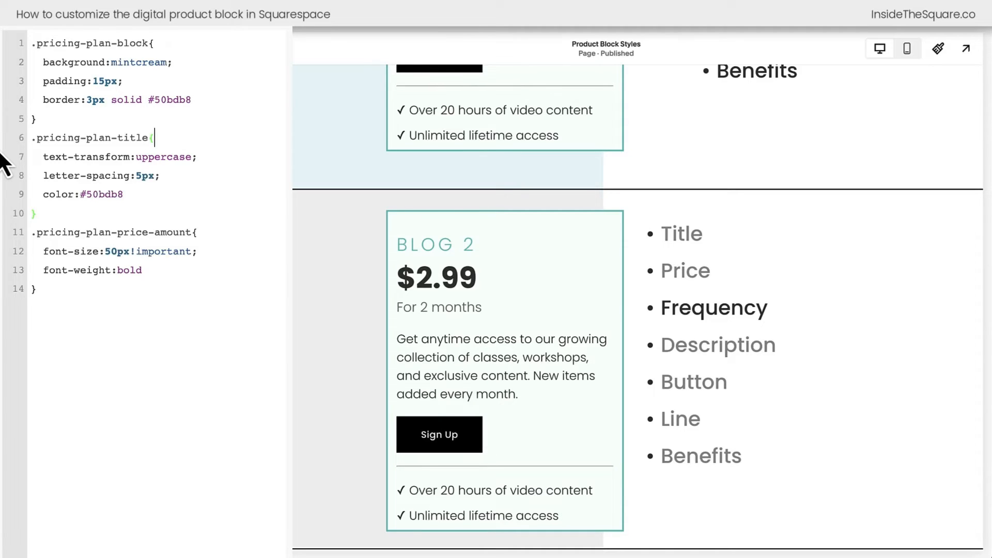
pyautogui.moveTo(397, 323)
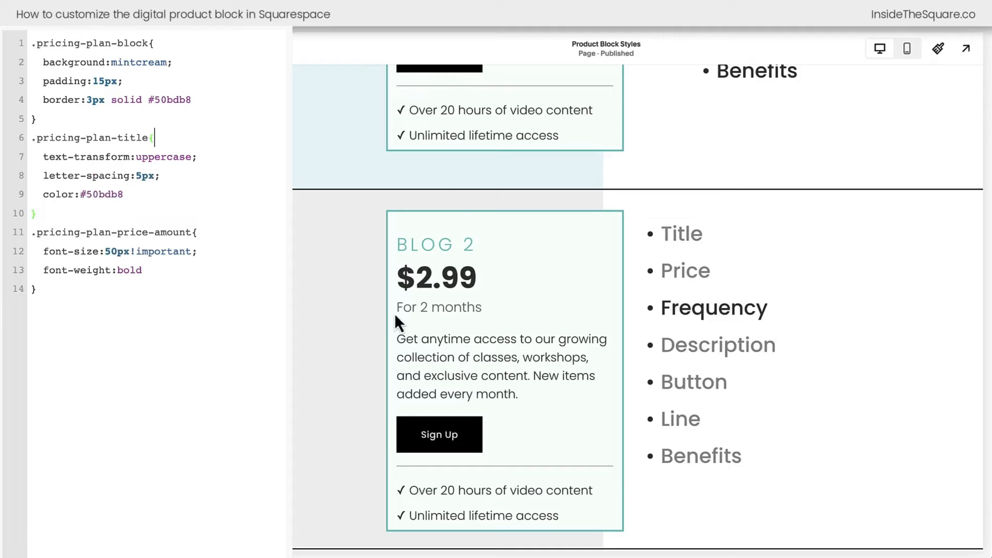
# Start a .pricing-plan-price-billing-period rule with text-transform:uppercase and letter-spacing:5px.
pyautogui.write('.pricing-plan-price-billing-period')
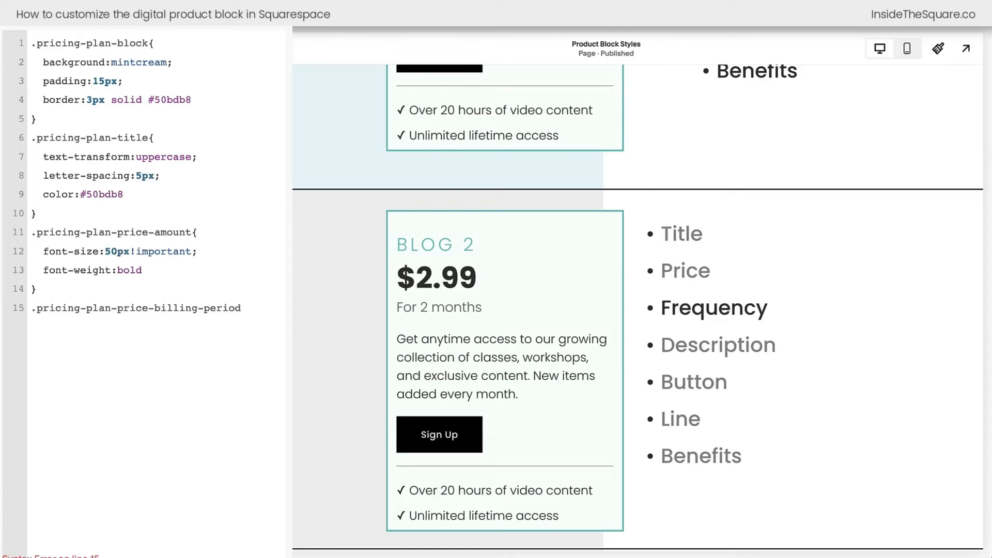
pyautogui.write('{')
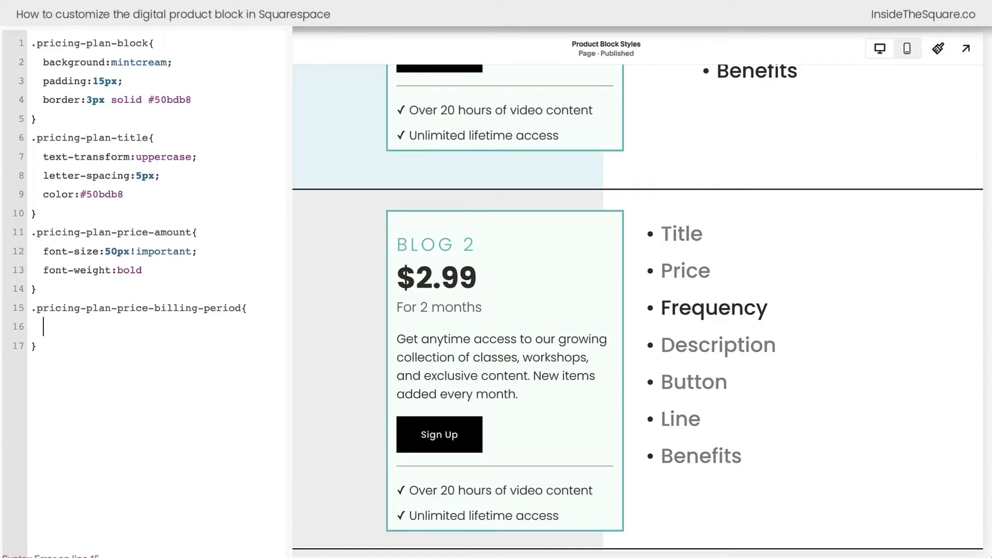
pyautogui.write('text')
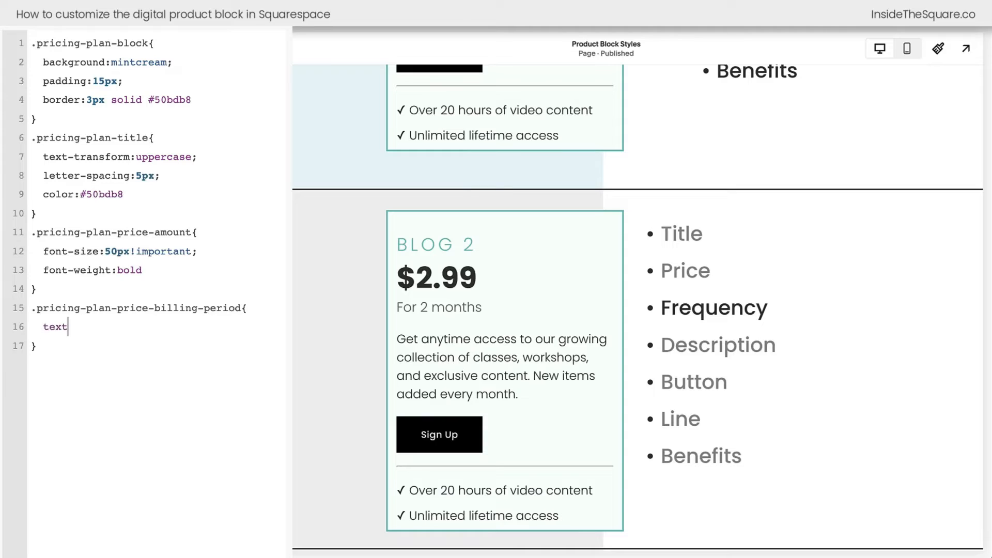
pyautogui.write('-transform:uppercsa')
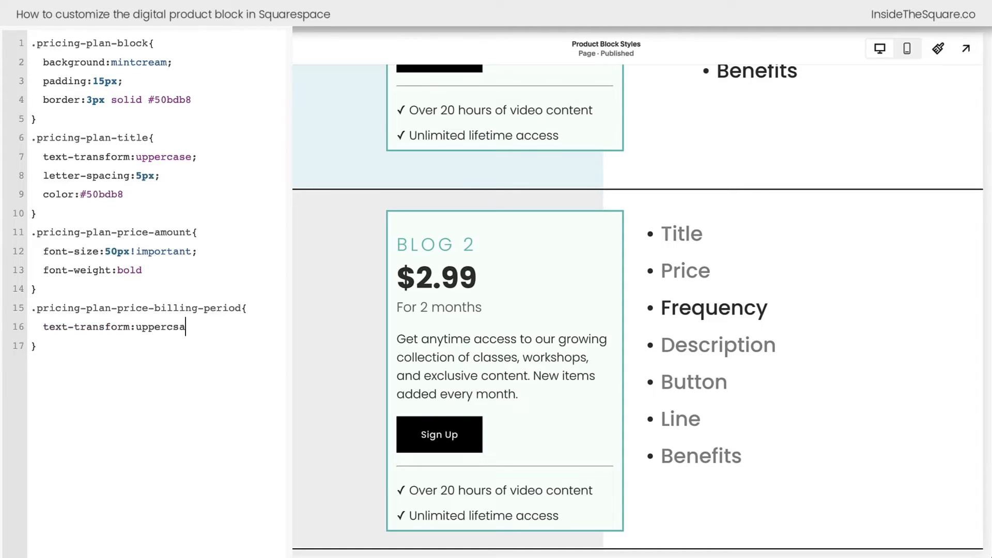
pyautogui.write('e;')
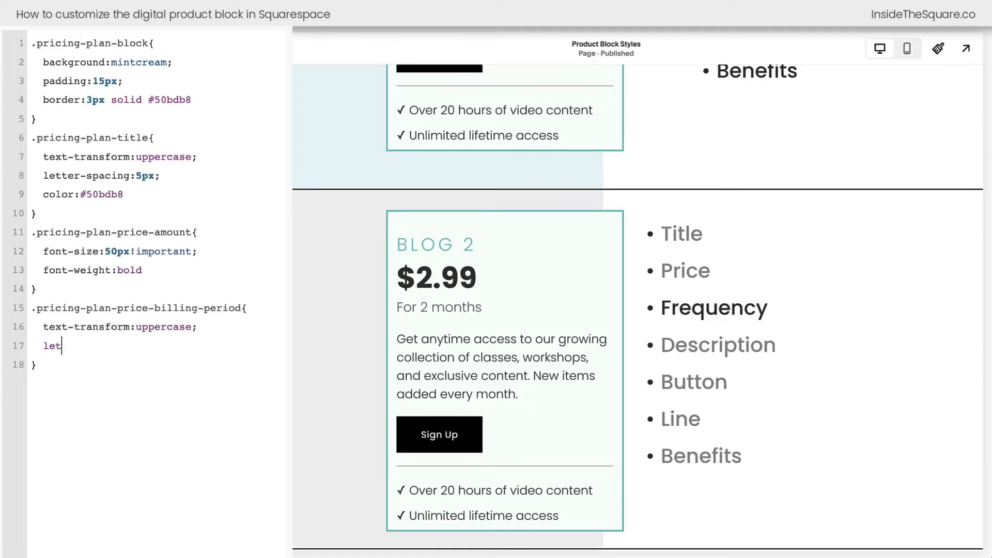
pyautogui.write('ter-spacing:')
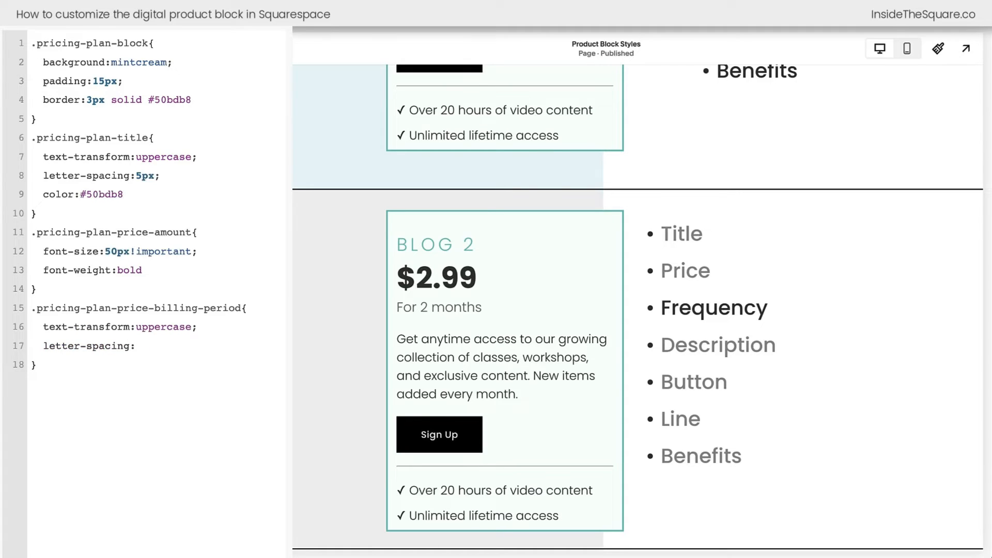
pyautogui.write('5px')
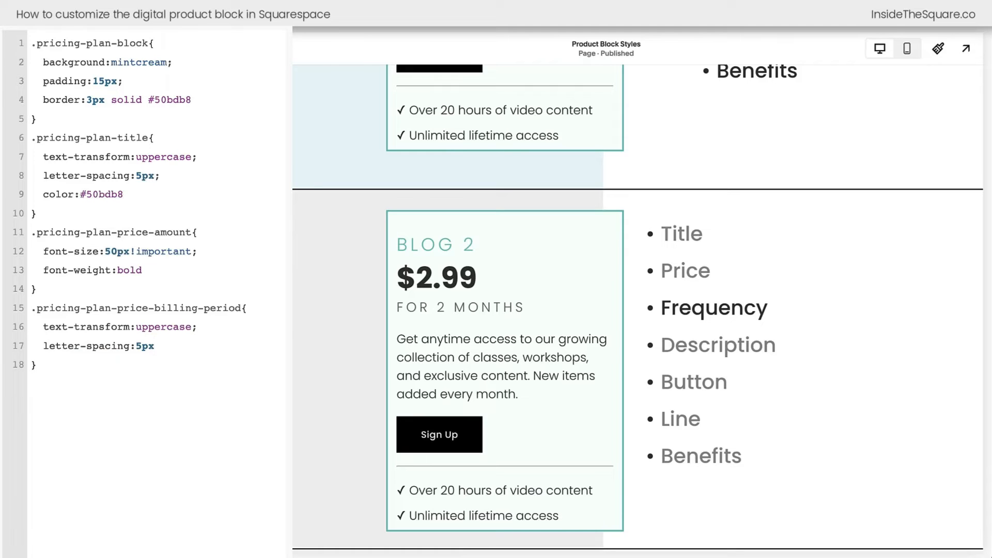
pyautogui.click(153, 345)
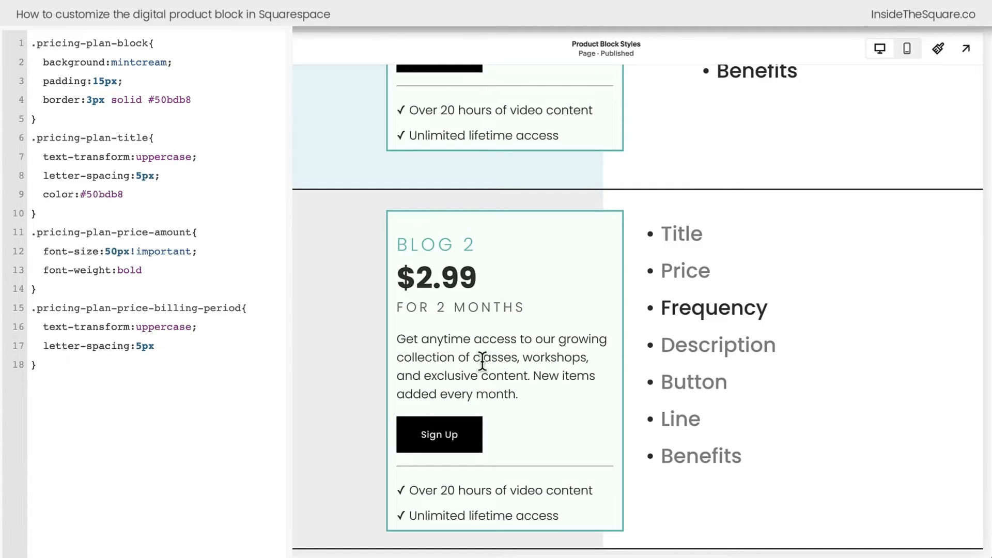
pyautogui.moveTo(550, 484)
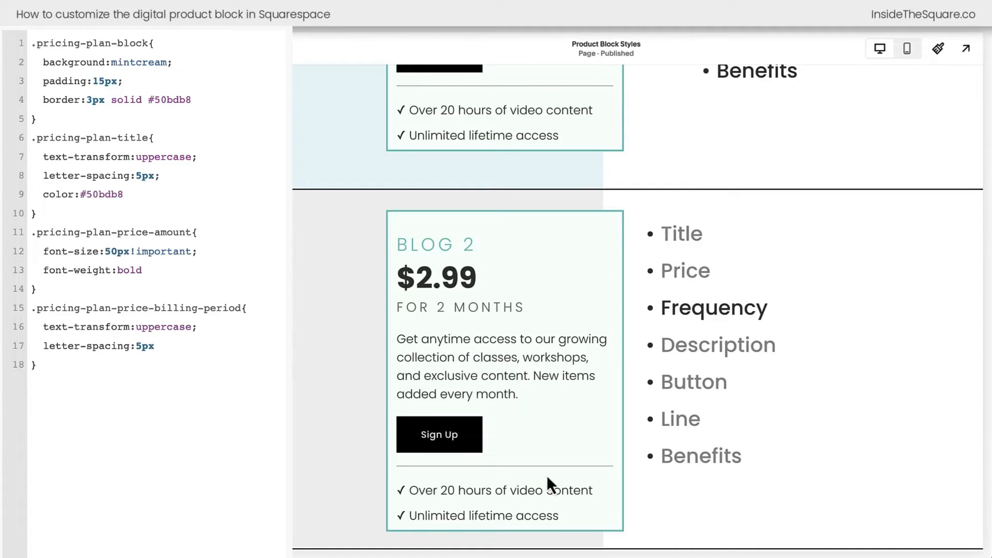
pyautogui.moveTo(241, 362)
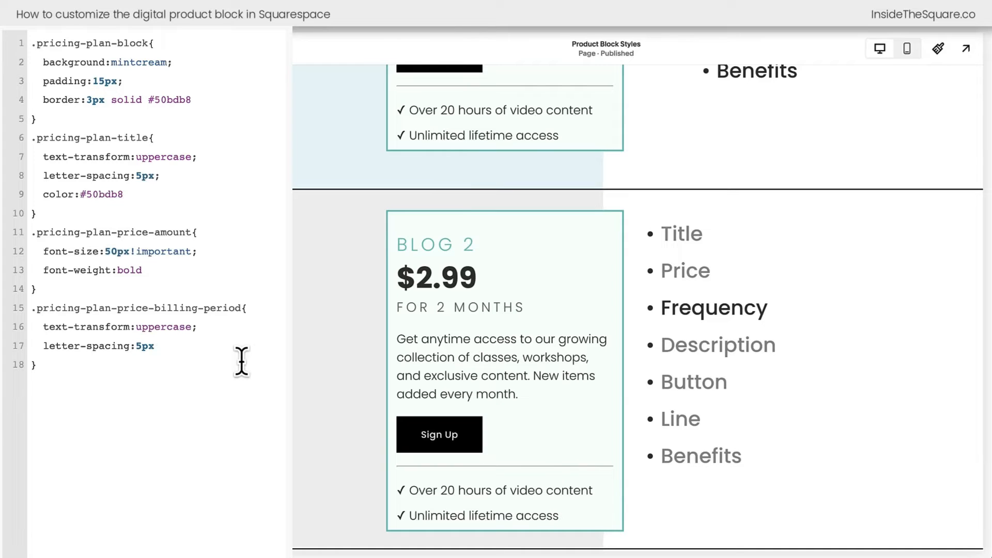
# Add padding-bottom:10px and border-bottom:1px solid #333, then check the preview.
pyautogui.write('padding-bottom:')
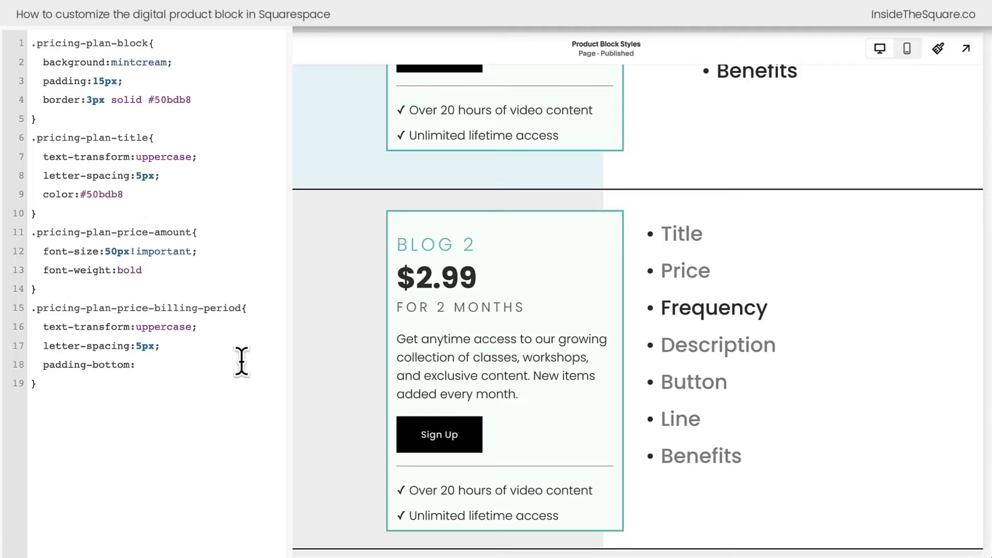
pyautogui.write('10px;')
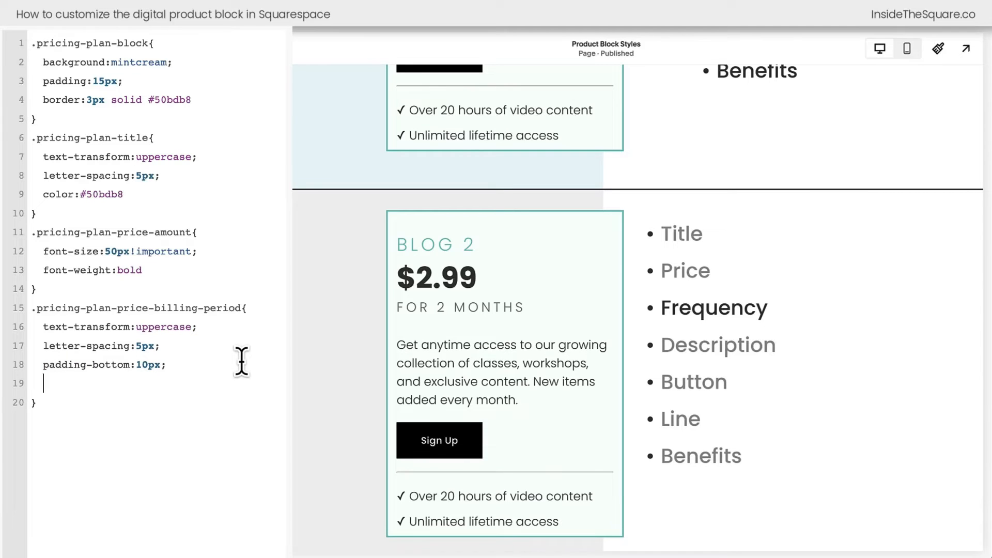
pyautogui.write('border-bot')
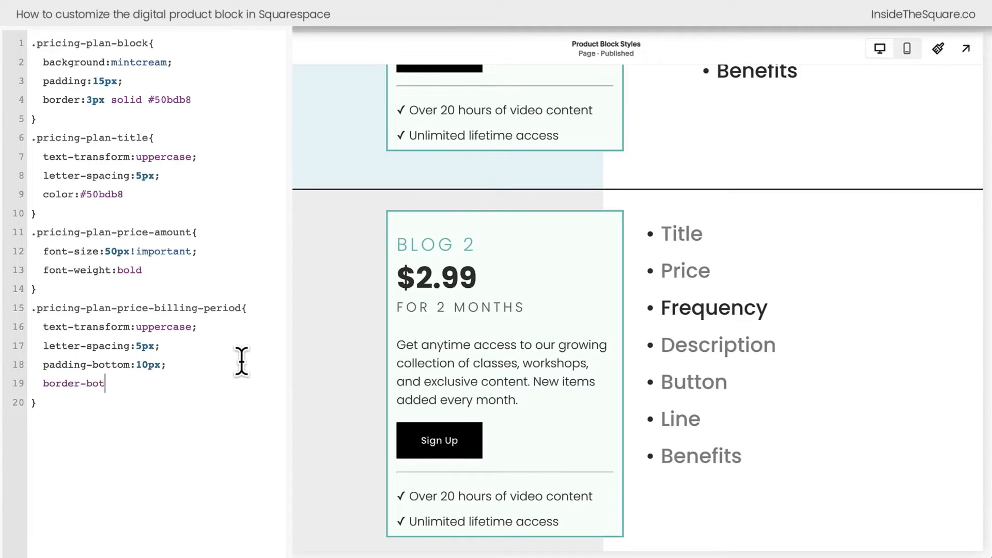
pyautogui.write('tom:1px so')
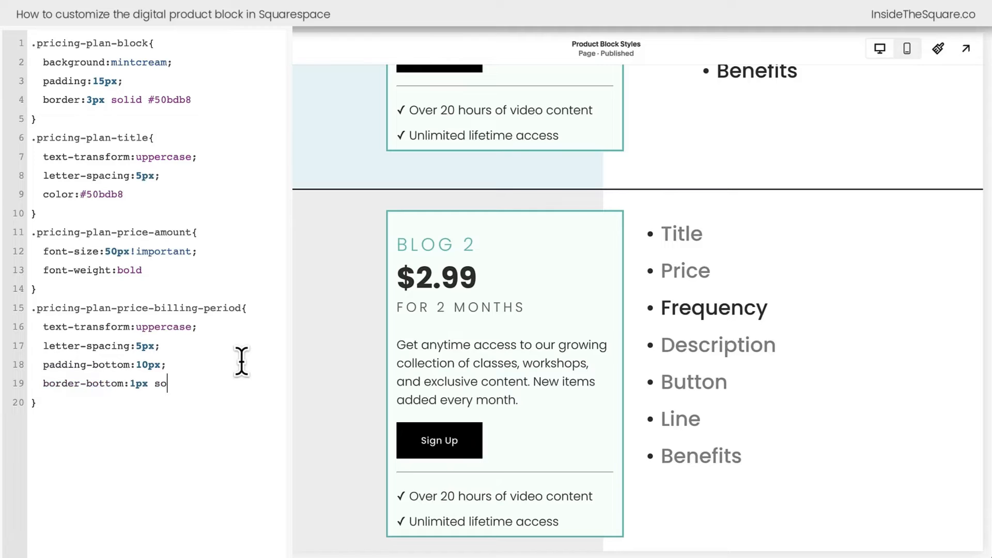
pyautogui.write('lid #333')
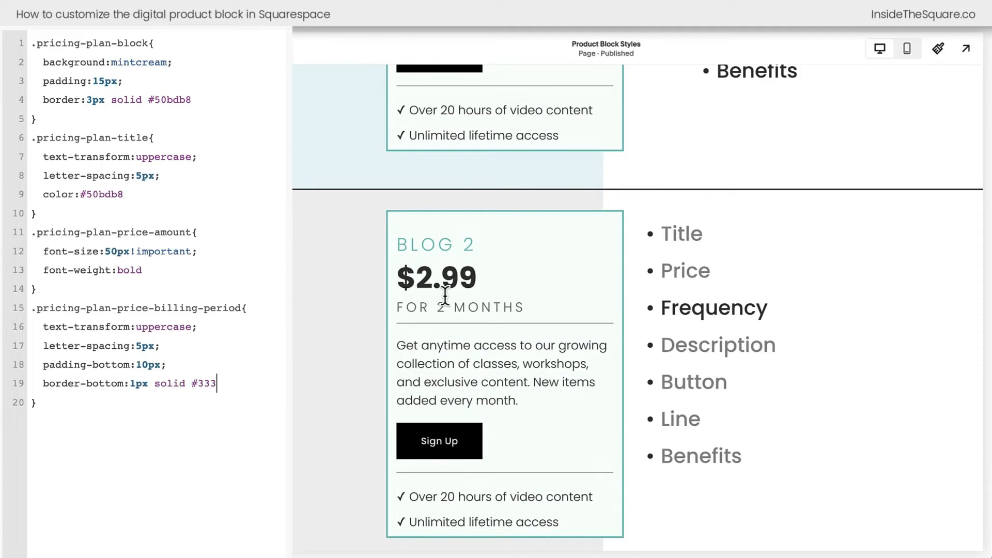
pyautogui.scroll(3)
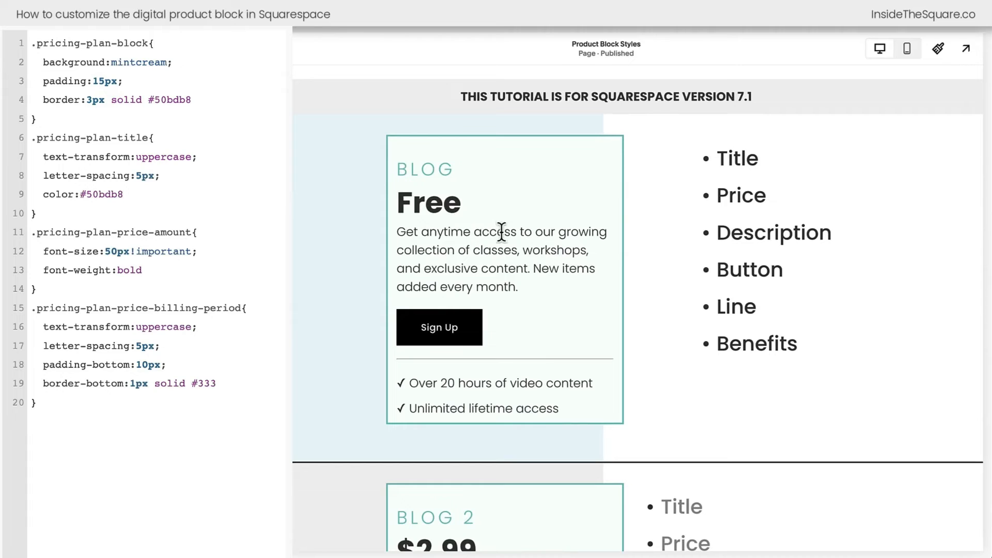
pyautogui.scroll(-3)
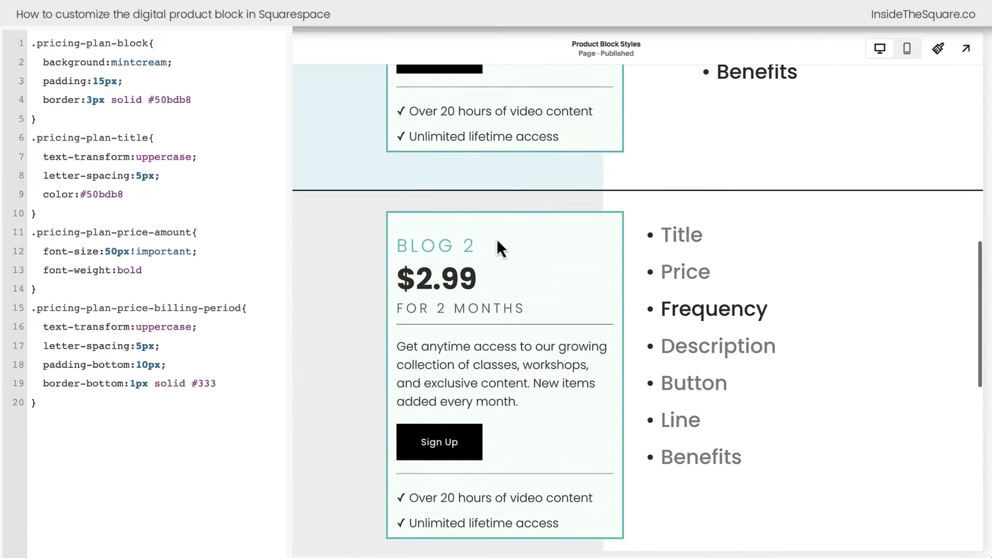
pyautogui.scroll(-3)
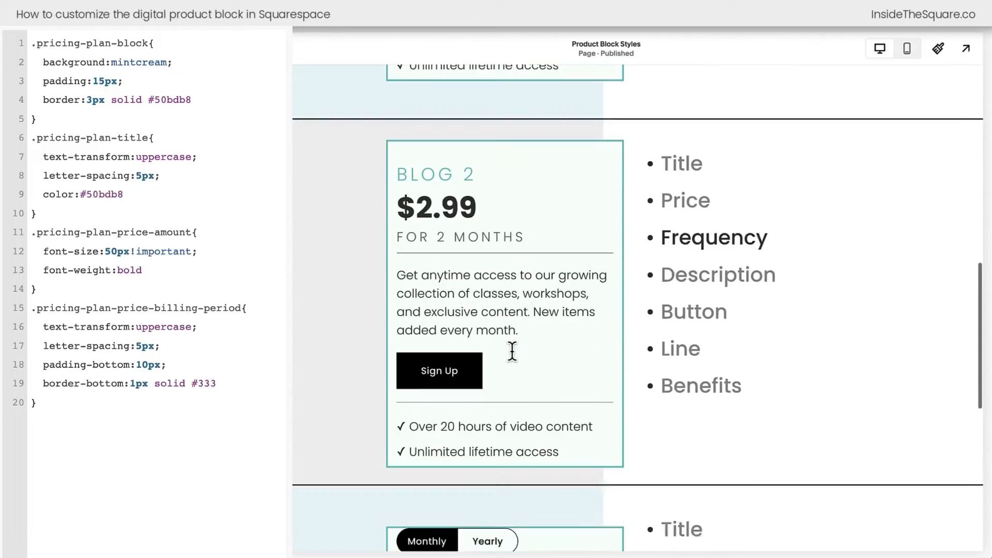
pyautogui.scroll(-3)
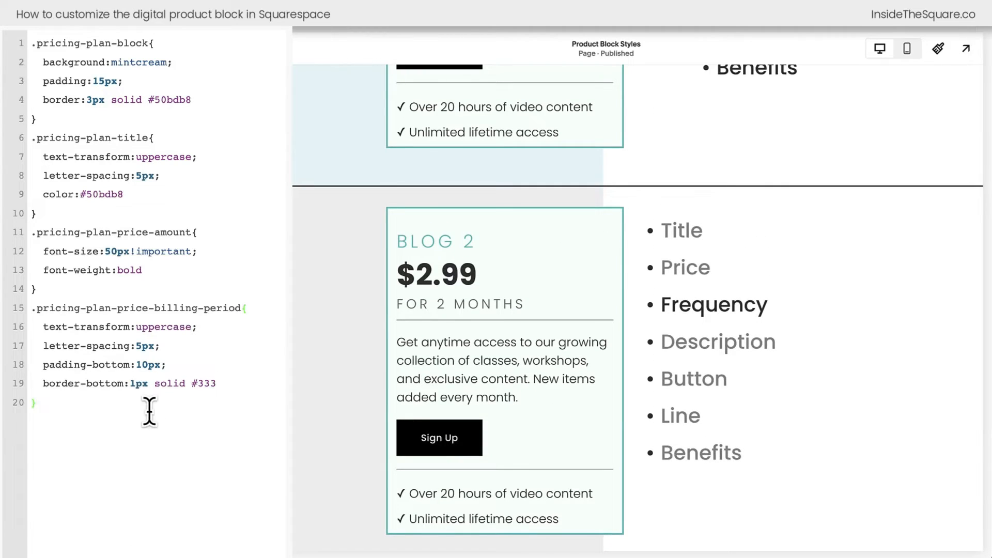
# Start a .pricing-plan-description rule with background:#fff and border:1px solid #50bdb8.
pyautogui.write('.pricing-plan-description')
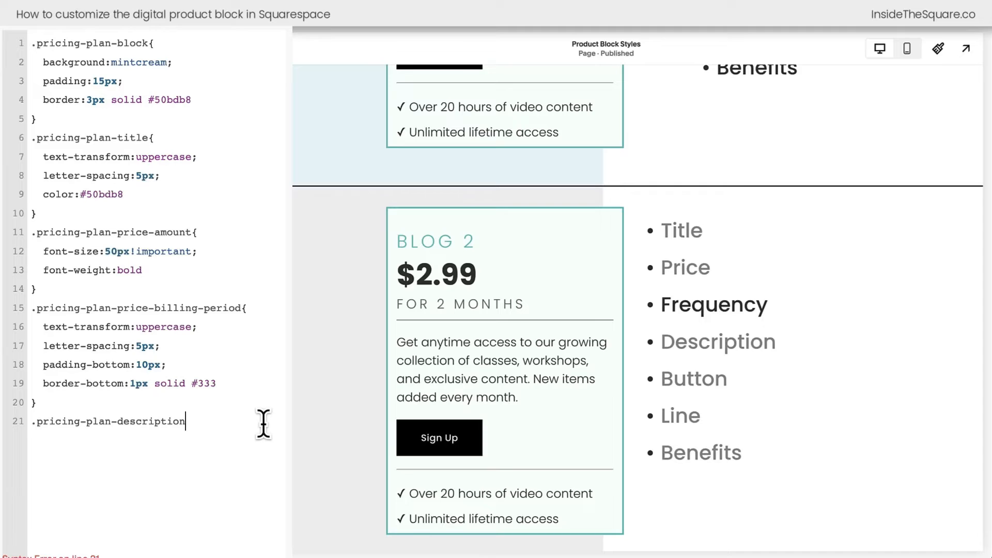
pyautogui.write('{')
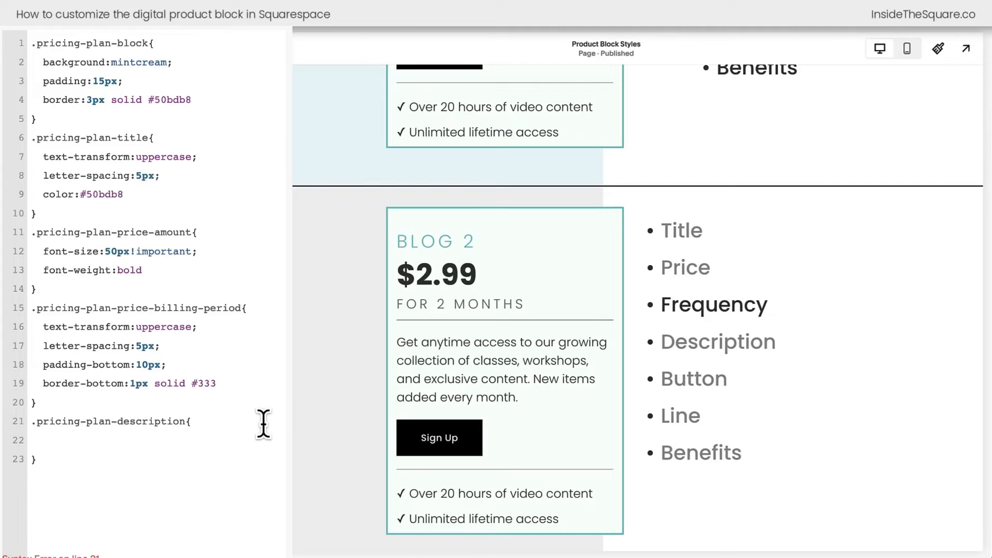
pyautogui.write('background:')
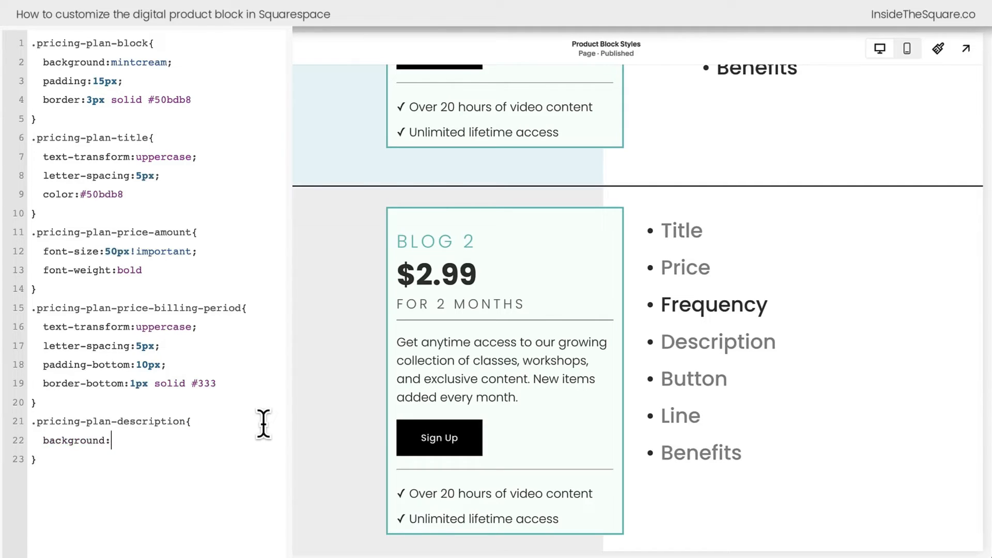
pyautogui.write('#fff')
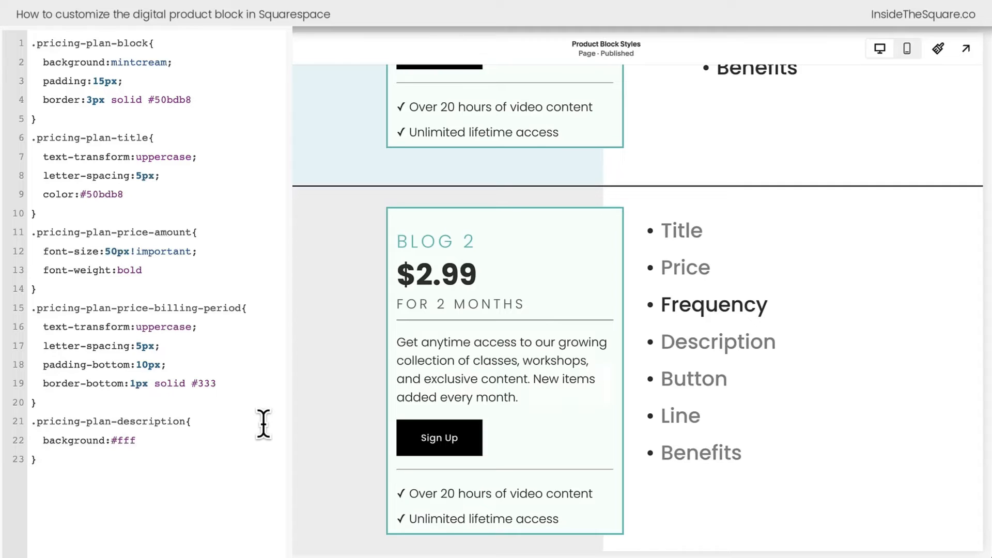
pyautogui.write('pa')
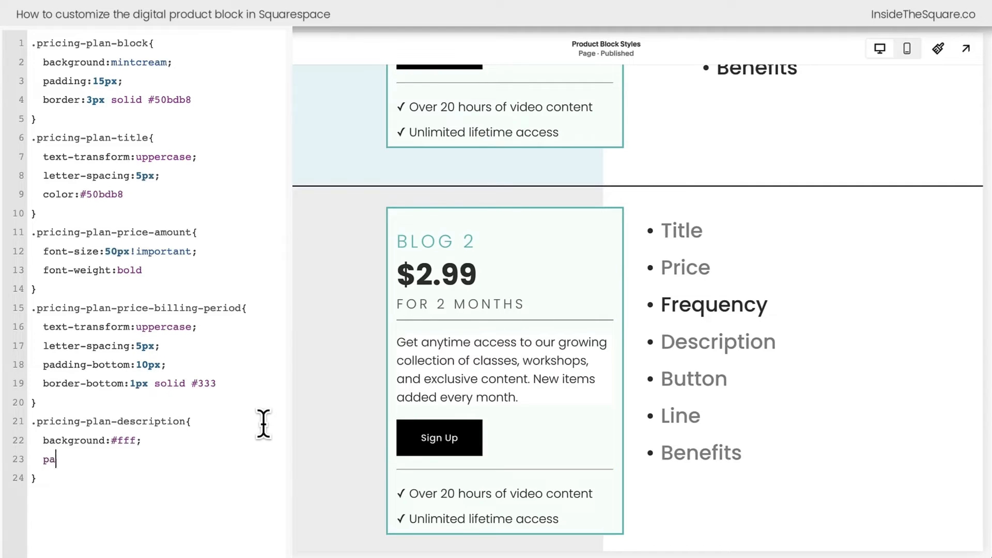
pyautogui.write('border:')
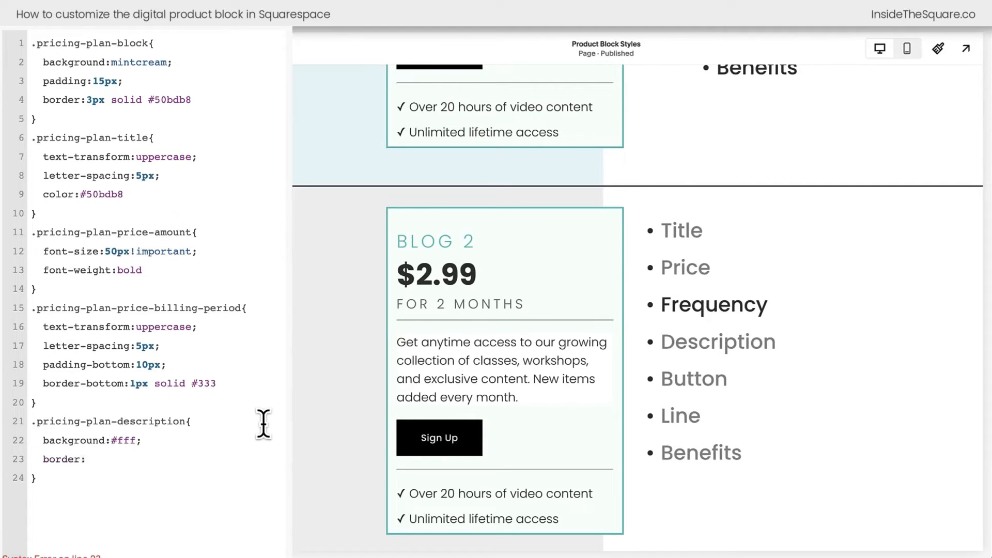
pyautogui.write('1px solid')
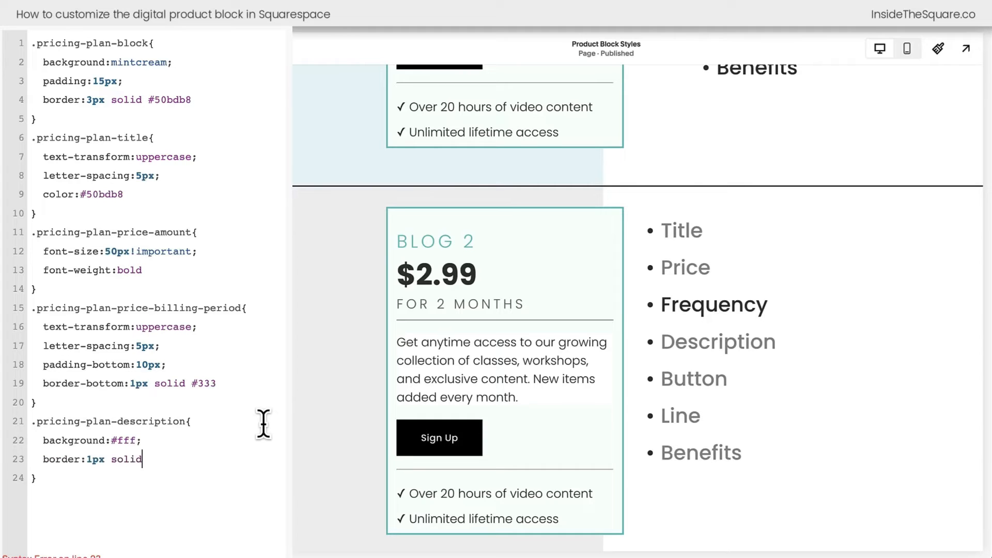
pyautogui.write('#50bdb8')
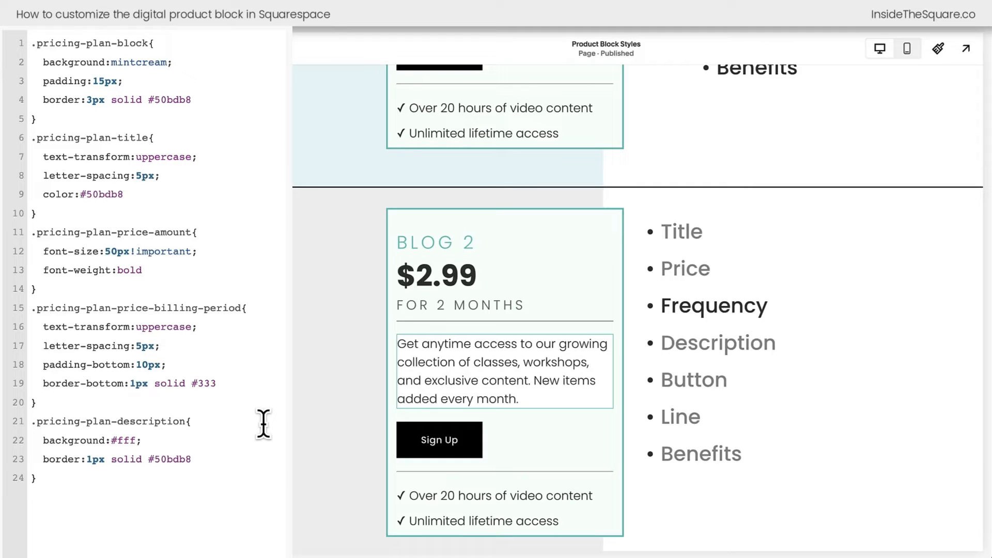
# Add padding:15px, width:110% and margin-left:-10% to the description rule.
pyautogui.write('padding:15px;')
pyautogui.write('width')
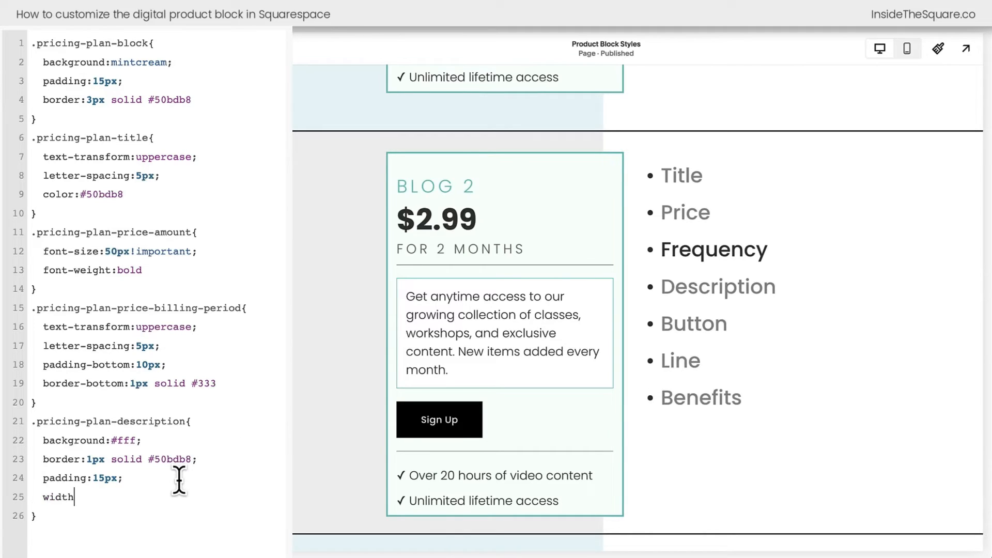
pyautogui.write(':110')
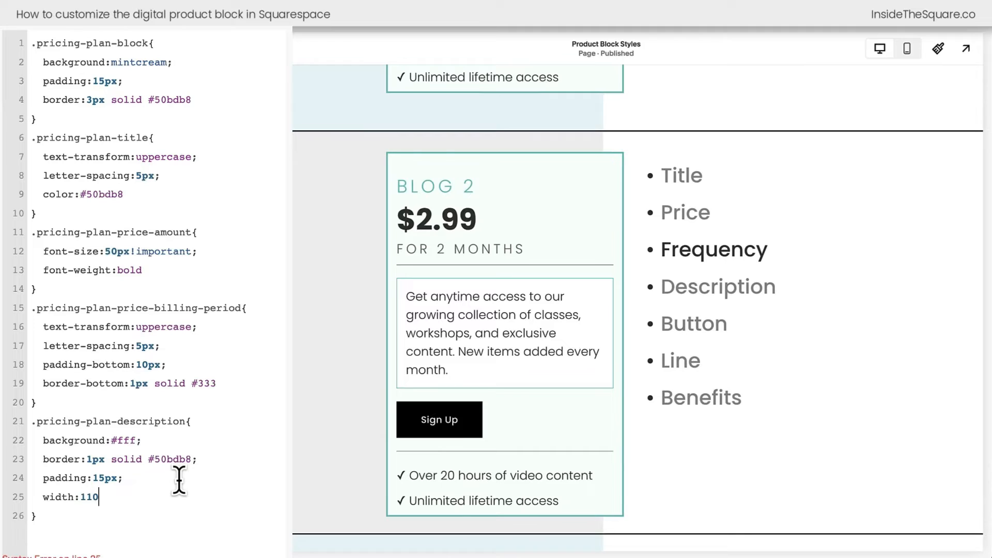
pyautogui.write('%;')
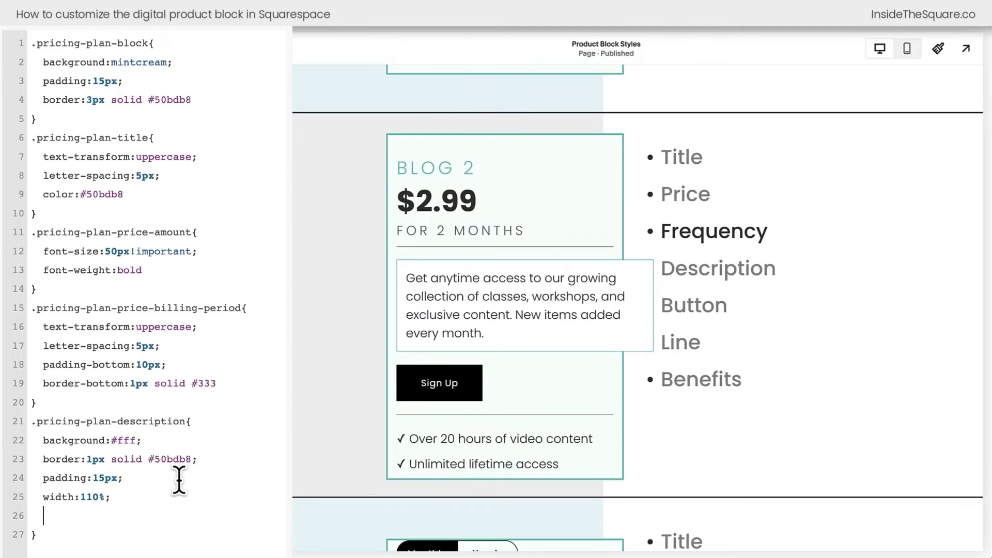
pyautogui.write('margin-l')
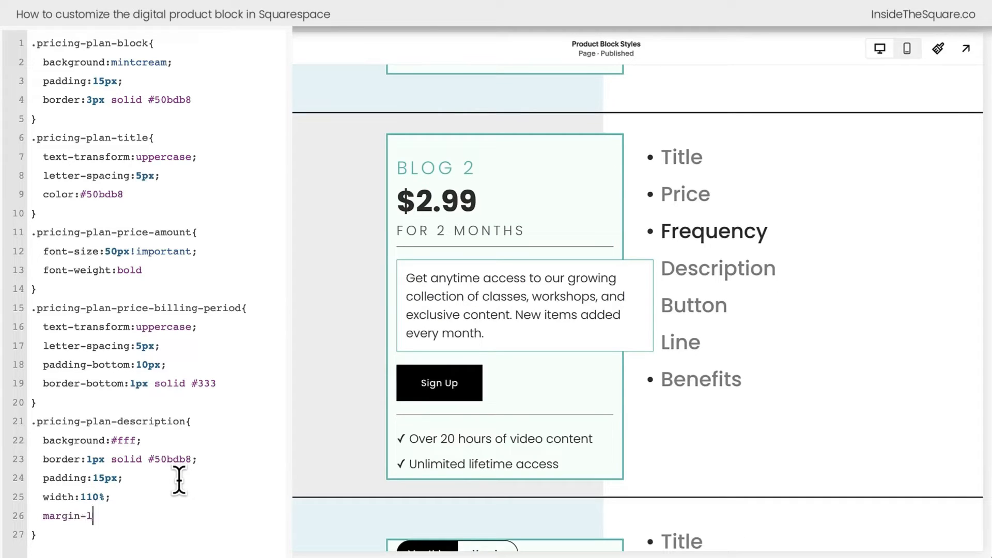
pyautogui.write('eft:-')
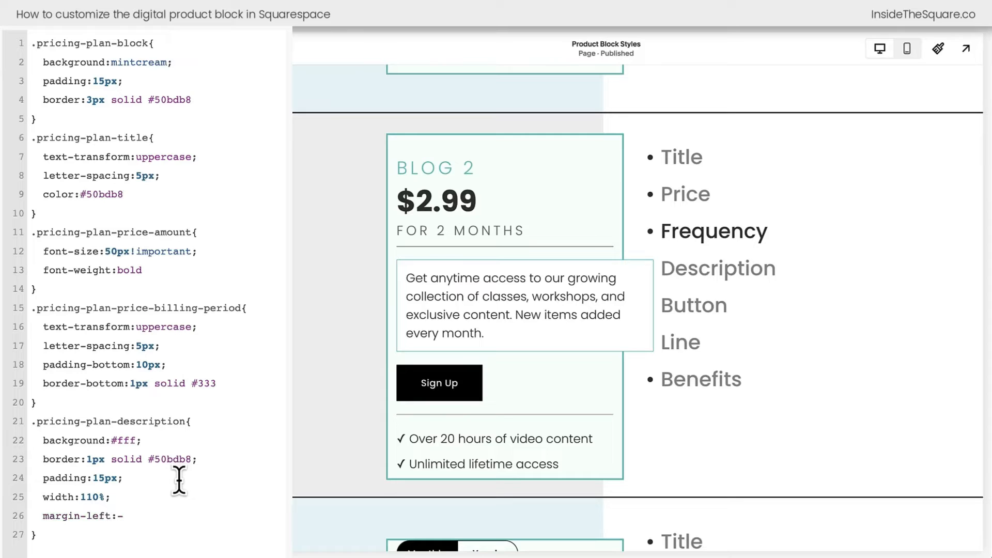
pyautogui.write('10%')
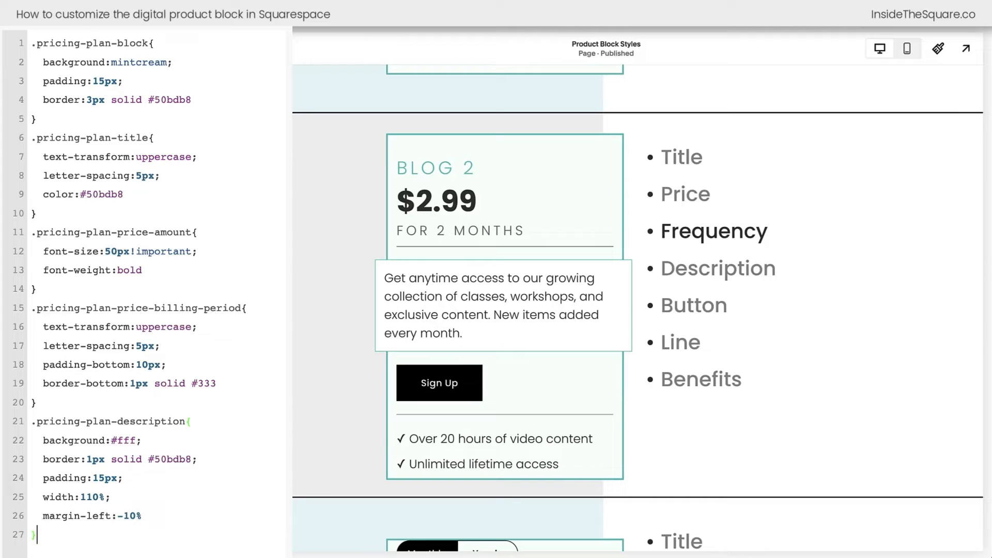
# Add a .join-button rule with border-radius:30px!important.
pyautogui.press('enter')
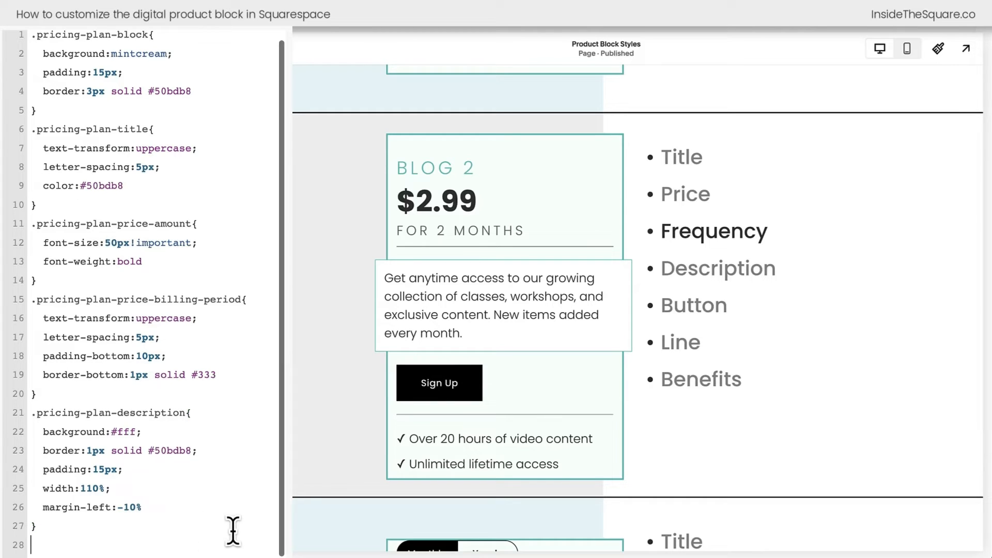
pyautogui.write('.join-button{')
pyautogui.write('border-')
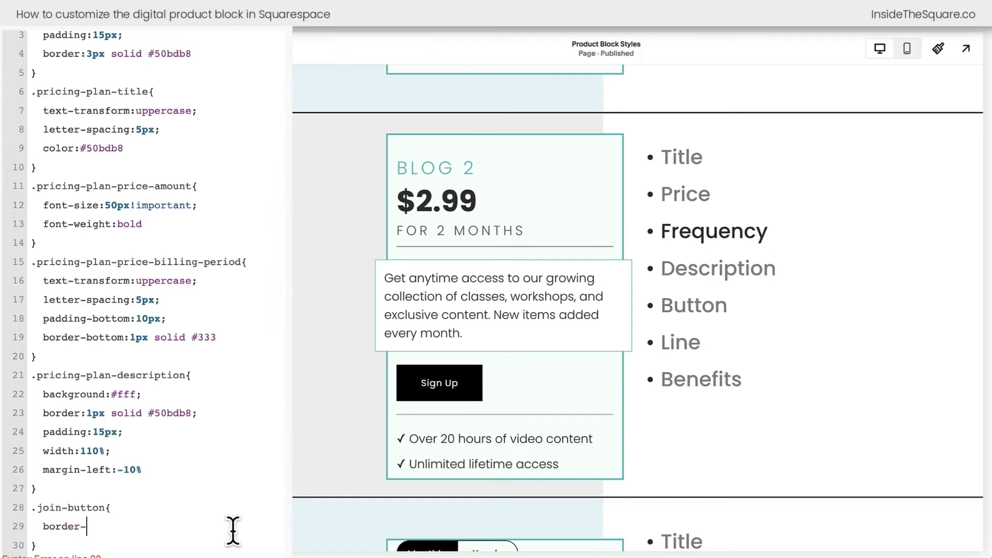
pyautogui.write('raidus:')
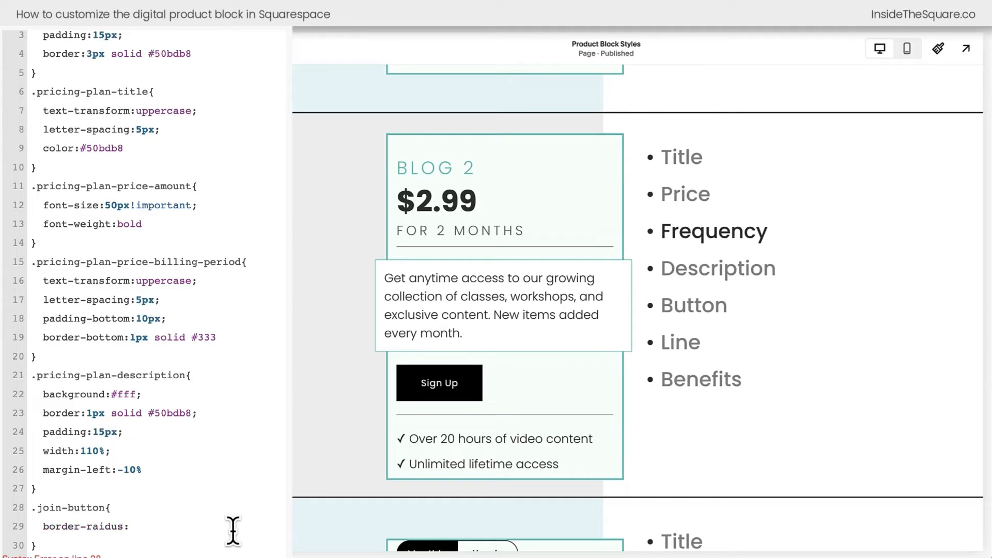
pyautogui.write('30px')
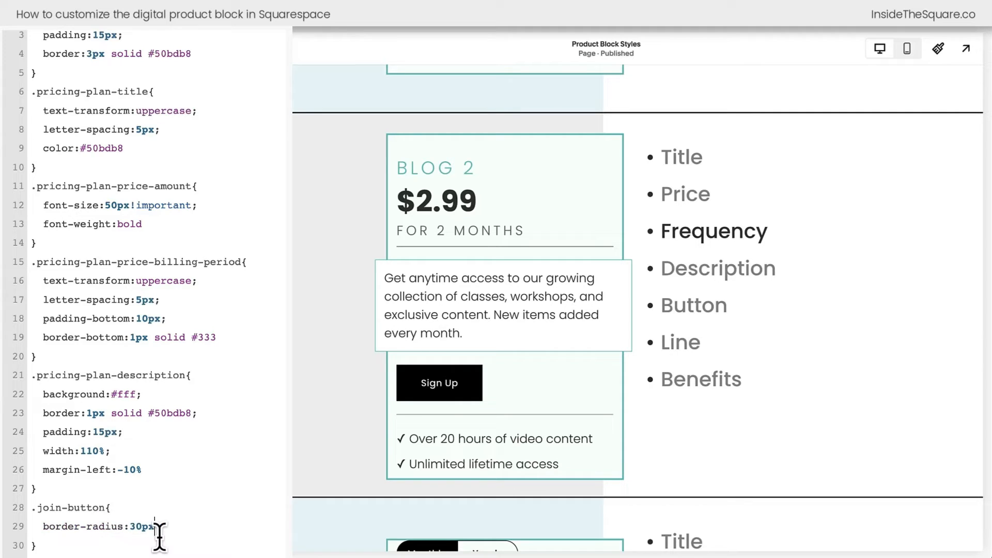
pyautogui.write('!important')
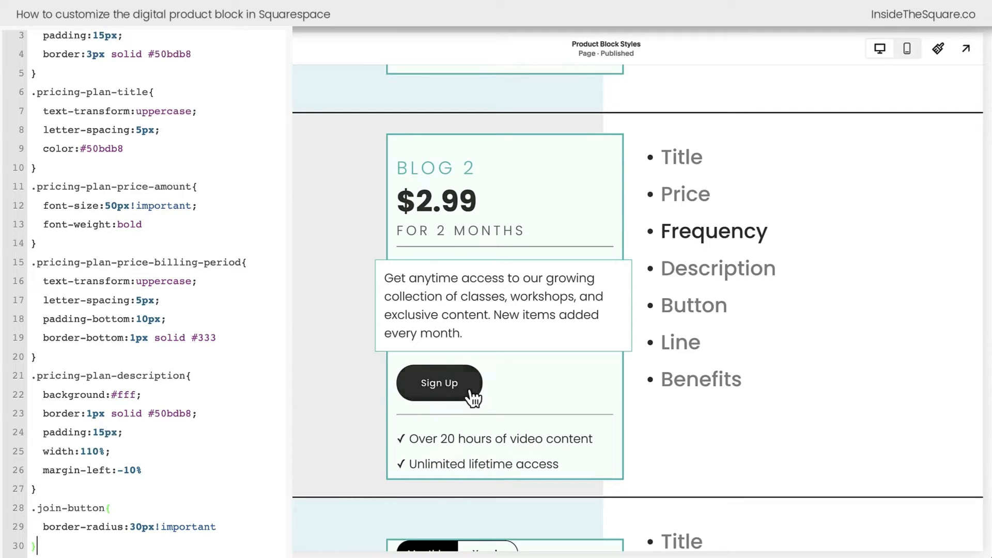
pyautogui.moveTo(475, 400)
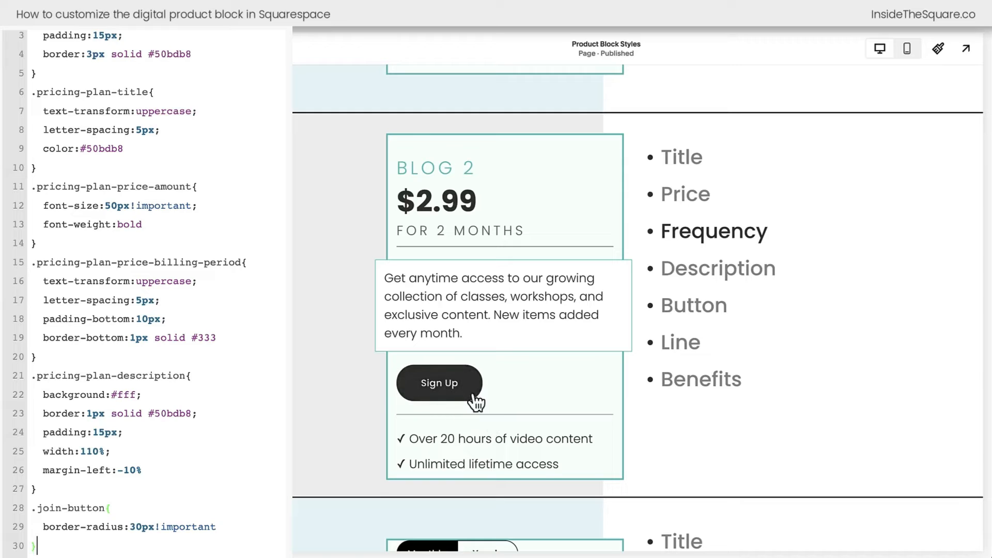
pyautogui.moveTo(480, 423)
pyautogui.write('.join-button')
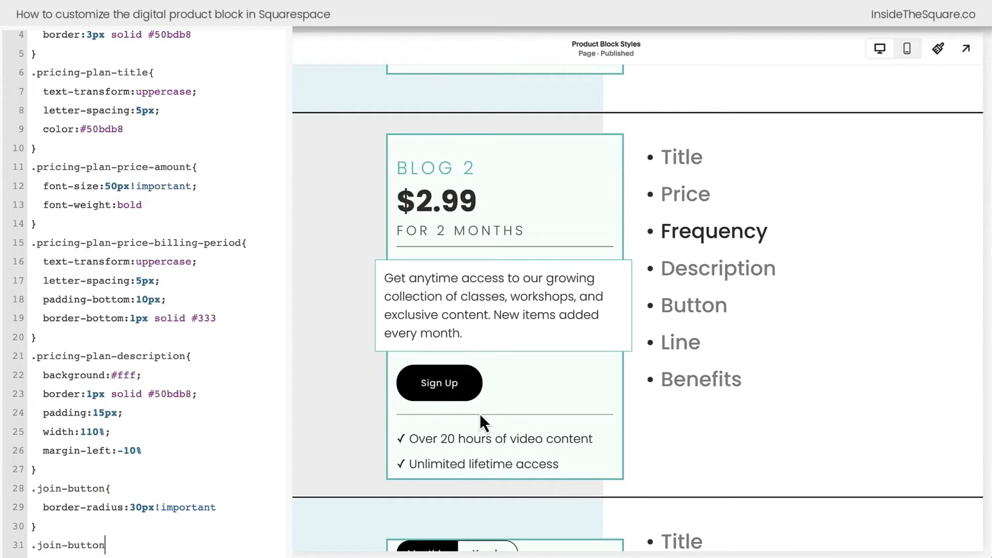
# Add .join-button:hover with background:#50bdb8!important and opacity:1!important.
pyautogui.write(':hover{')
pyautogui.write('background:')
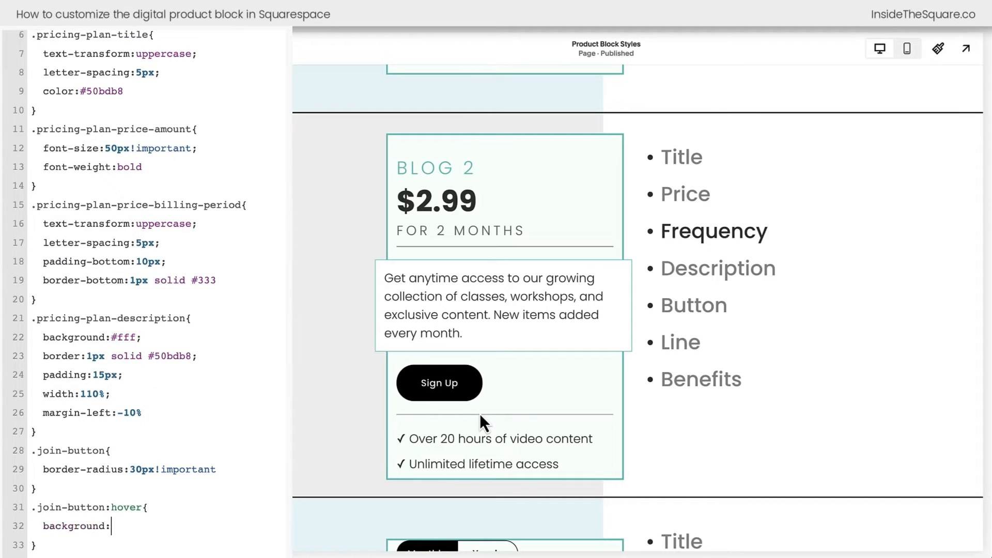
pyautogui.write('#50bdb8!')
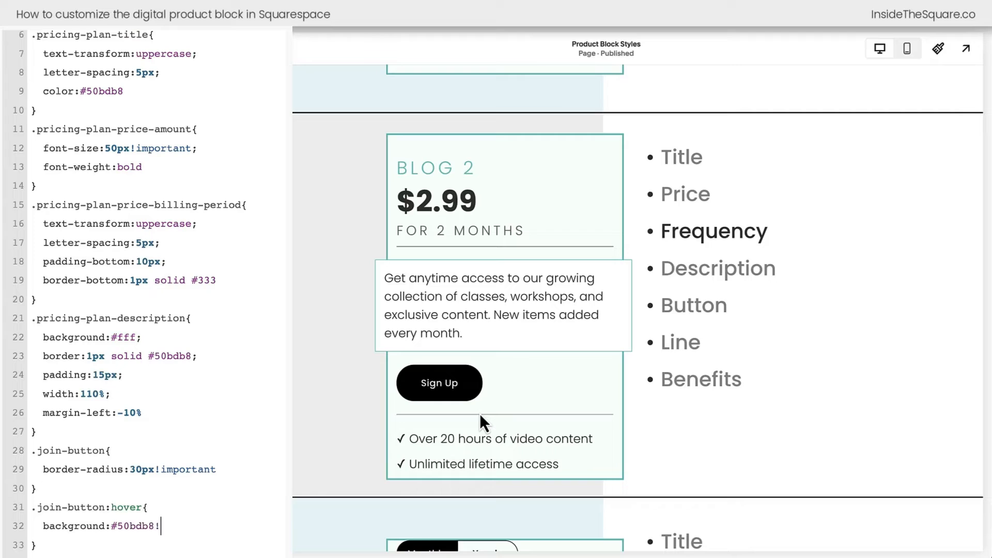
pyautogui.write('important')
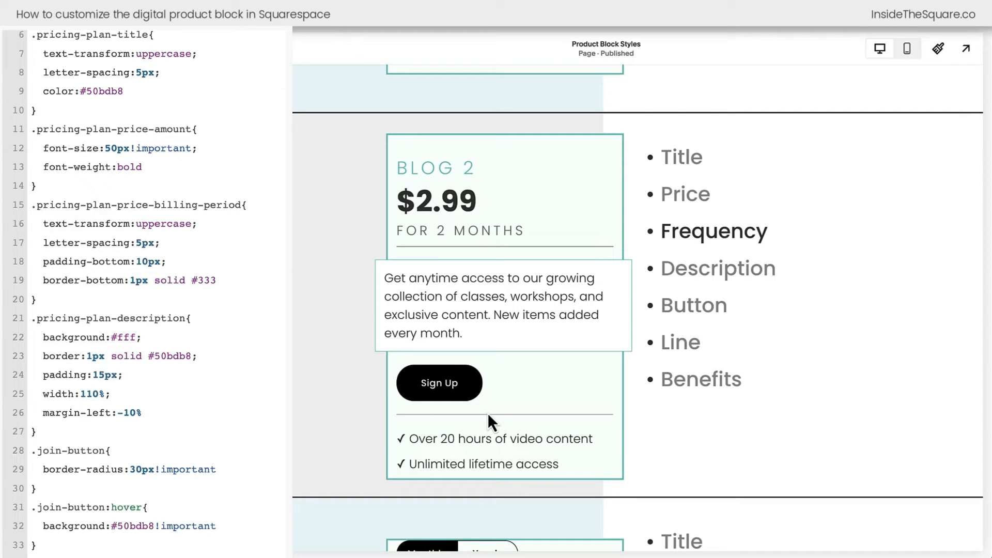
pyautogui.write('opacity:')
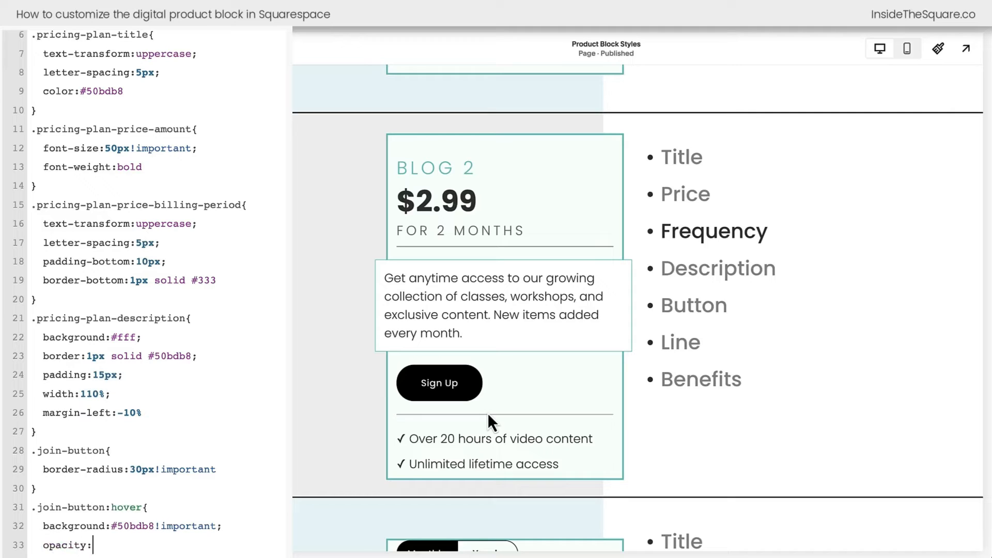
pyautogui.write('1!important')
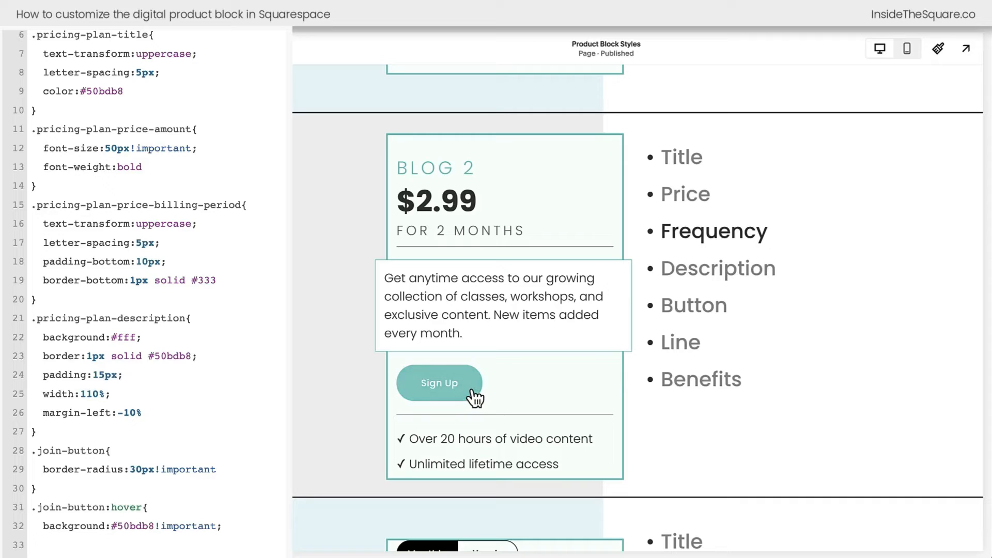
pyautogui.write('opacity:1!important')
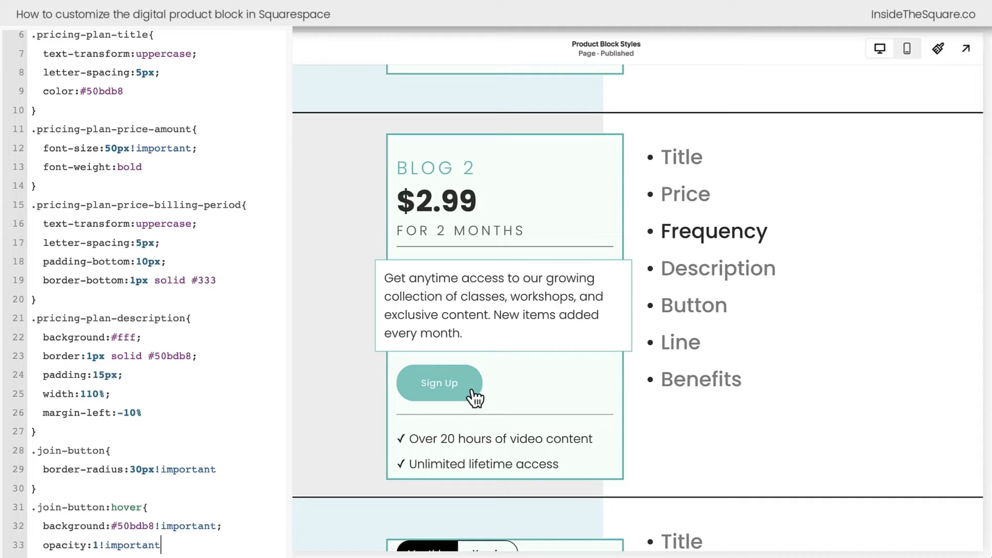
pyautogui.moveTo(515, 408)
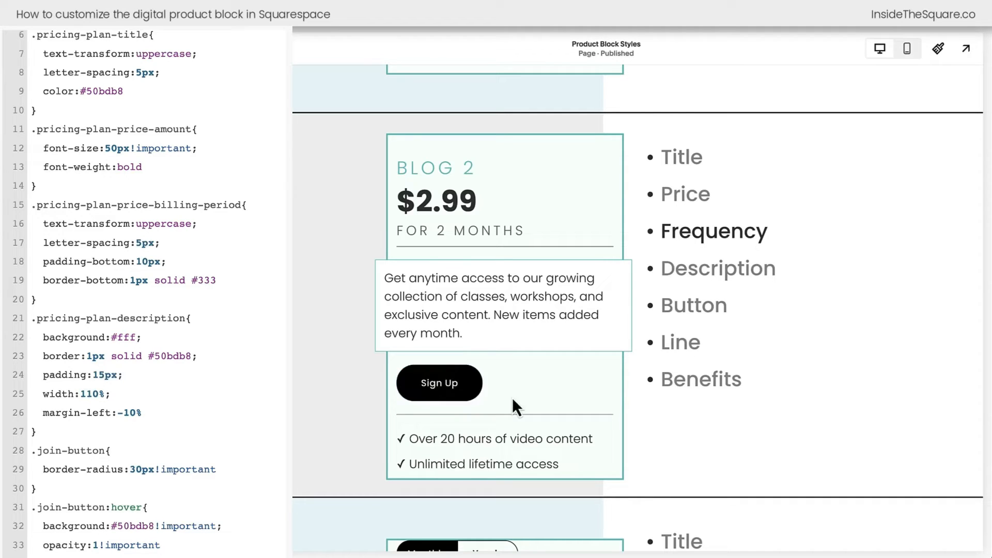
pyautogui.moveTo(538, 405)
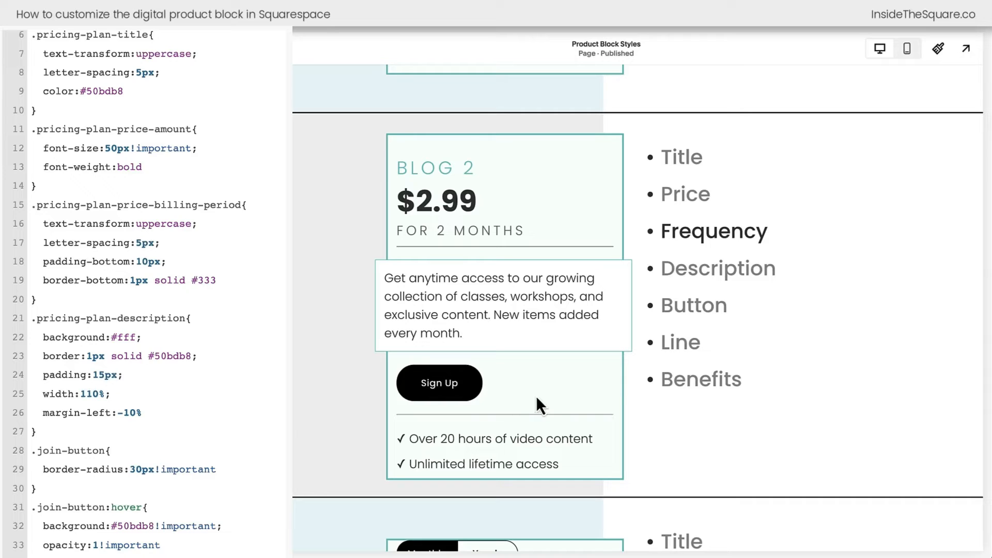
# Give .pricing-plan-benefits-divider border-color:#50bdb8, replacing an opacity:0 attempt.
pyautogui.scroll(-3)
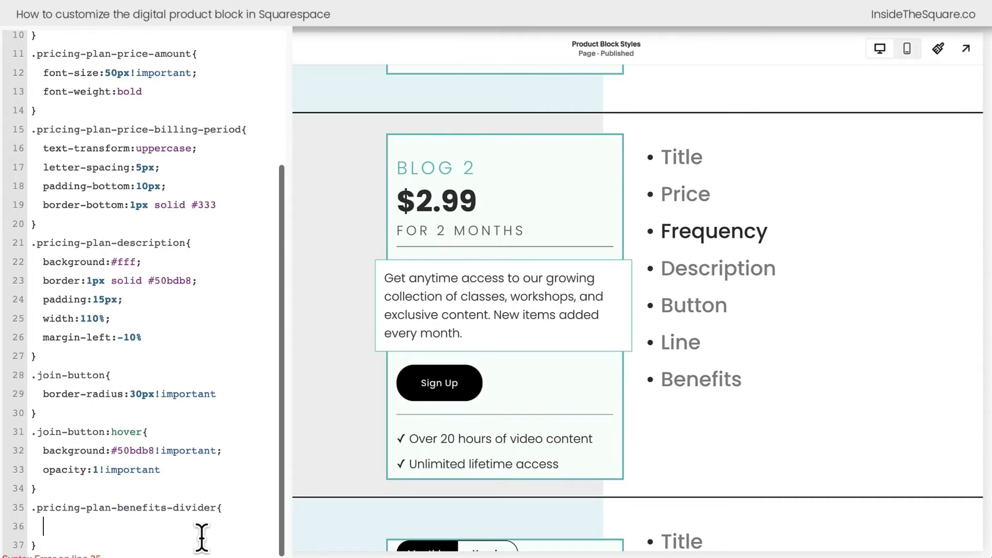
pyautogui.write('opacity:')
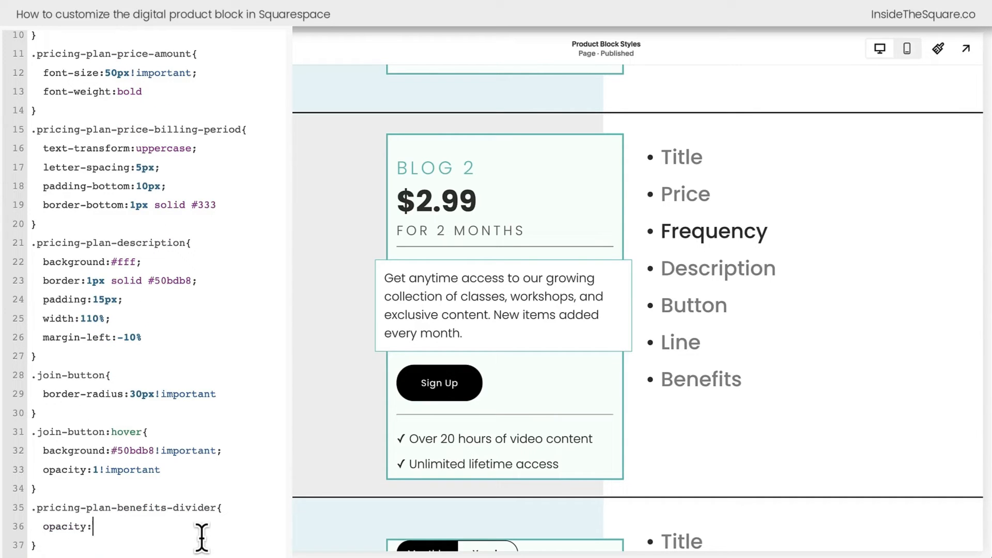
pyautogui.write('0')
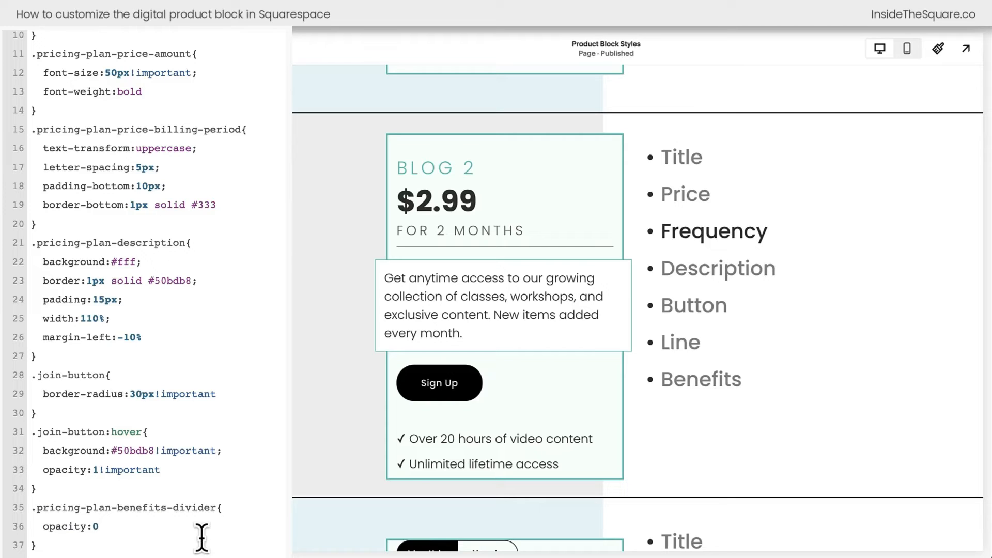
pyautogui.click(96, 526)
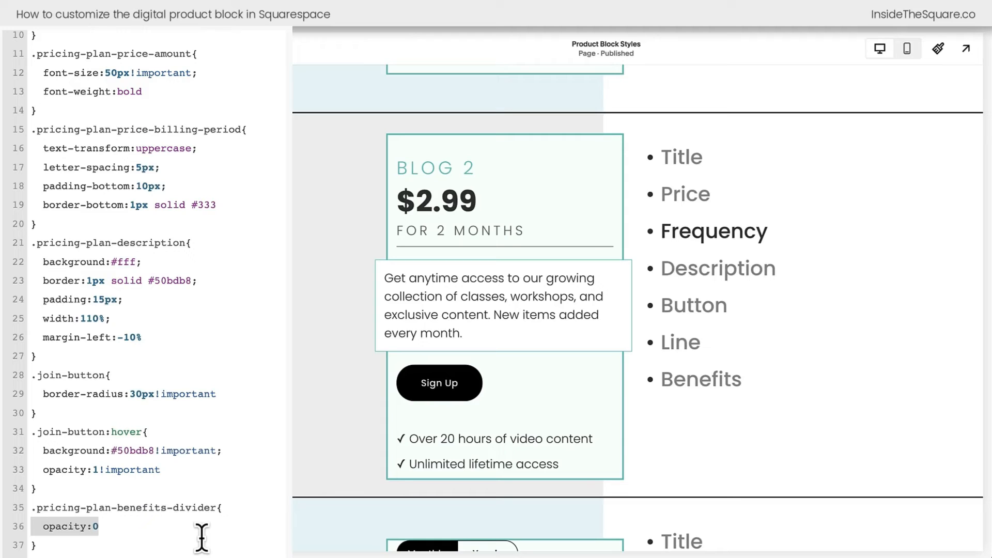
pyautogui.write('border-')
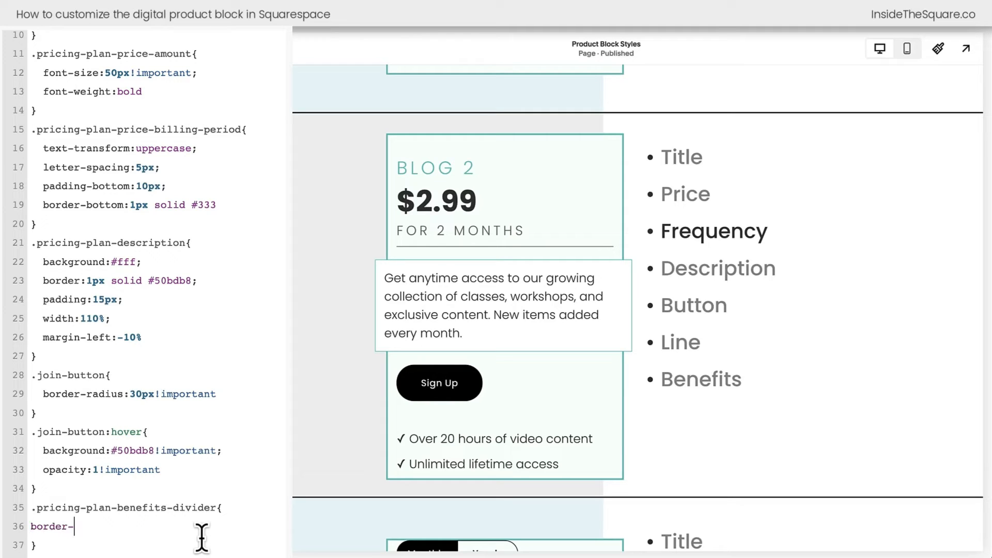
pyautogui.write('color:#')
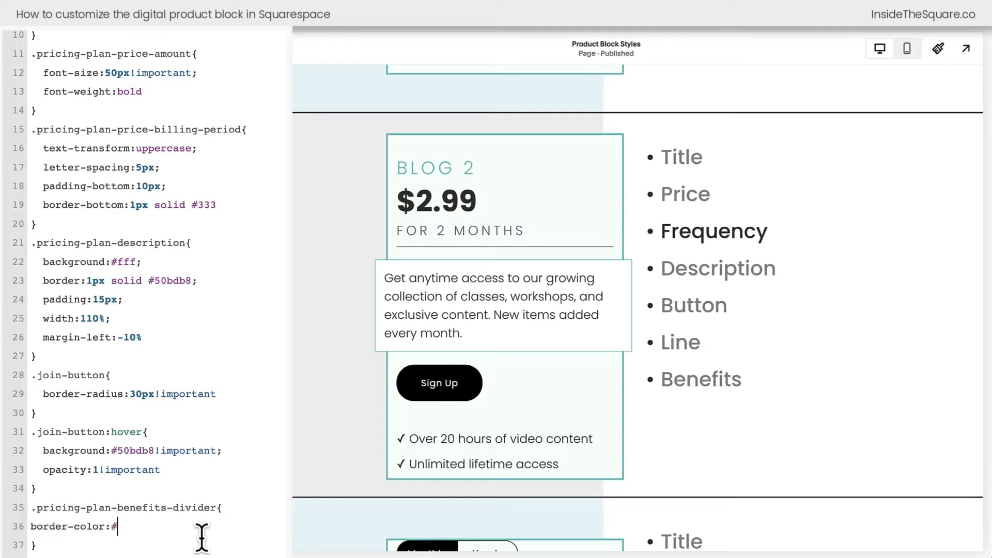
pyautogui.write('50bdb8')
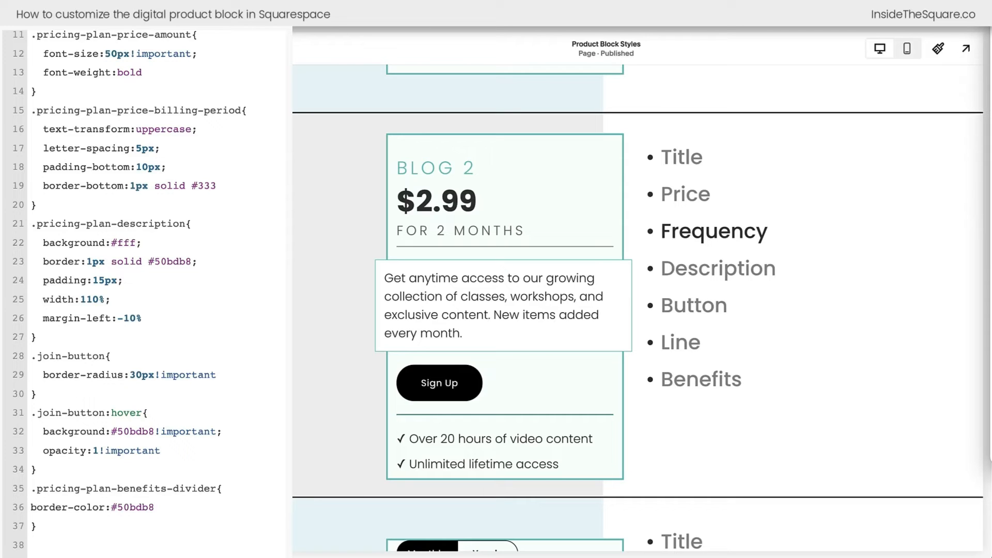
pyautogui.moveTo(987, 340)
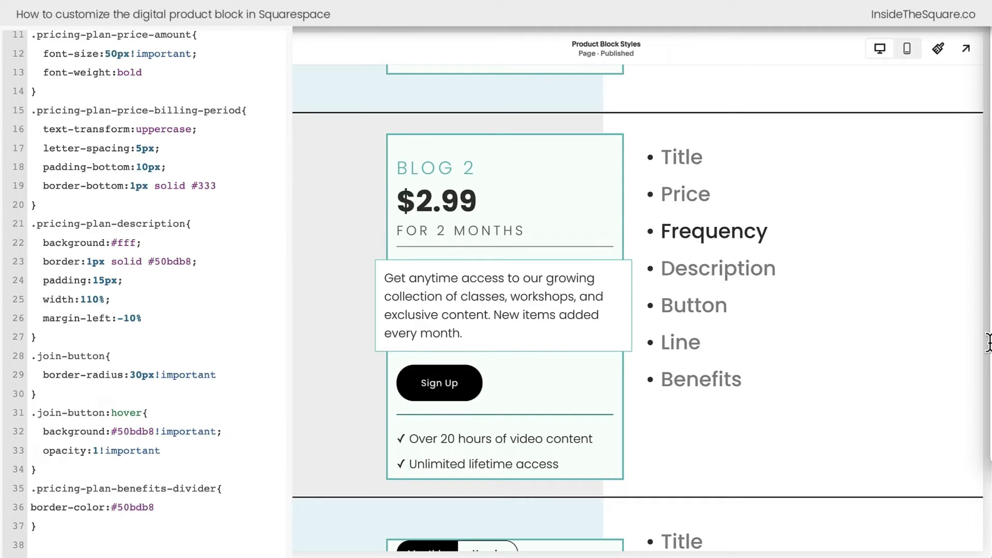
pyautogui.moveTo(154, 539)
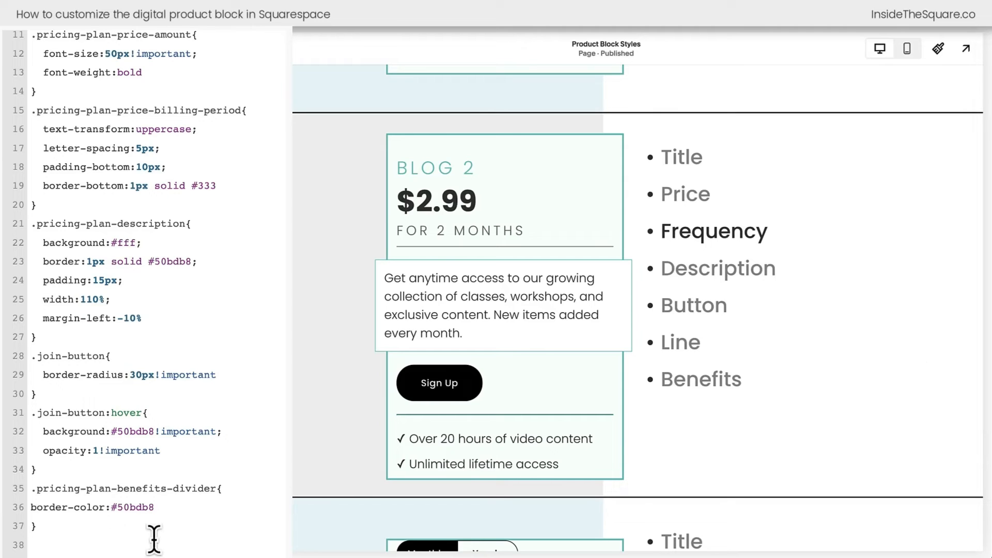
pyautogui.moveTo(506, 455)
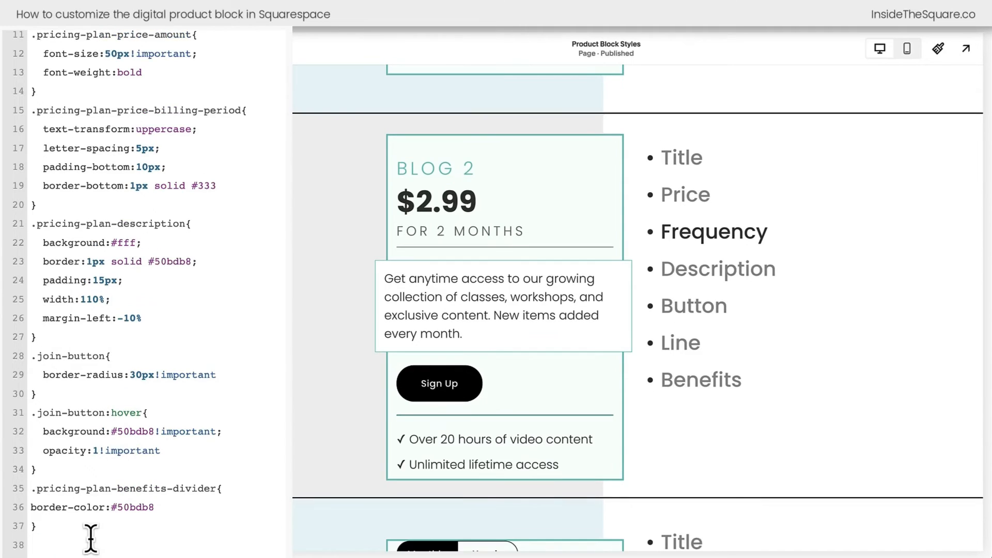
# Add a .pricing-plan-benefit-description:first-letter rule colouring checkmarks #50bdb8 at 15px.
pyautogui.write('.pricing-plan-benefit-description:first-letter {color:#50bdb8')
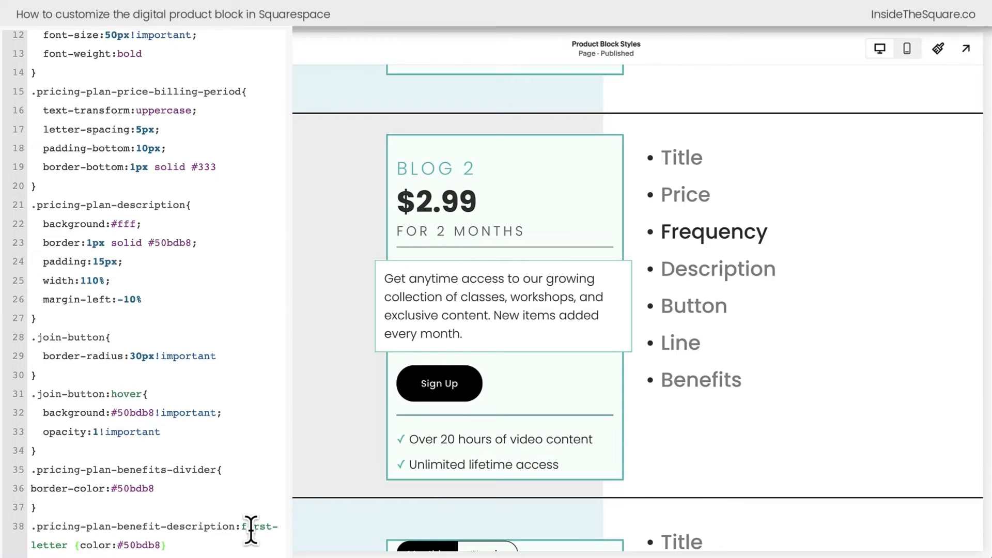
pyautogui.scroll(-3)
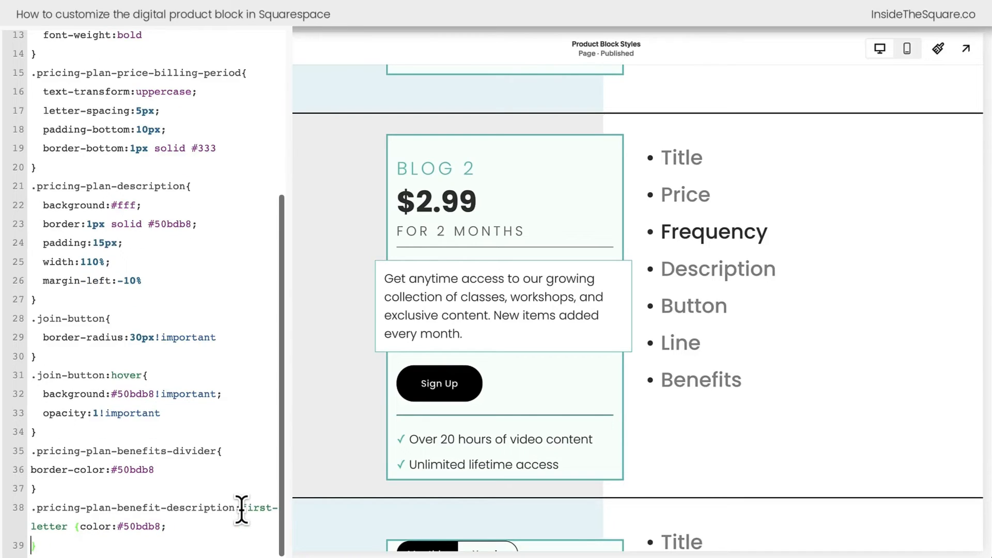
pyautogui.write('font-size:50p')
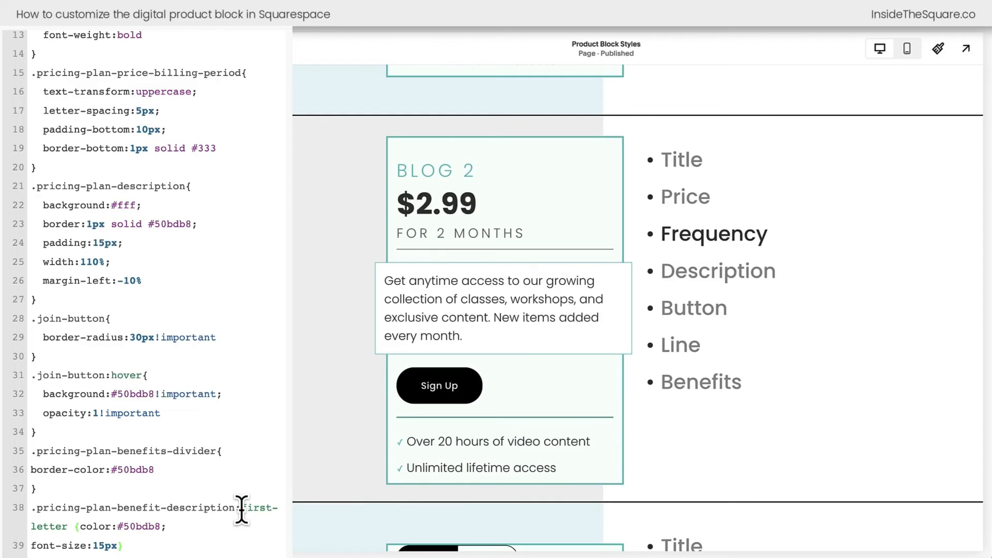
pyautogui.moveTo(69, 525)
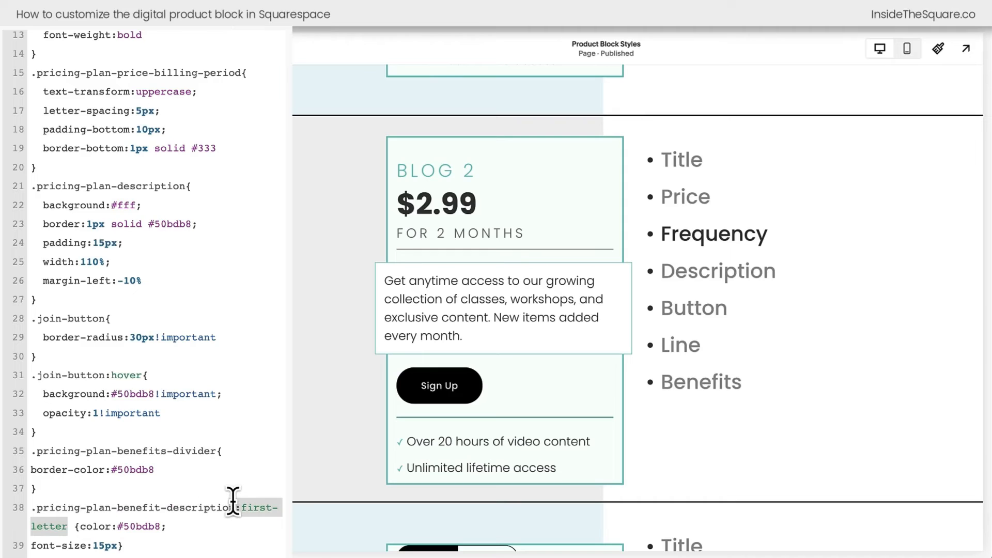
pyautogui.moveTo(245, 536)
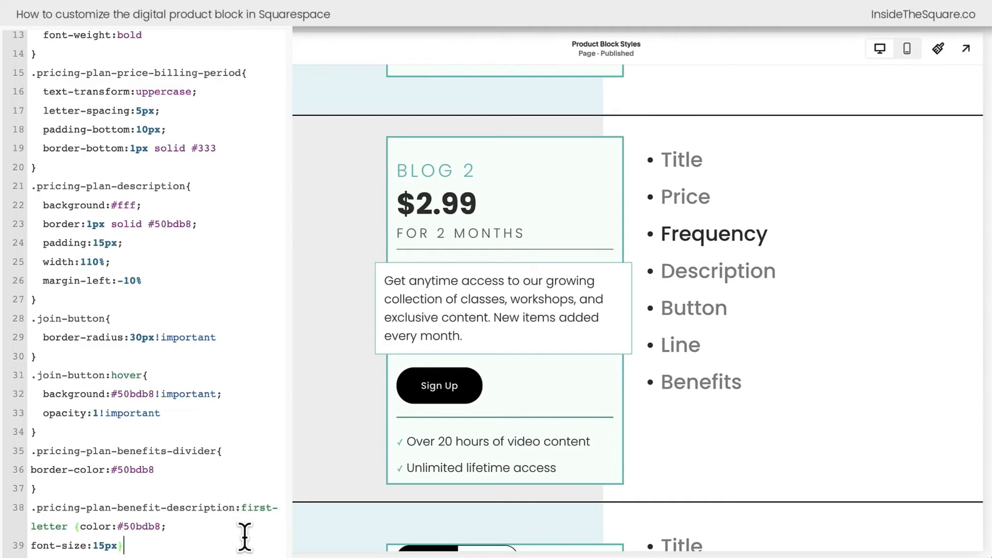
# Inspect the Blog 3 plan's Monthly/Yearly toggle in the preview before styling it.
pyautogui.scroll(-3)
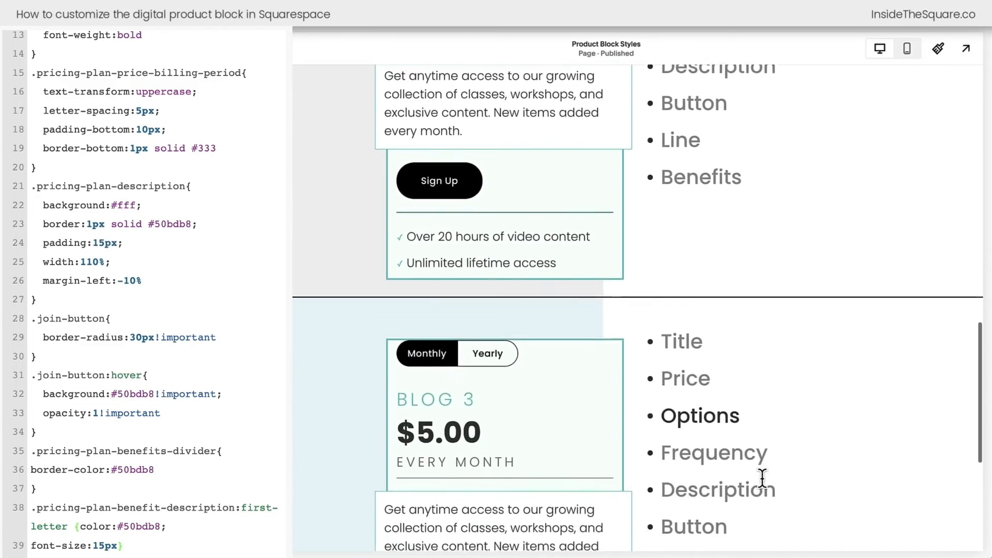
pyautogui.scroll(-3)
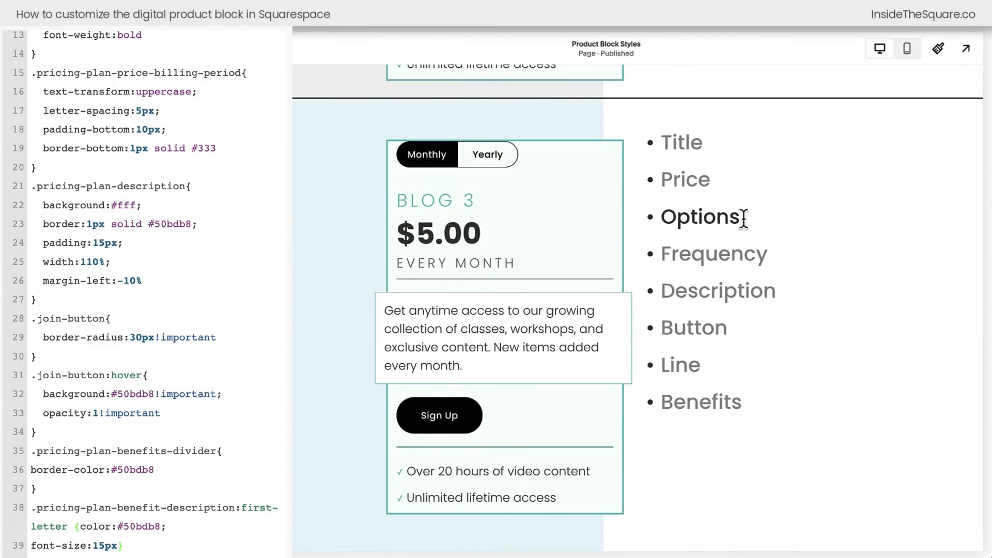
pyautogui.doubleClick(700, 216)
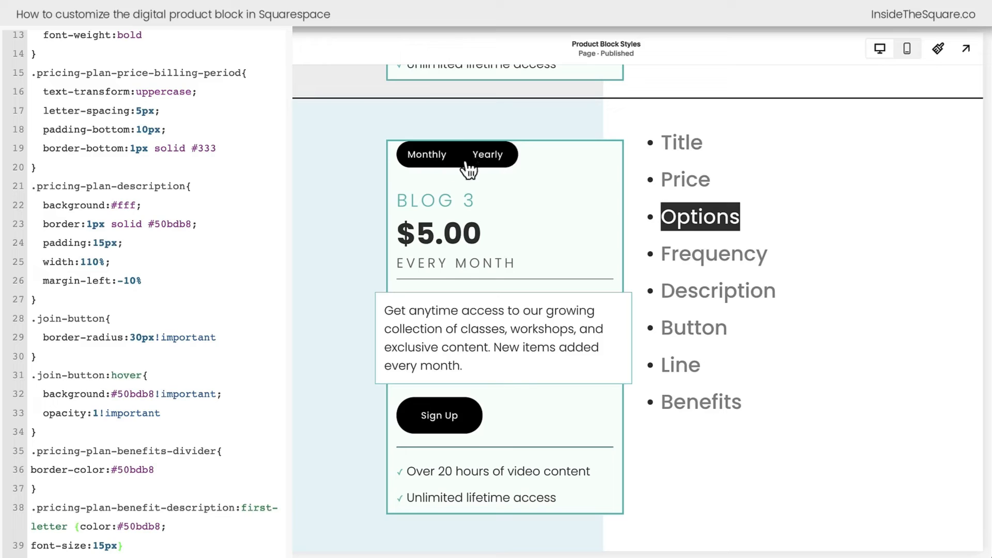
pyautogui.click(487, 154)
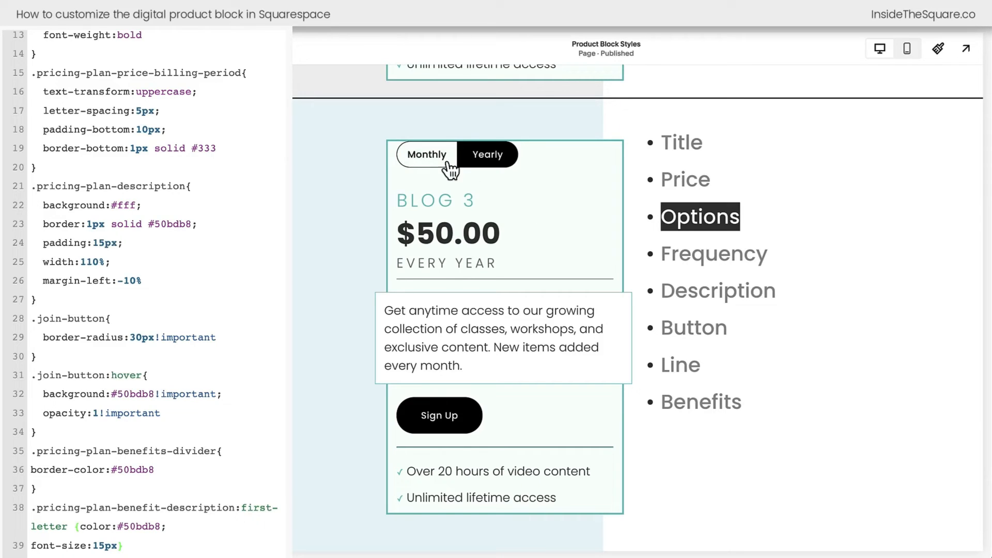
pyautogui.click(427, 154)
pyautogui.write('.pricing-plan-block .pricing-plan-pricing-toggle-wrapper{padding-top:1')
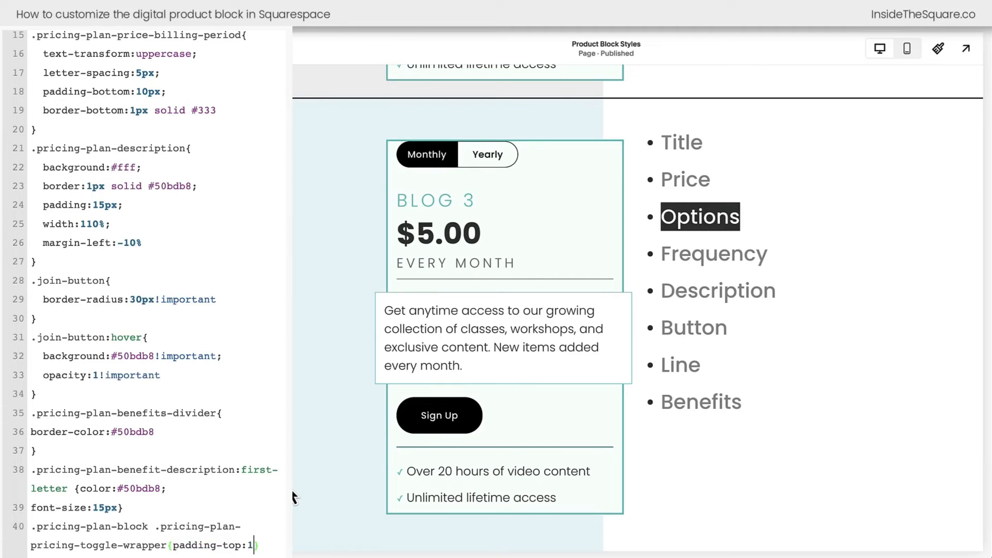
# Give the pricing toggle wrapper padding-top 15px and its children border-radius 0px!important.
pyautogui.write('5px')
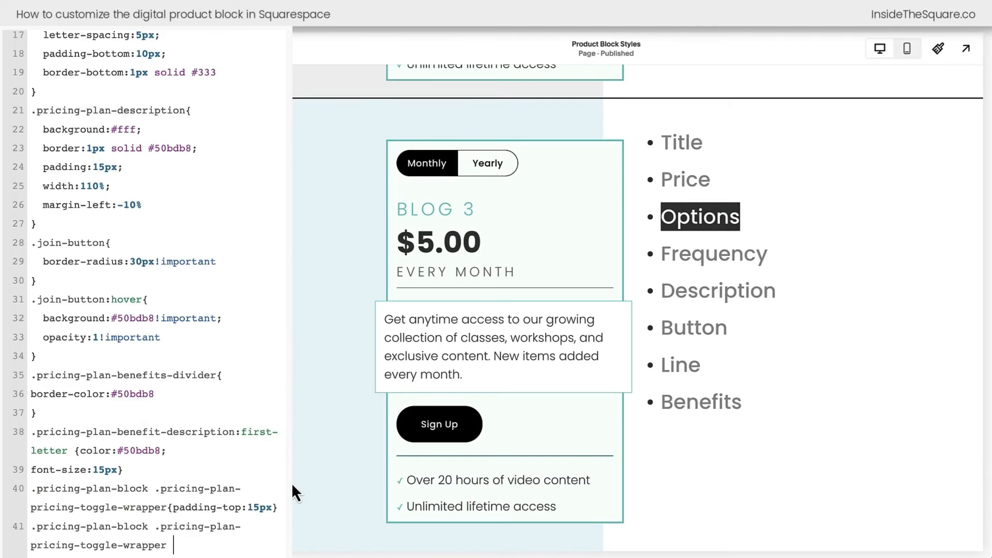
pyautogui.write('*')
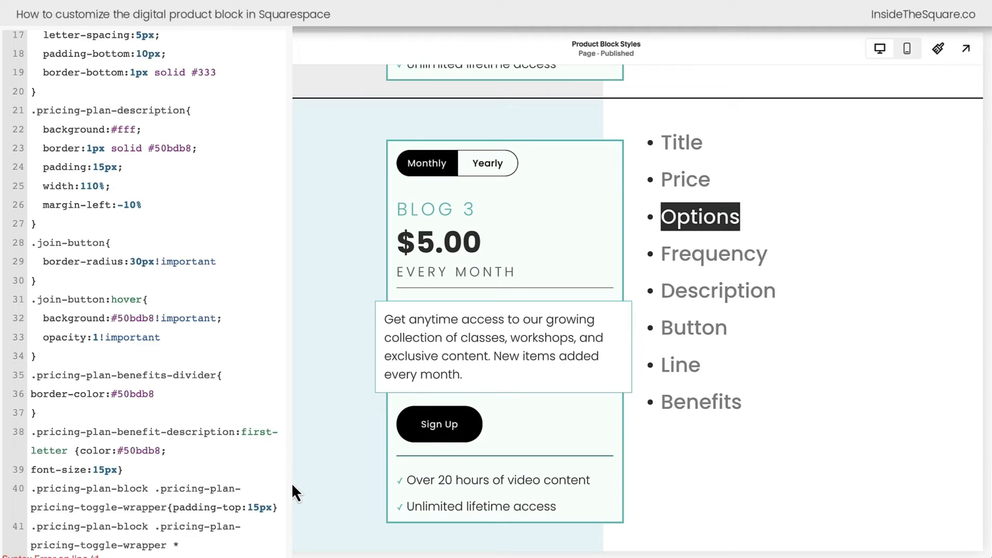
pyautogui.write('{border-radius:0px!important')
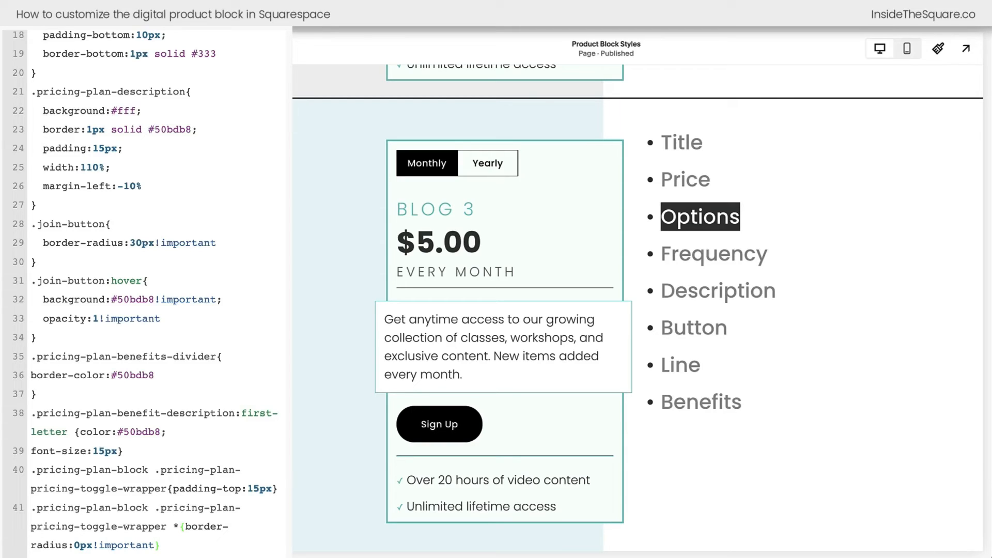
pyautogui.scroll(3)
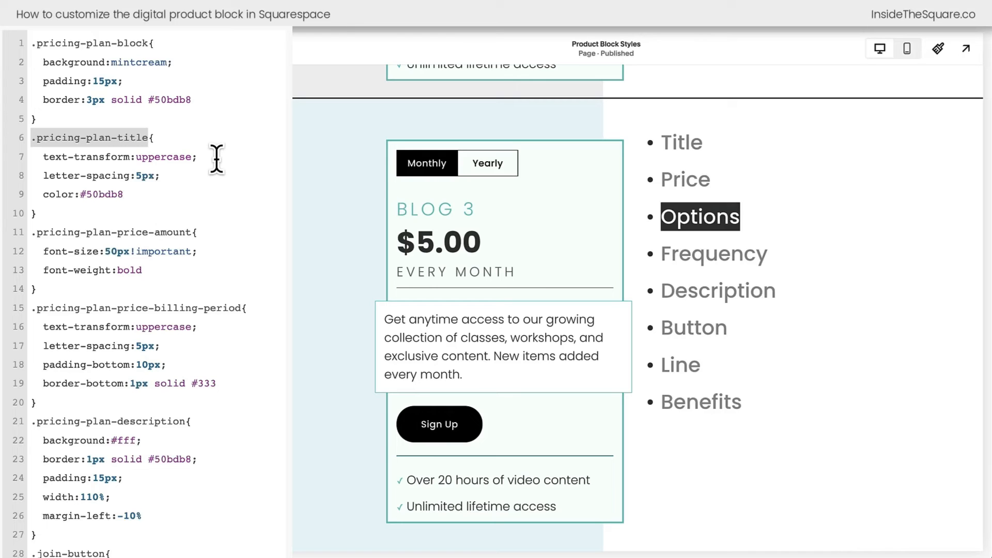
pyautogui.scroll(-3)
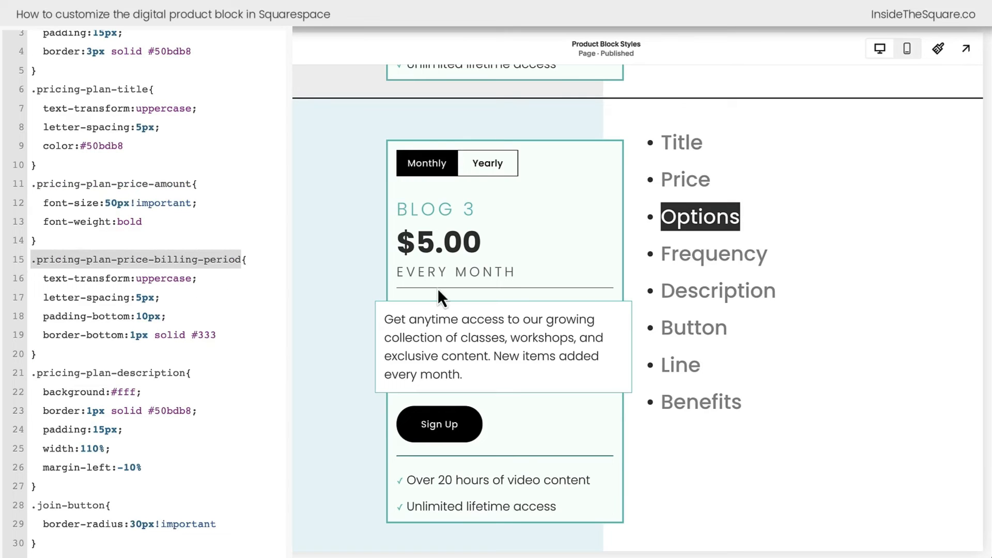
pyautogui.scroll(-3)
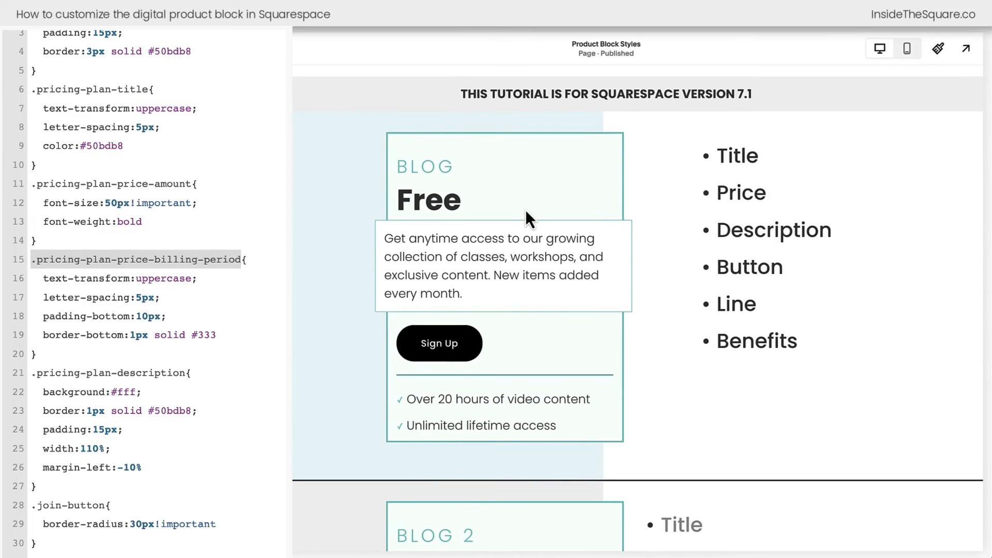
pyautogui.scroll(-3)
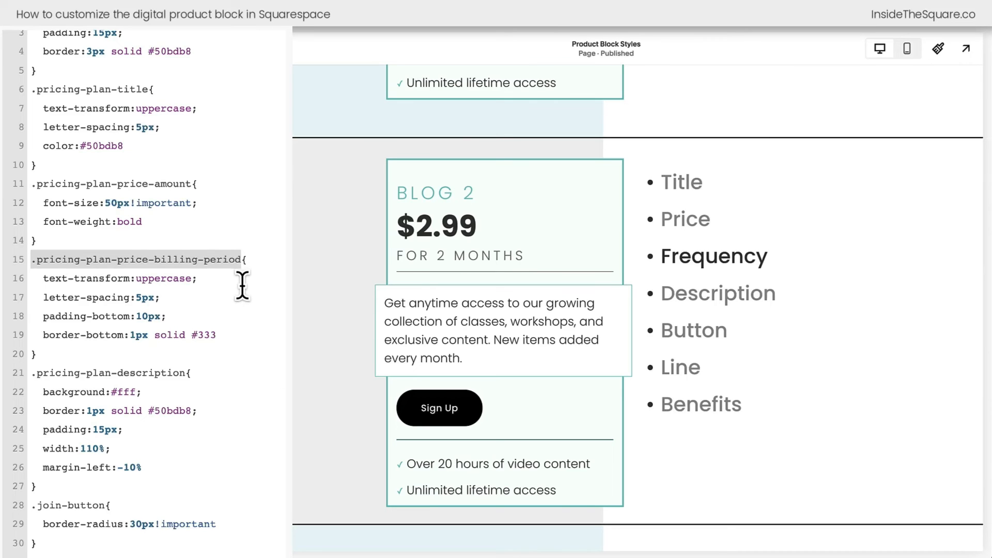
pyautogui.scroll(-3)
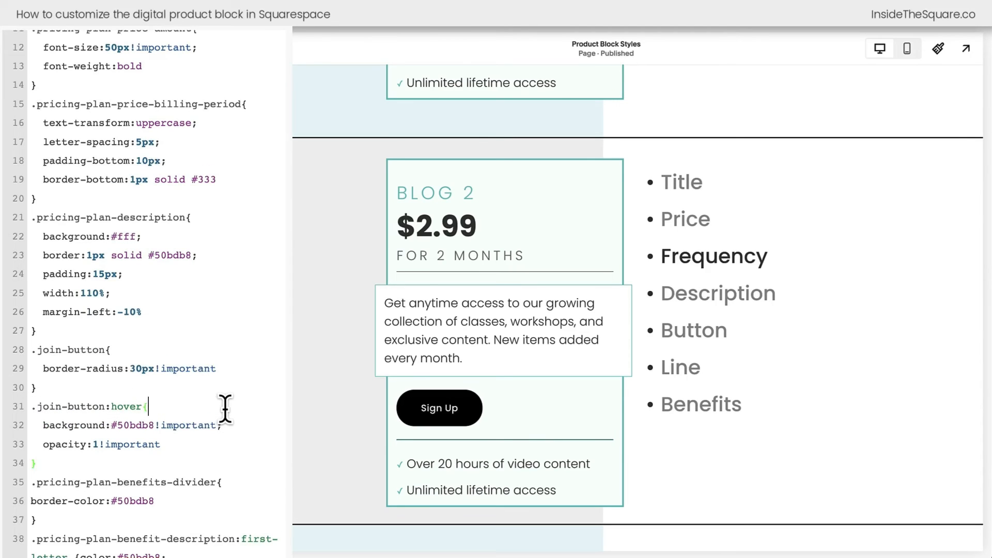
pyautogui.scroll(-3)
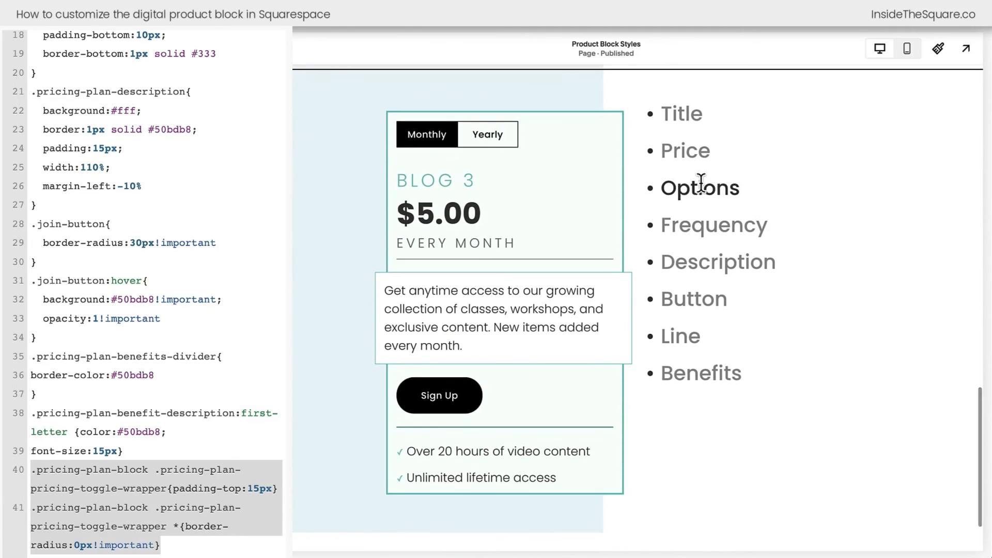
pyautogui.click(487, 134)
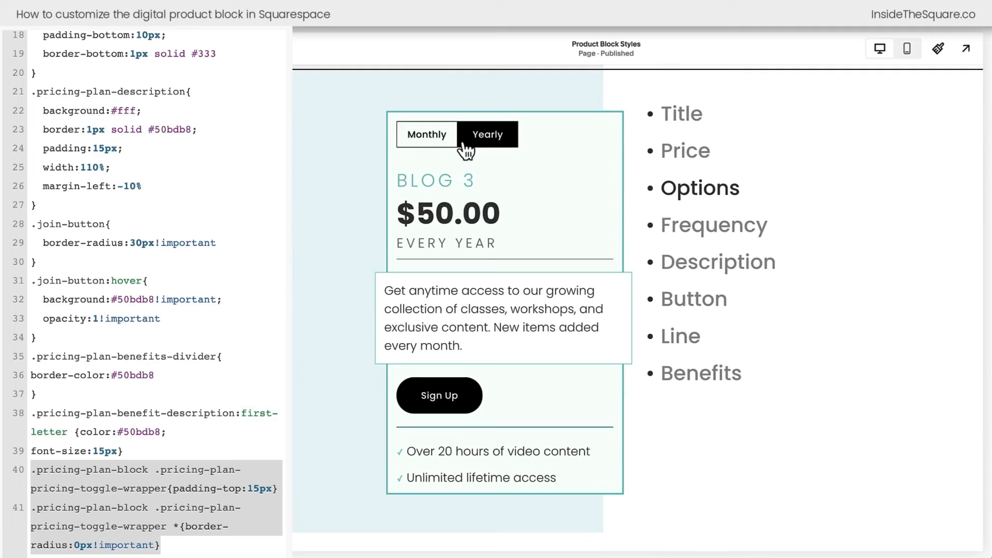
pyautogui.click(427, 134)
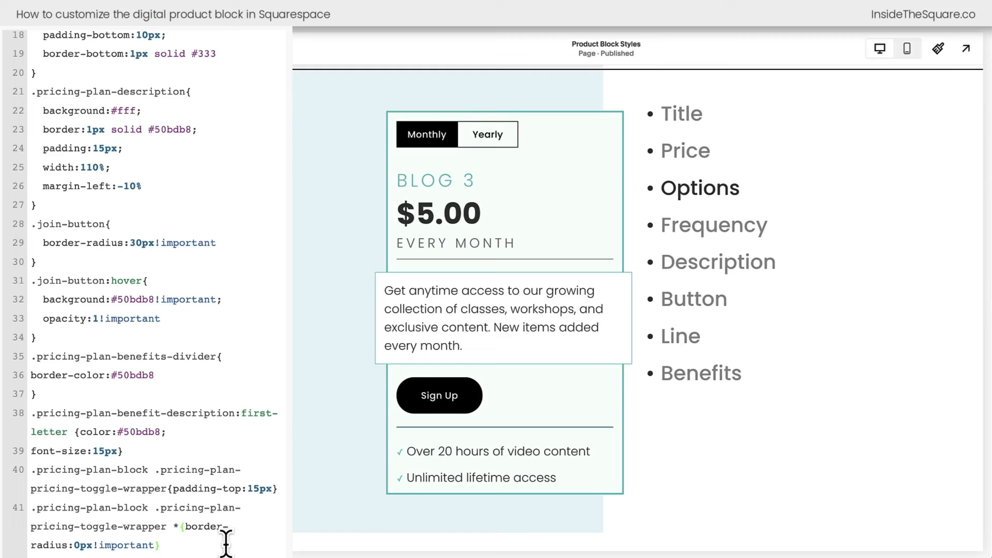
pyautogui.moveTo(168, 329)
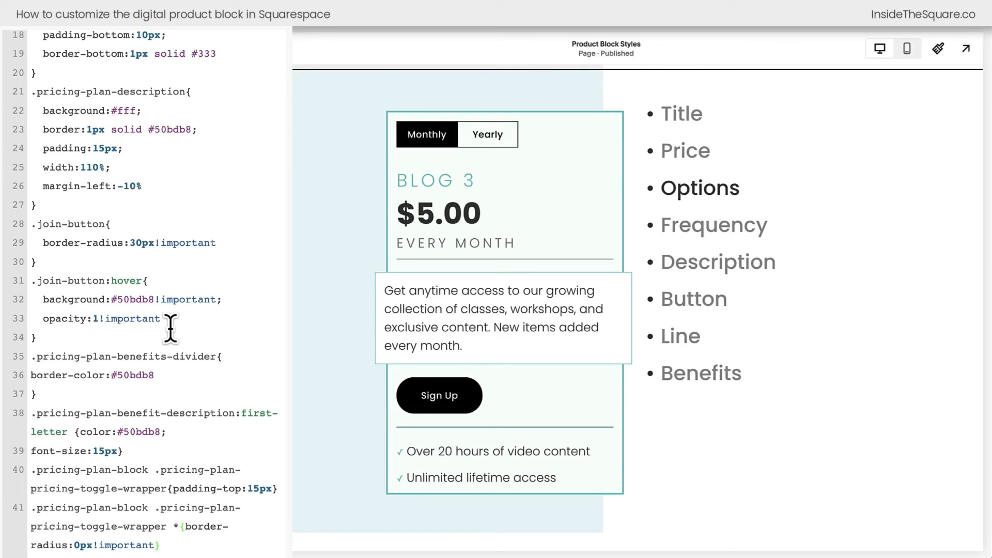
pyautogui.scroll(3)
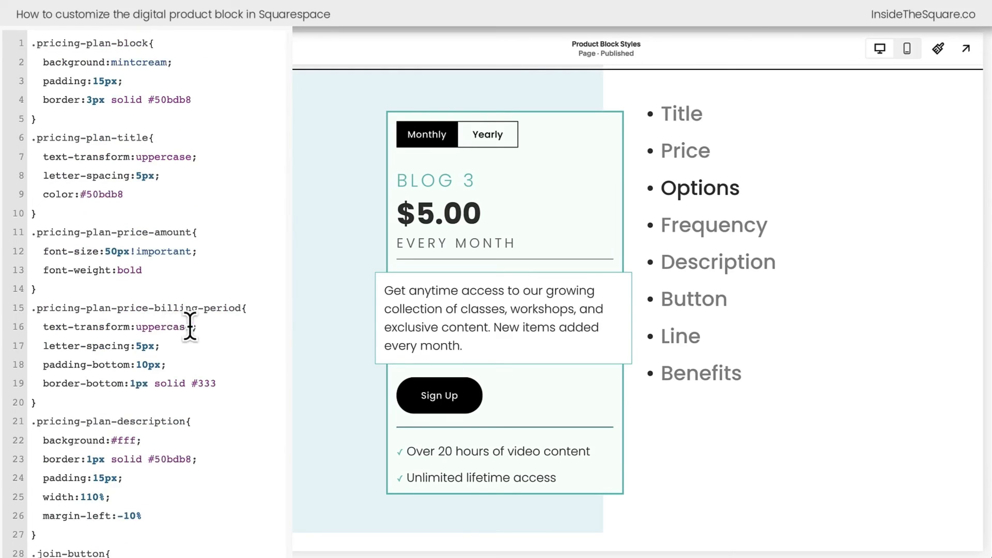
pyautogui.scroll(-3)
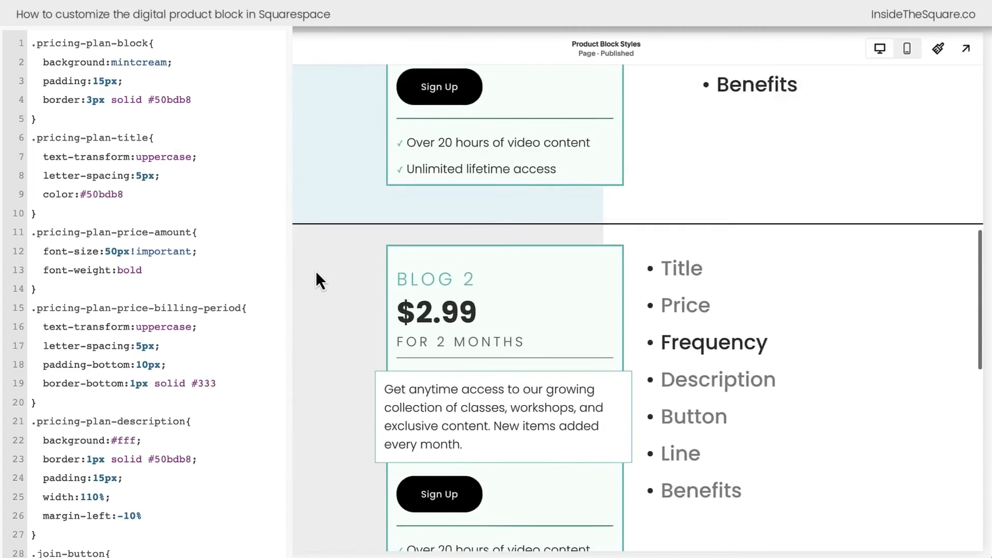
pyautogui.scroll(3)
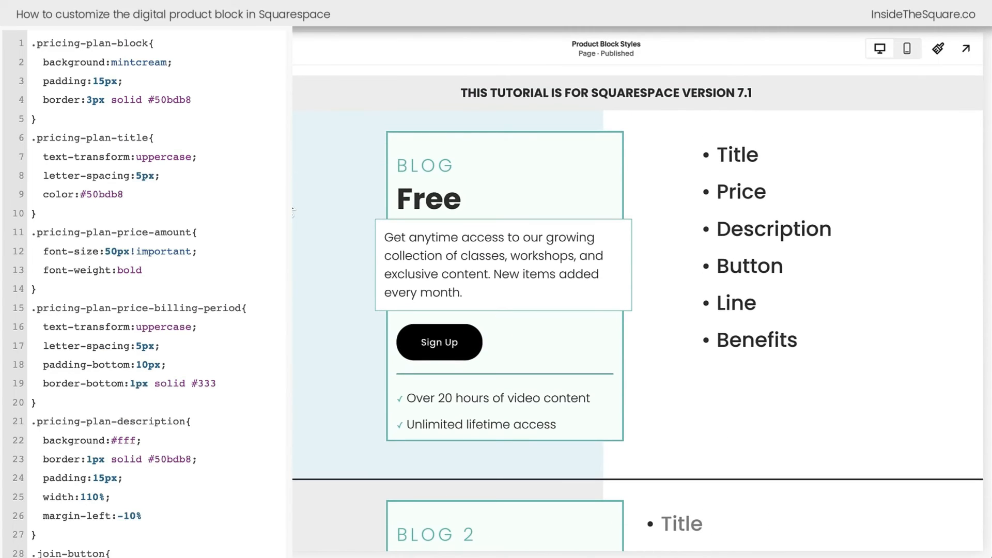
pyautogui.moveTo(876, 184)
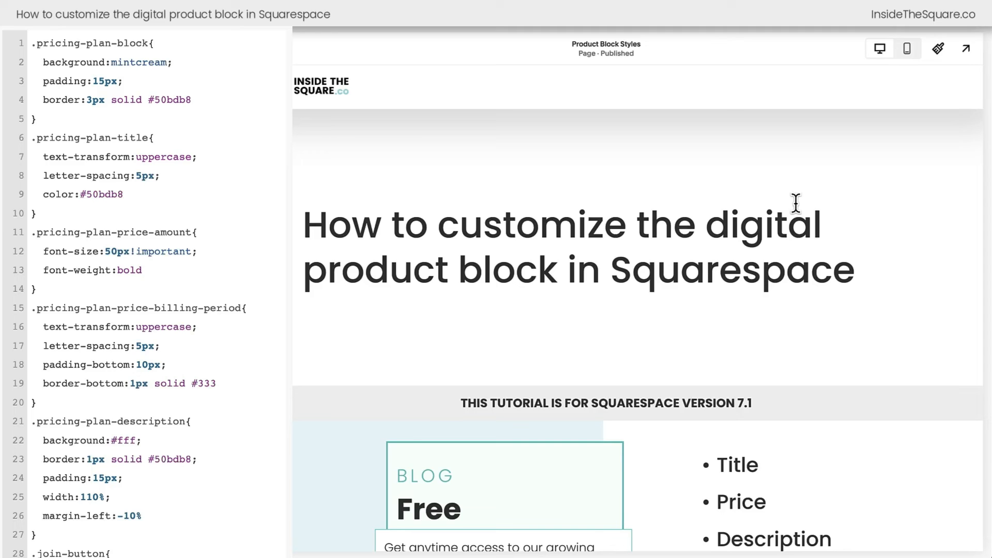
pyautogui.moveTo(795, 247)
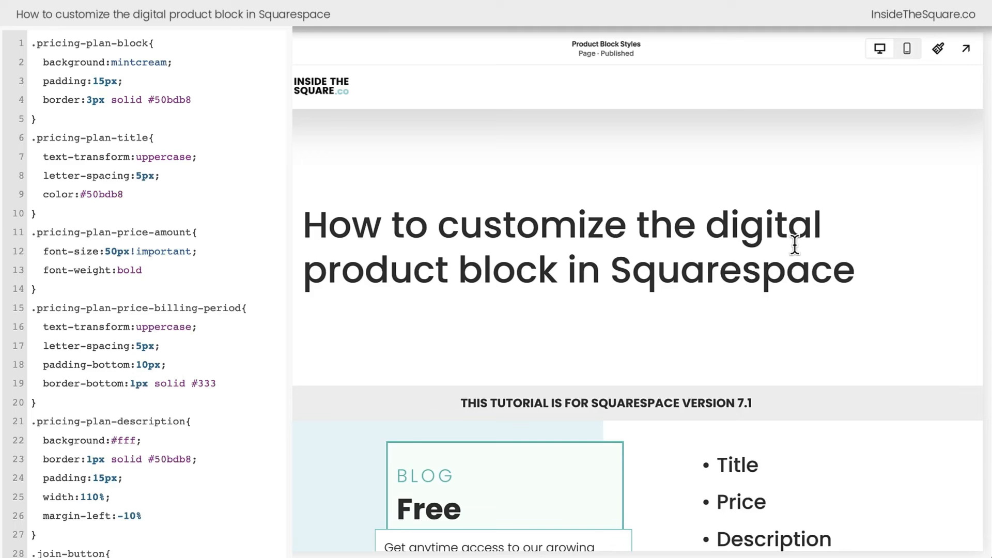
# Scroll the preview with block identifiers overlaid to locate the first pricing block's ID.
pyautogui.scroll(-3)
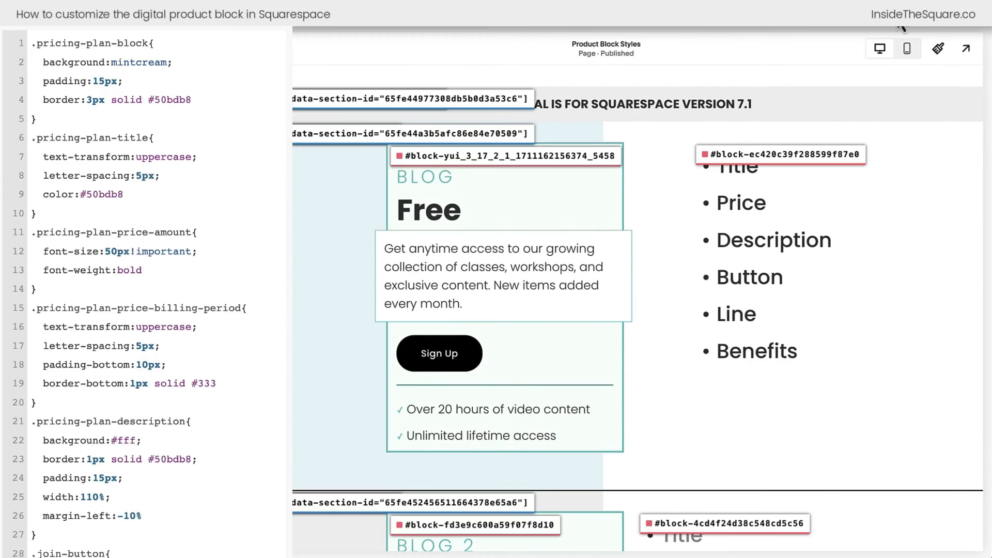
pyautogui.moveTo(614, 167)
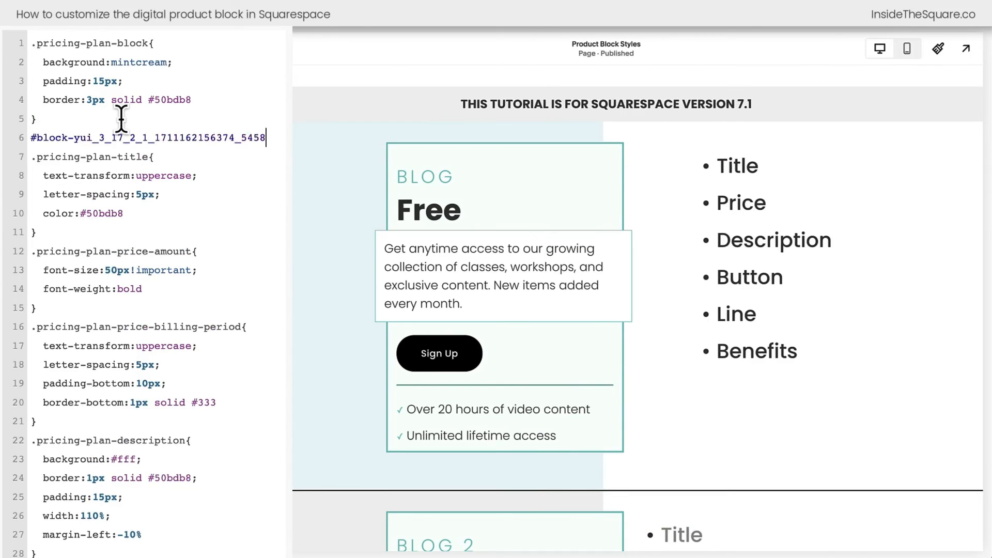
# Add .pricing-plan-block { background:#efefef } after the Blog Free block ID selector.
pyautogui.write('.')
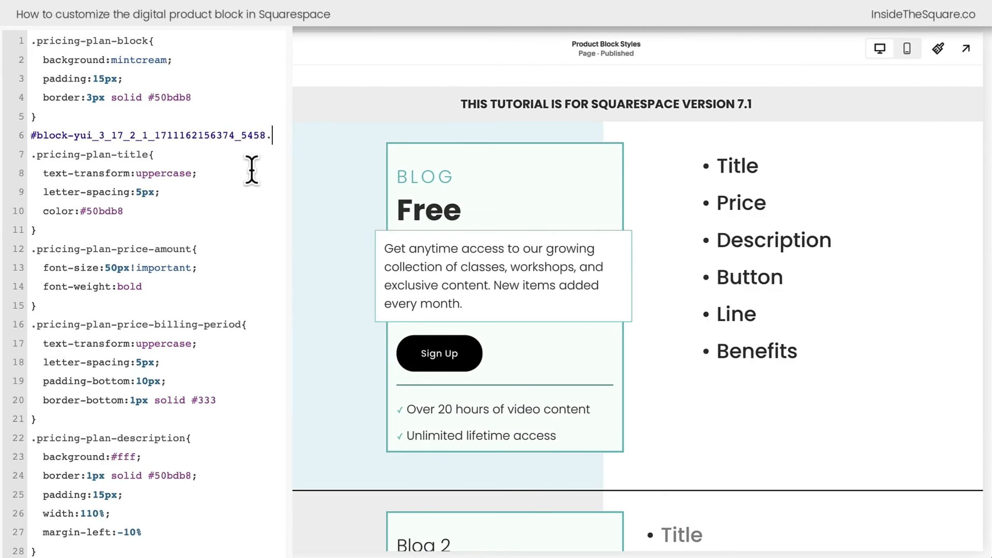
pyautogui.write('.pricing-plan-bl')
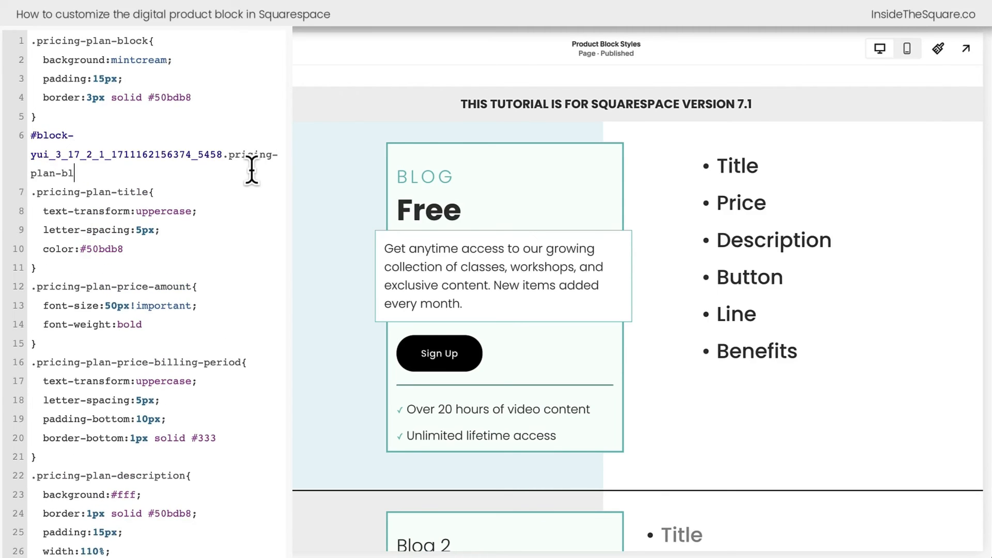
pyautogui.write('ock')
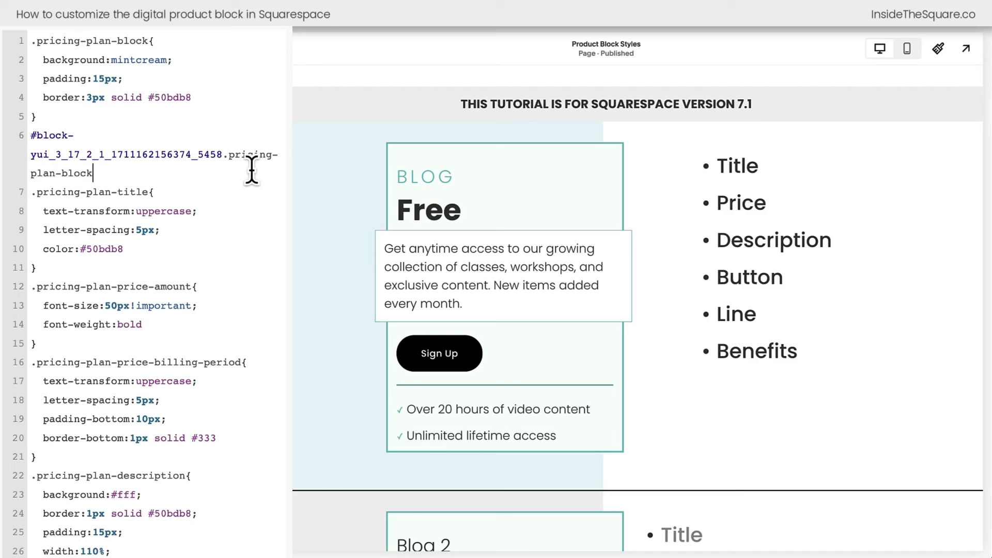
pyautogui.write('{')
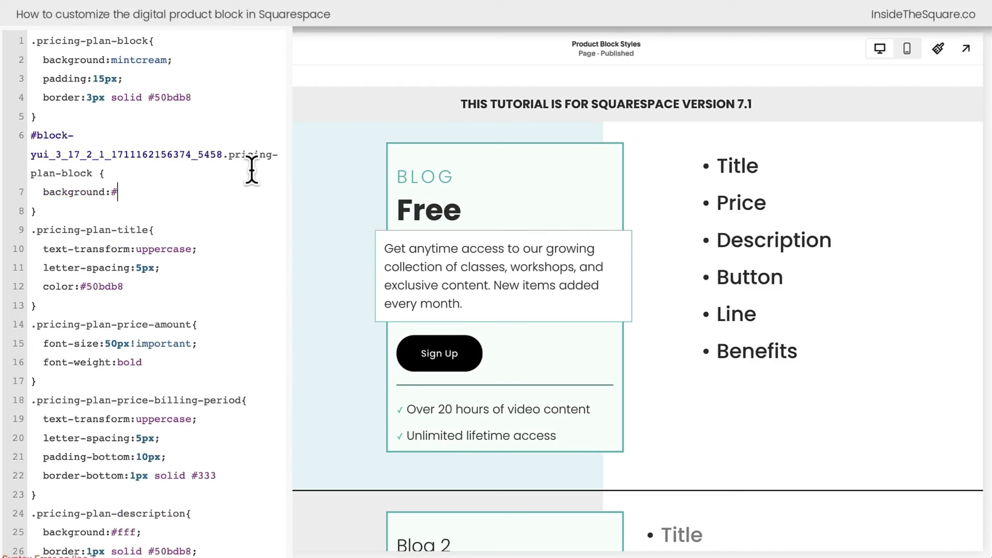
pyautogui.write('efefef')
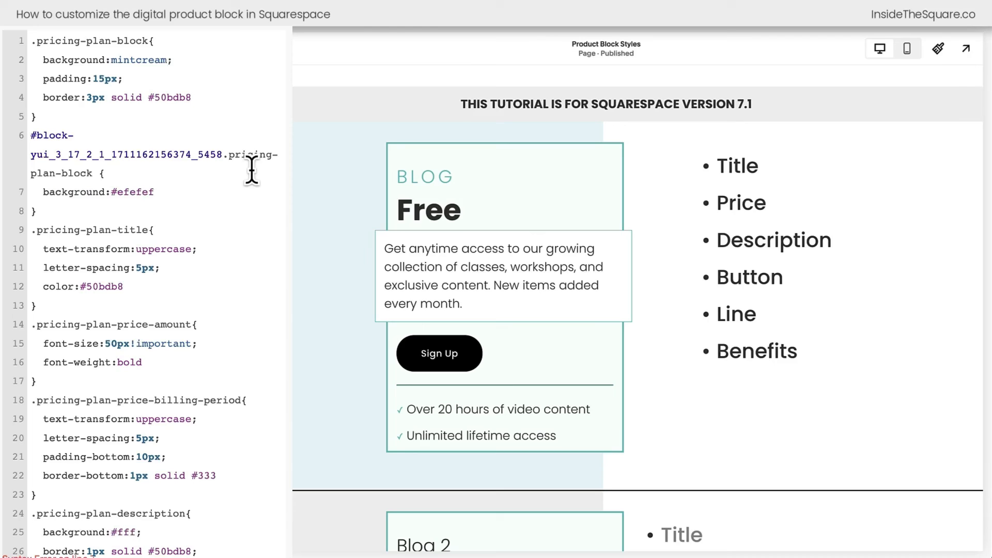
pyautogui.moveTo(473, 238)
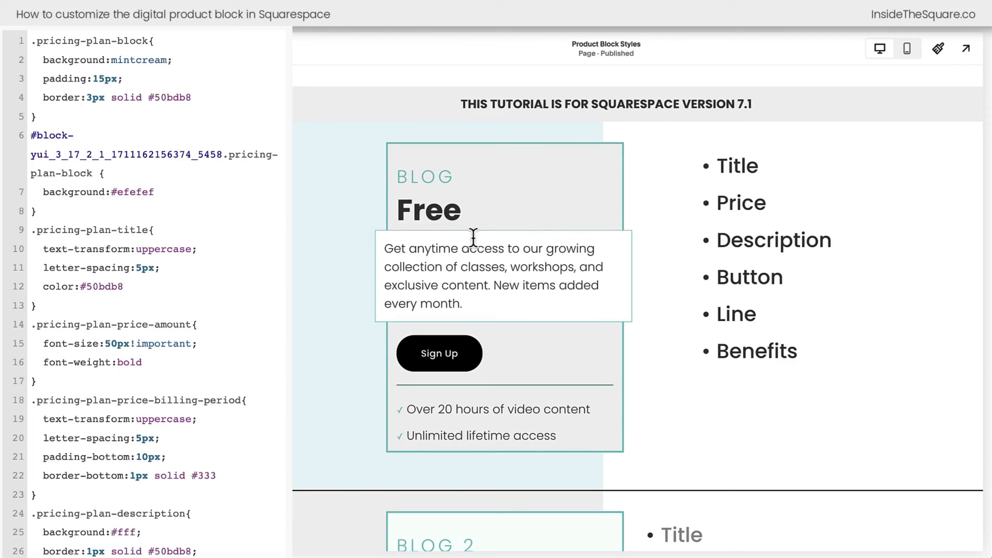
# Check in the preview that only the Blog Free plan shows the light gray background.
pyautogui.scroll(-3)
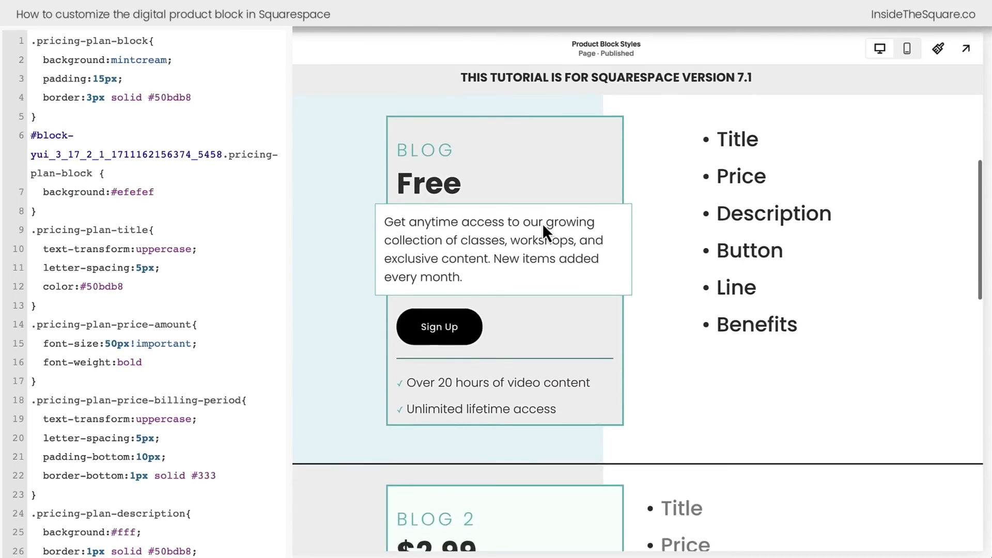
pyautogui.scroll(-3)
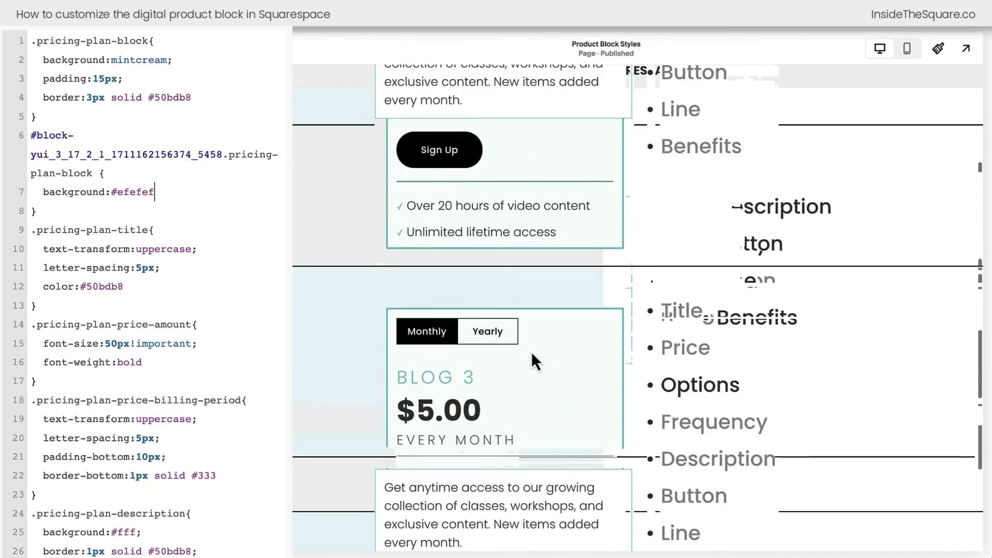
pyautogui.scroll(3)
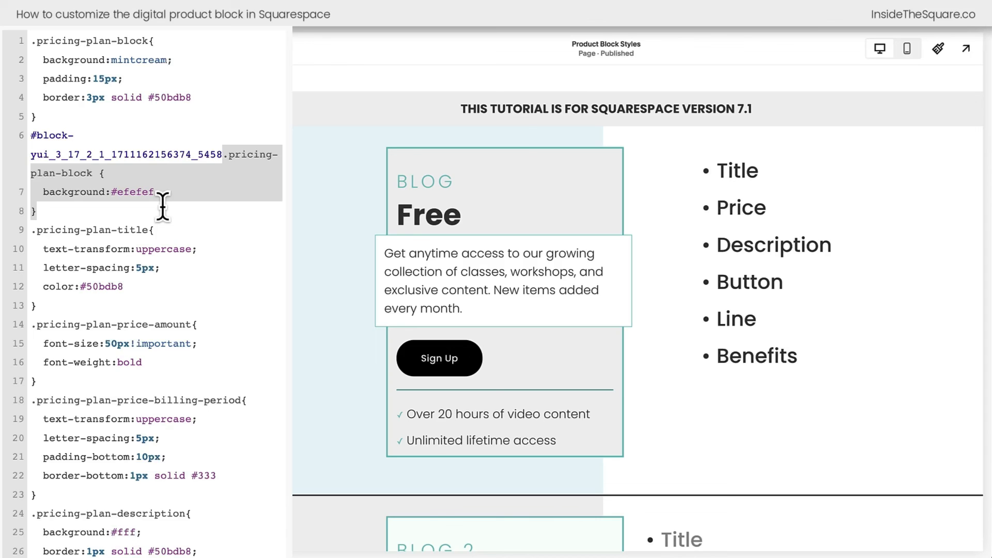
pyautogui.click(171, 202)
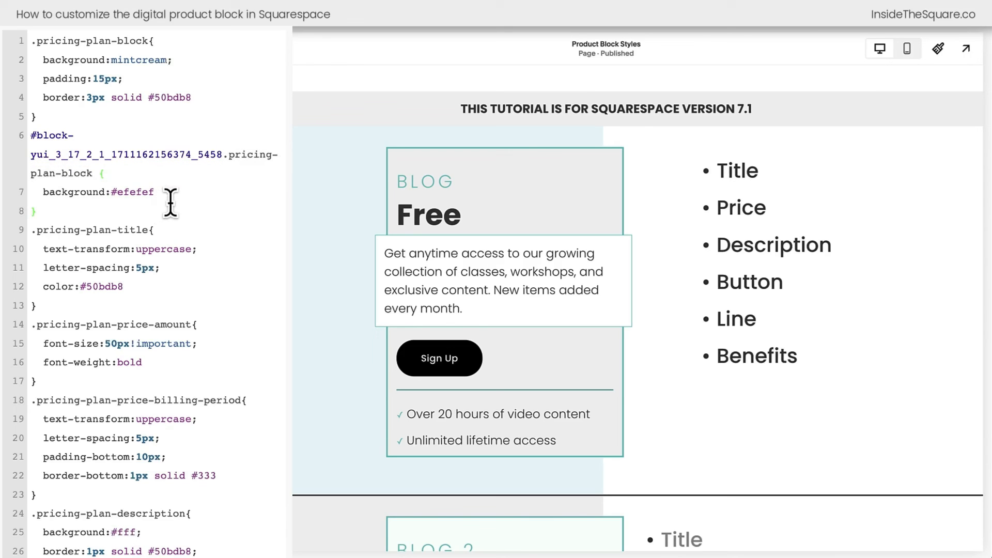
pyautogui.moveTo(227, 59)
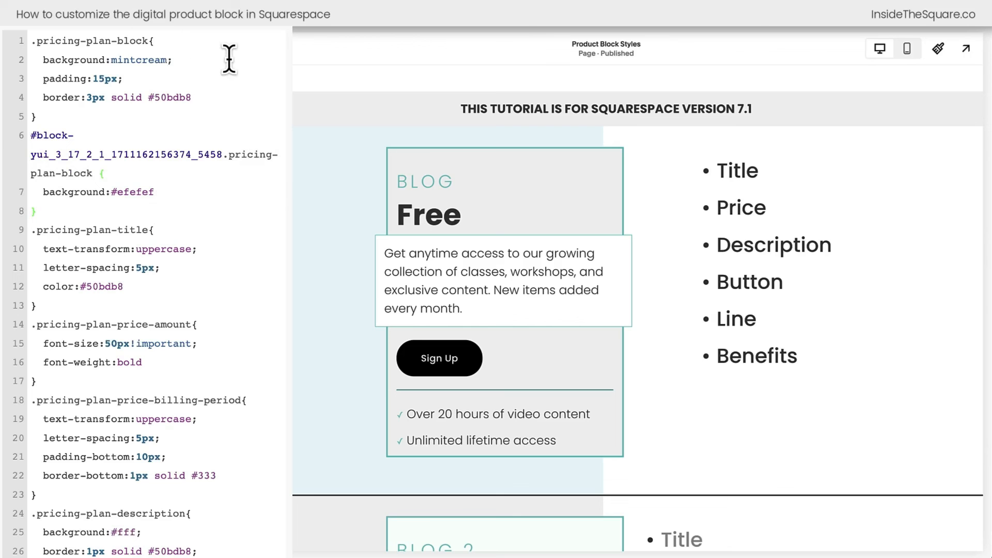